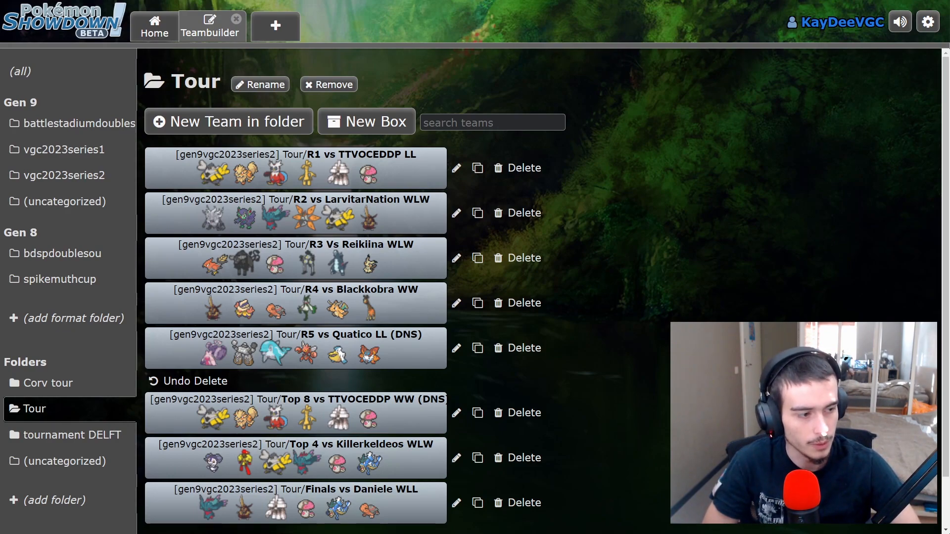
pyautogui.moveTo(611, 285)
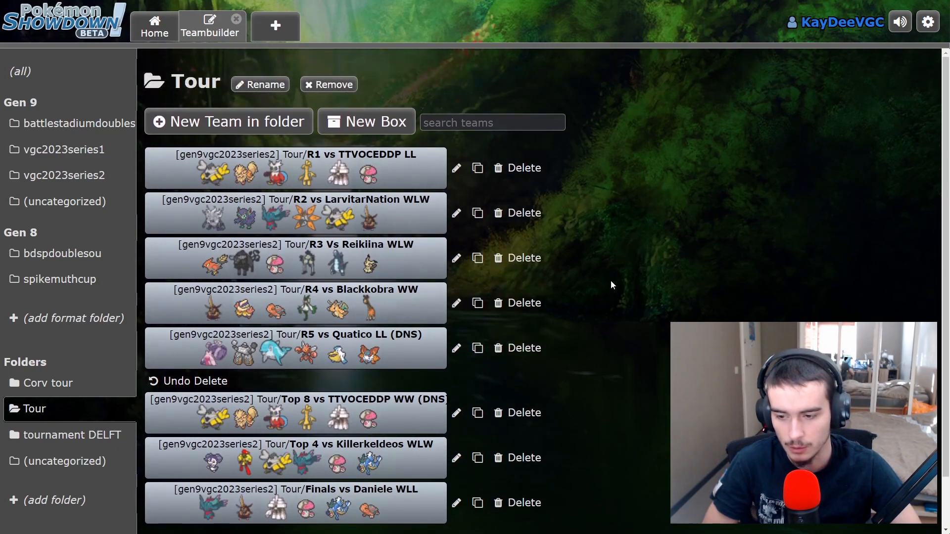
pyautogui.moveTo(620, 218)
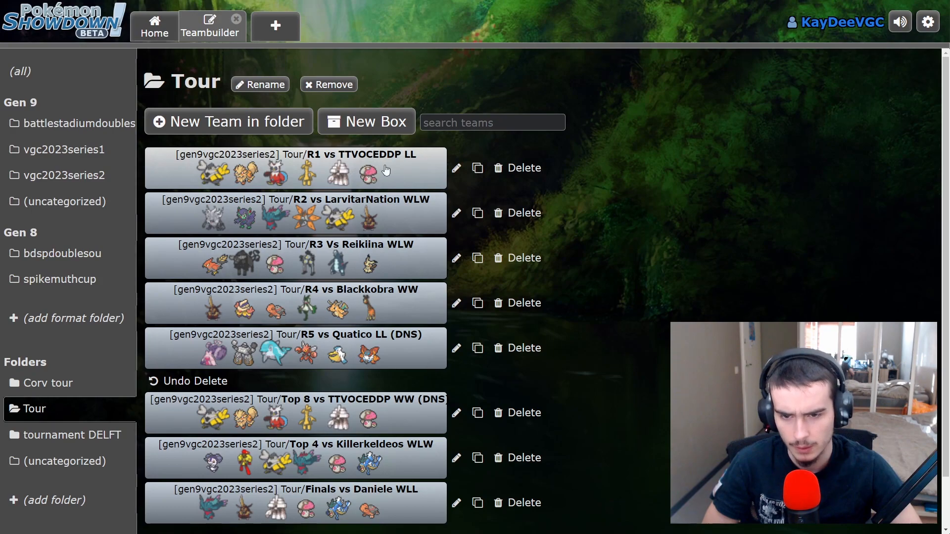
pyautogui.moveTo(640, 231)
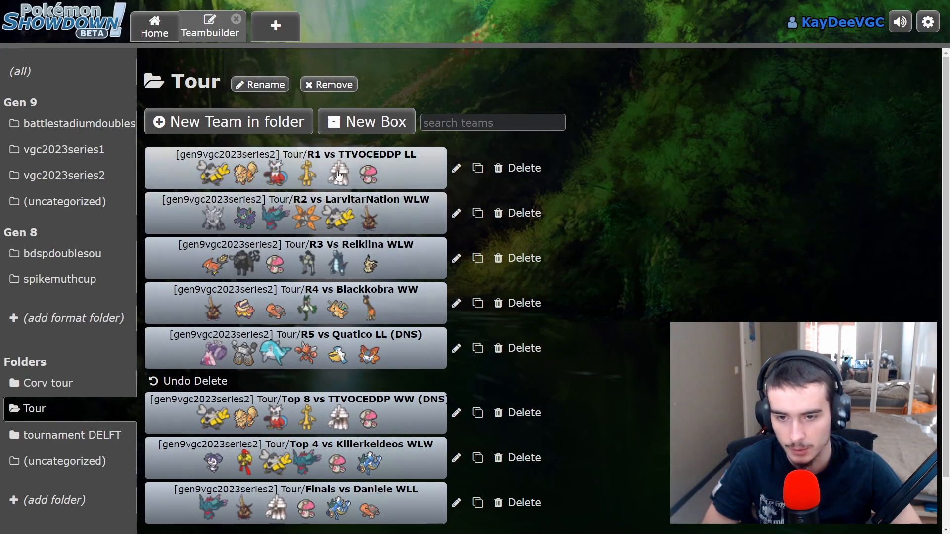
# Review the R1 vs TTVOCEDDP LL team's roster and return to the Tour folder list
pyautogui.click(295, 168)
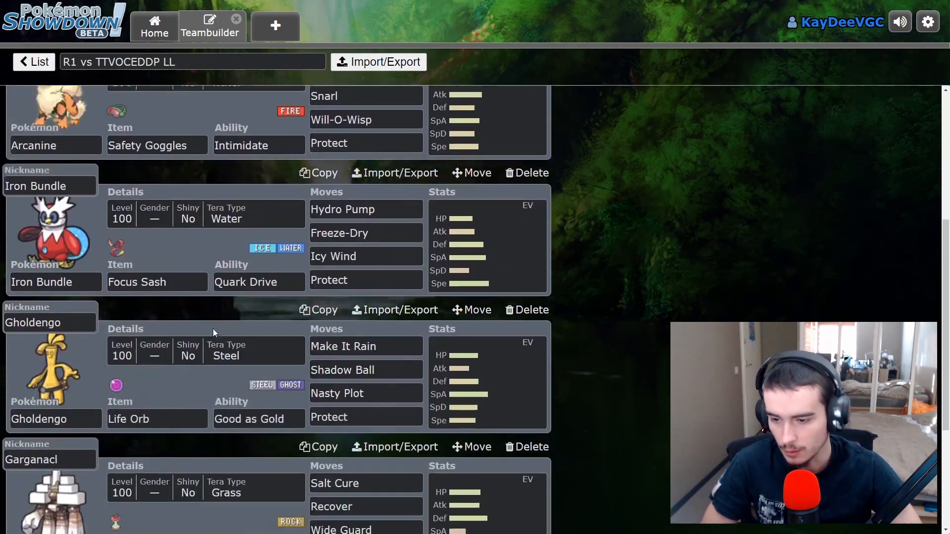
pyautogui.scroll(3)
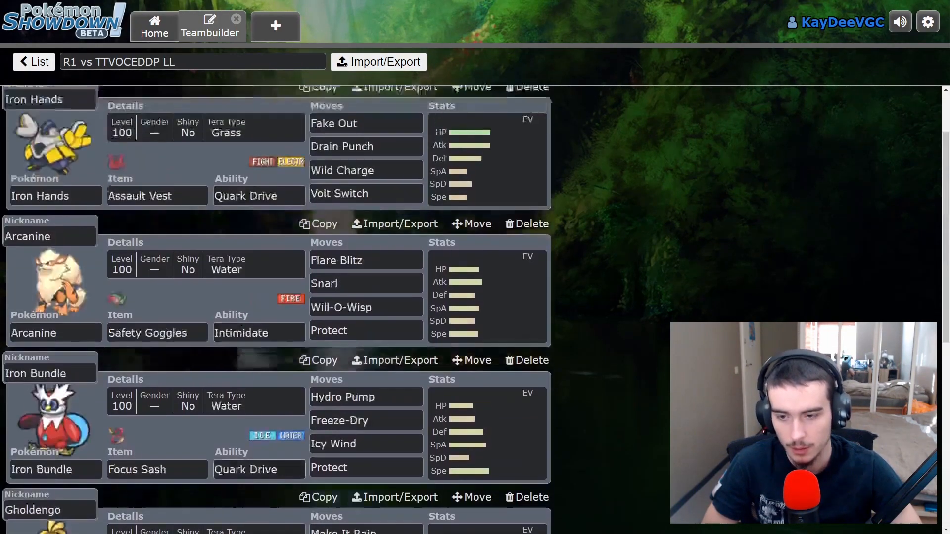
pyautogui.click(34, 61)
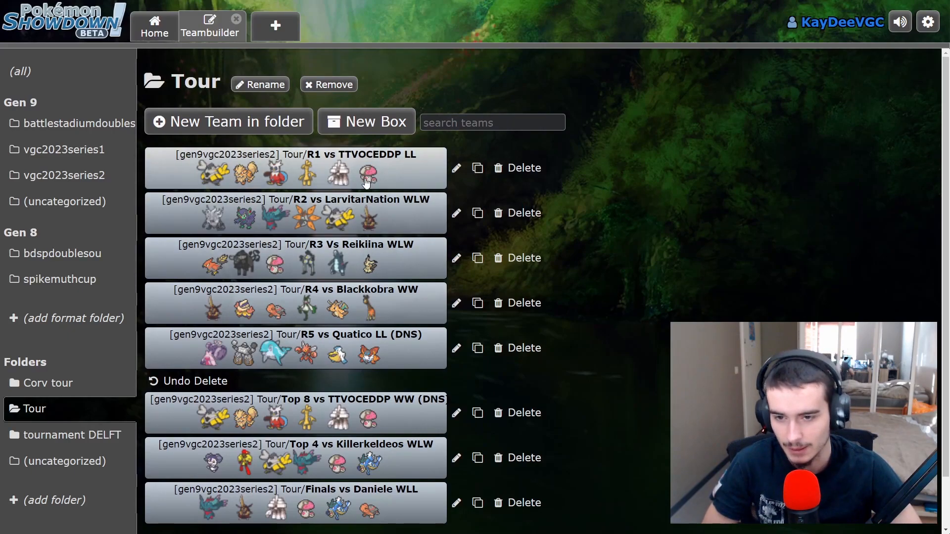
pyautogui.moveTo(305, 182)
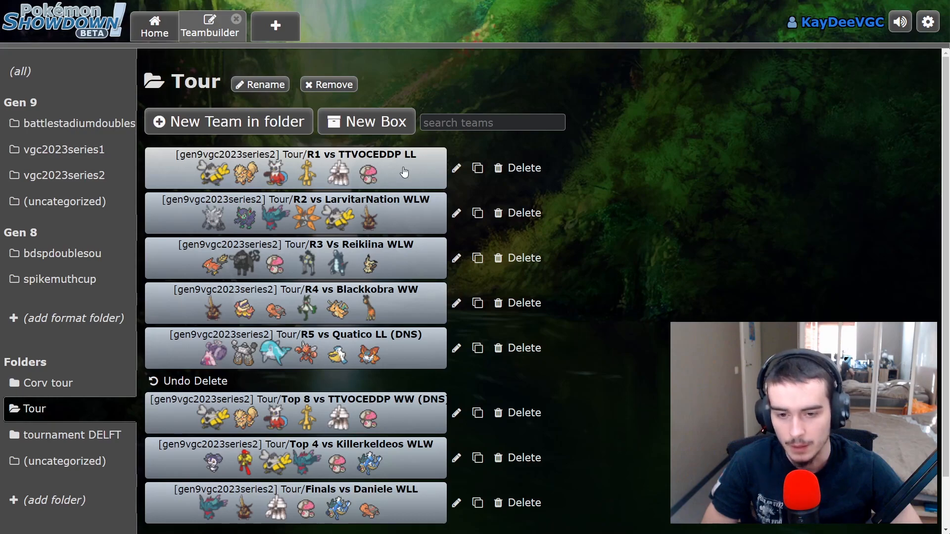
pyautogui.moveTo(276, 182)
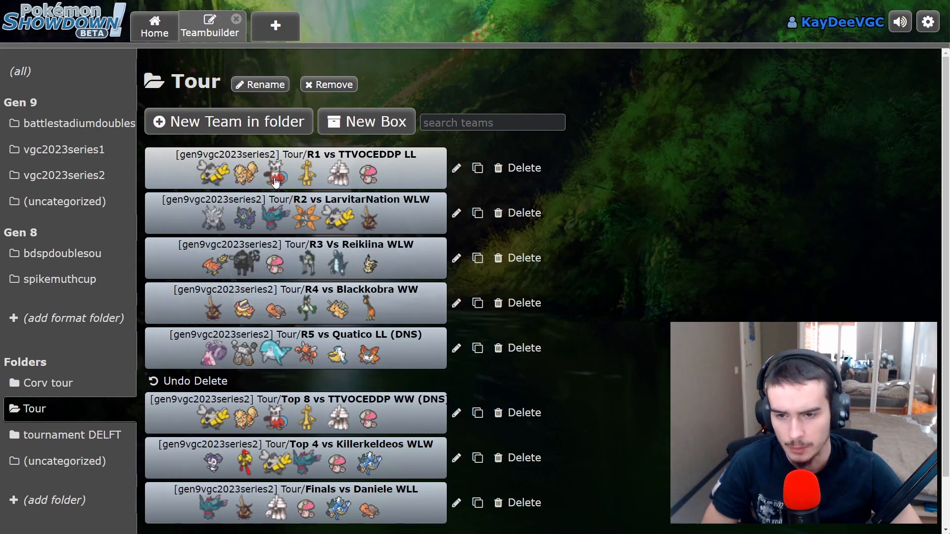
pyautogui.moveTo(369, 188)
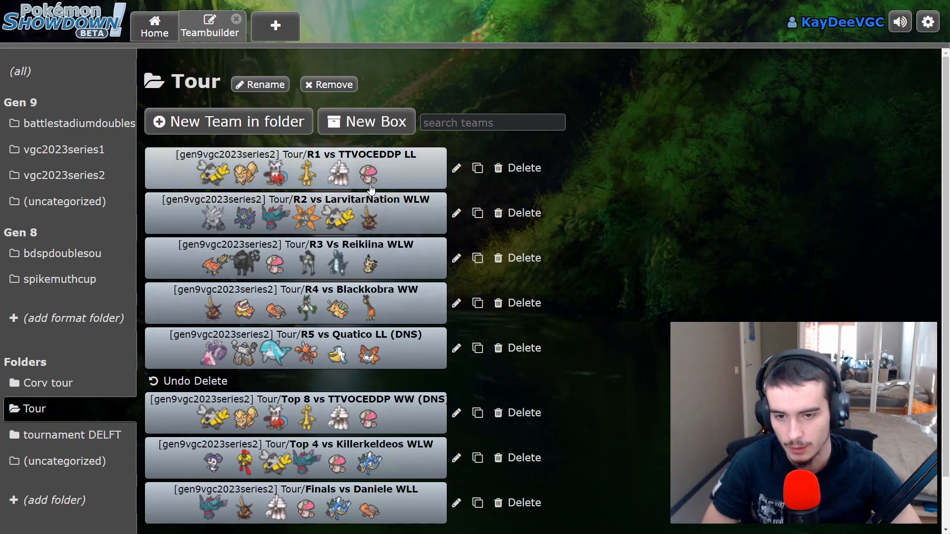
pyautogui.moveTo(376, 193)
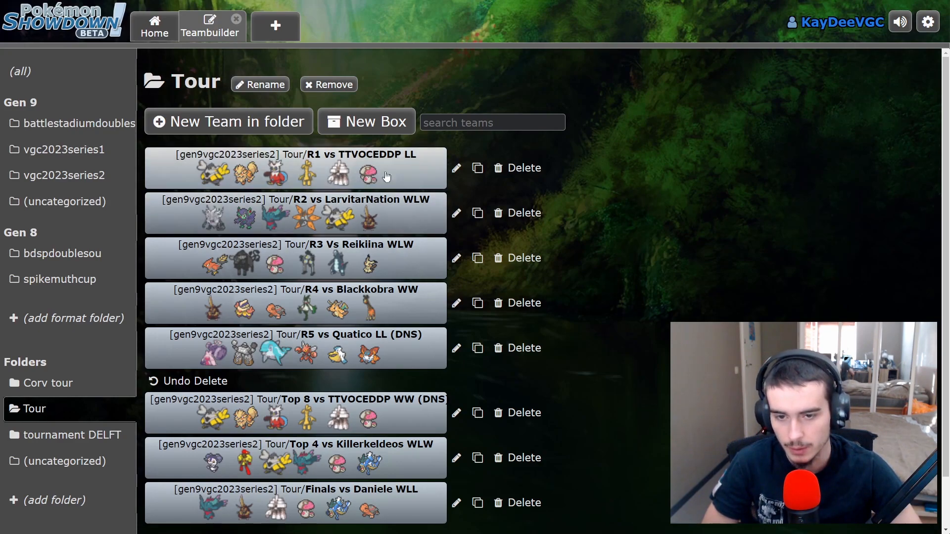
pyautogui.moveTo(404, 173)
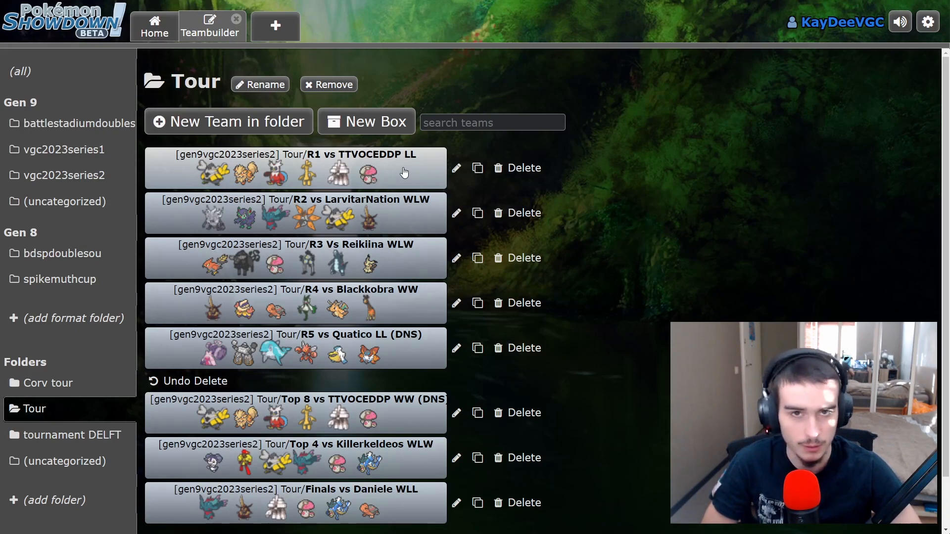
pyautogui.moveTo(409, 178)
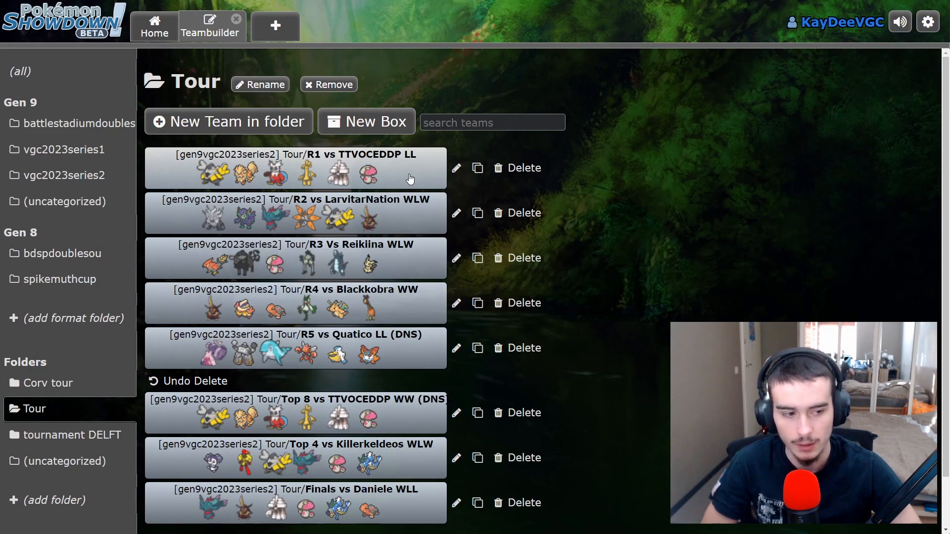
pyautogui.moveTo(393, 180)
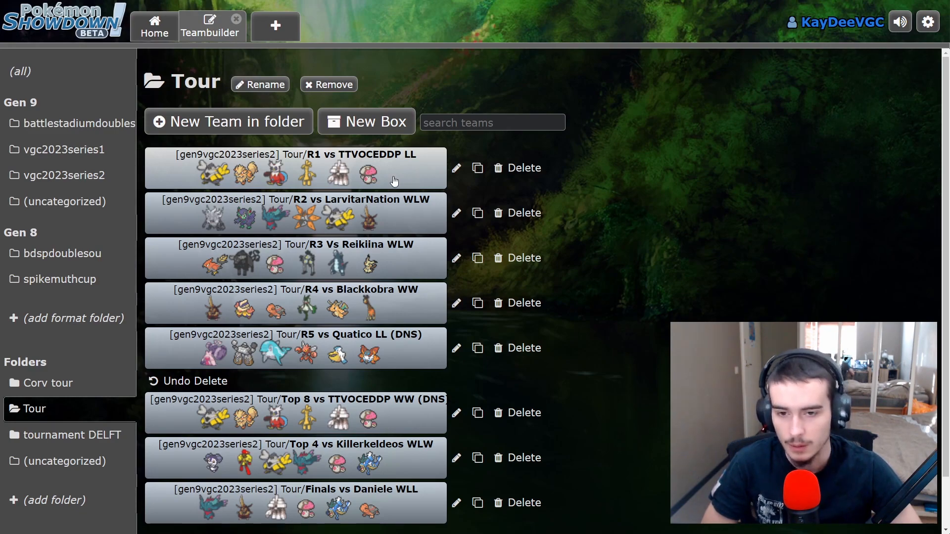
pyautogui.moveTo(369, 166)
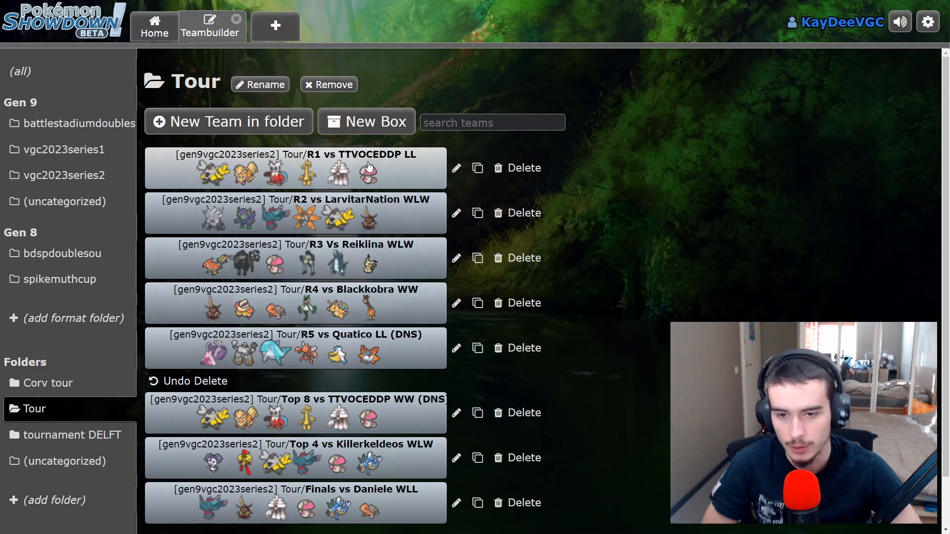
pyautogui.moveTo(305, 183)
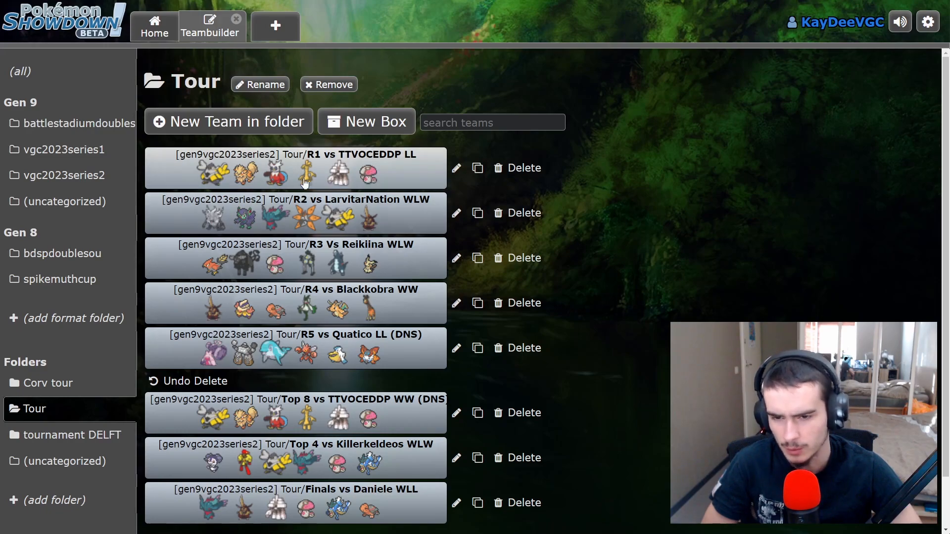
pyautogui.moveTo(339, 176)
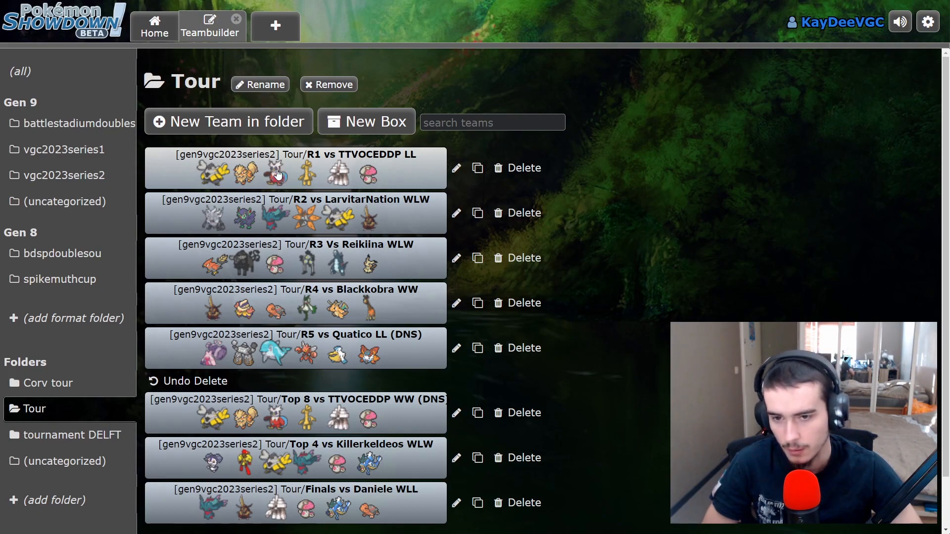
pyautogui.moveTo(466, 190)
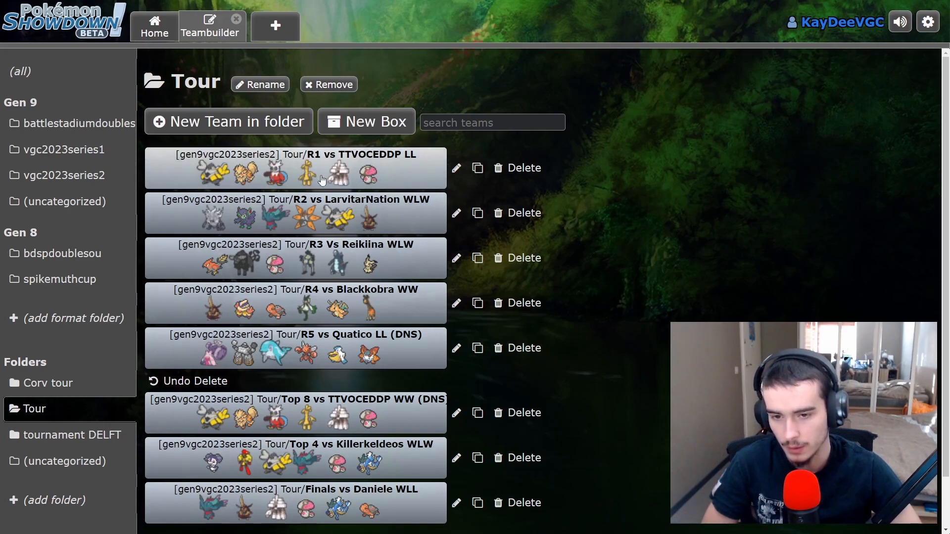
pyautogui.moveTo(377, 184)
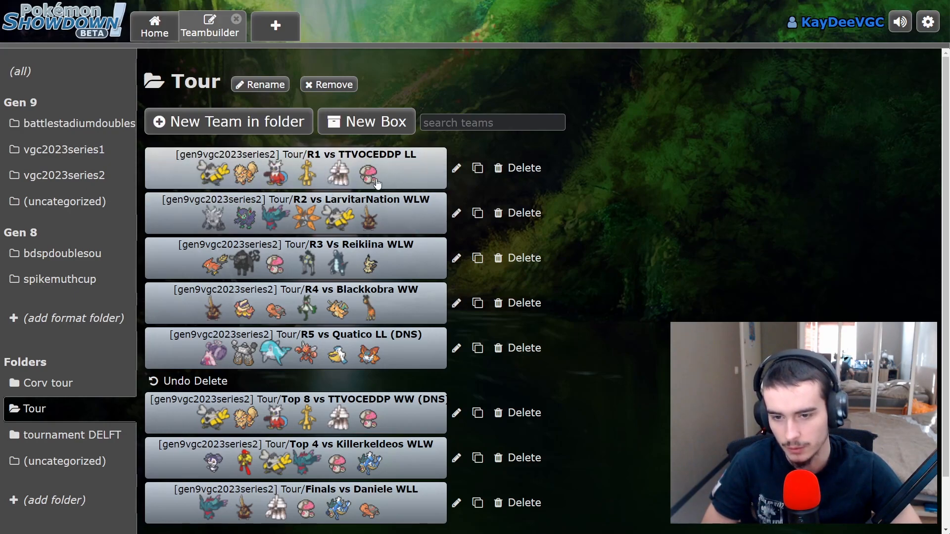
pyautogui.moveTo(408, 222)
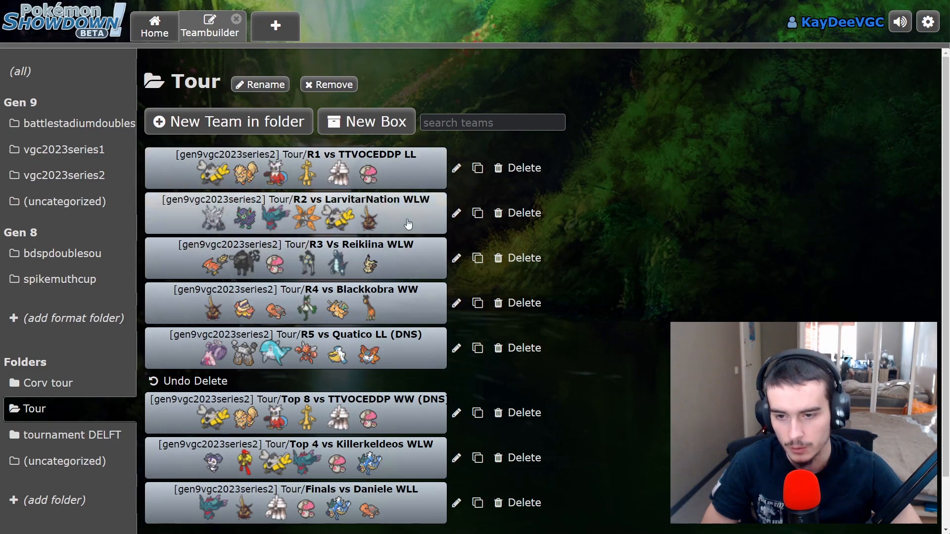
pyautogui.moveTo(326, 217)
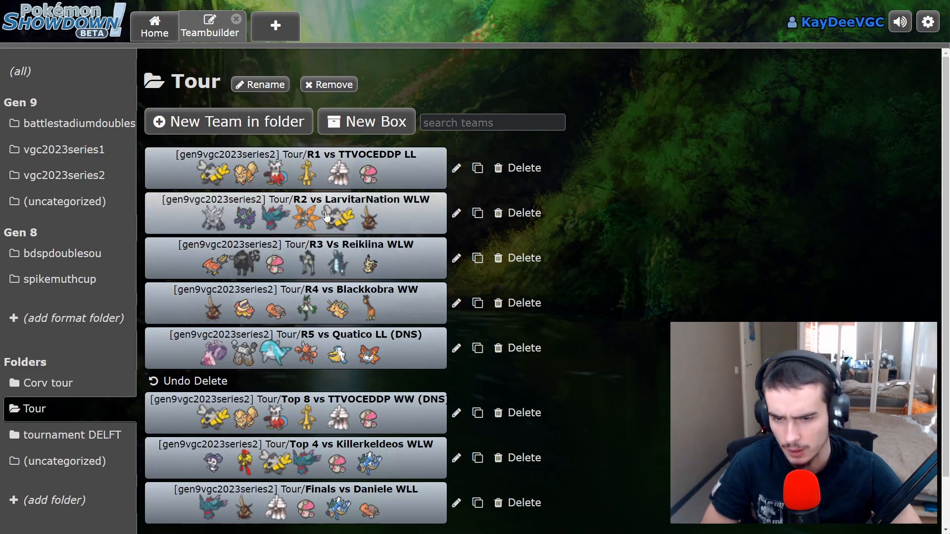
pyautogui.moveTo(255, 236)
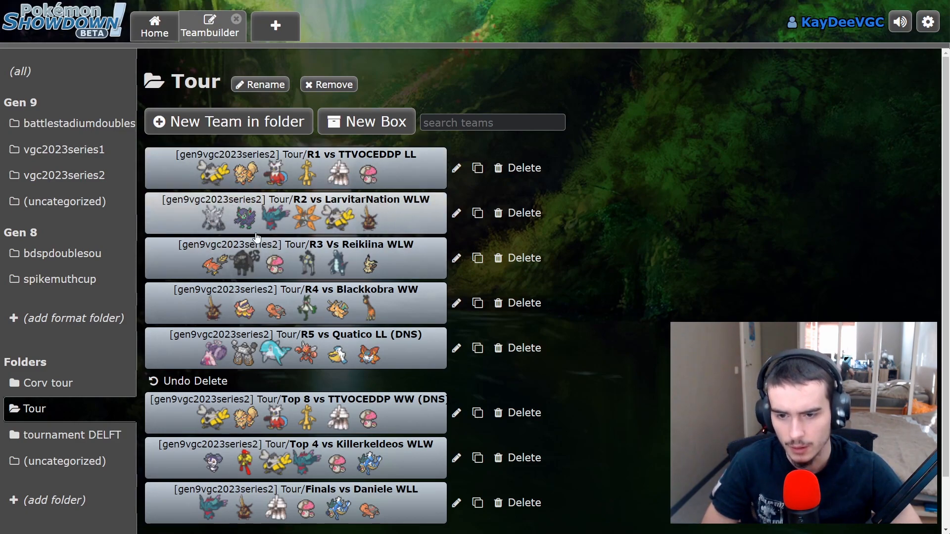
pyautogui.moveTo(320, 218)
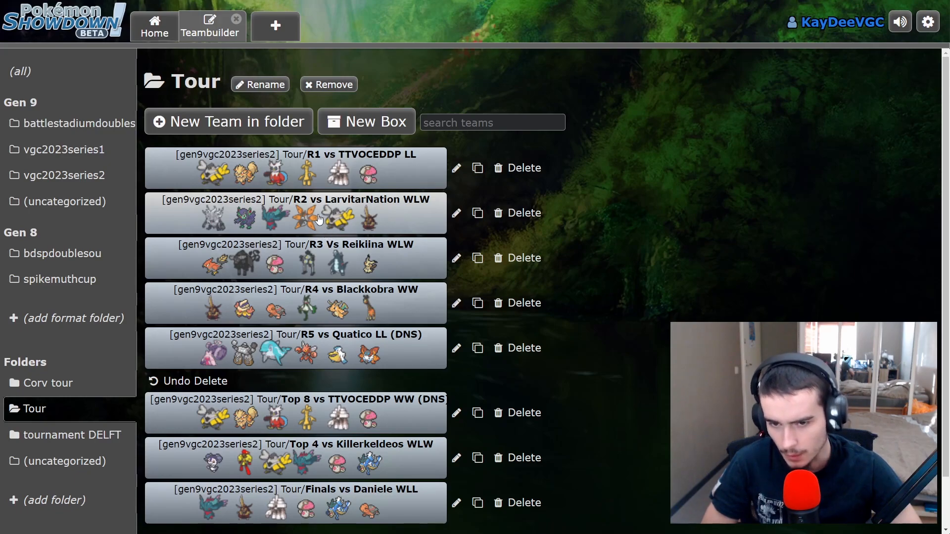
# Review the R2 vs LarvitarNation WLW team's roster three times, ending on the Tour folder list
pyautogui.click(295, 213)
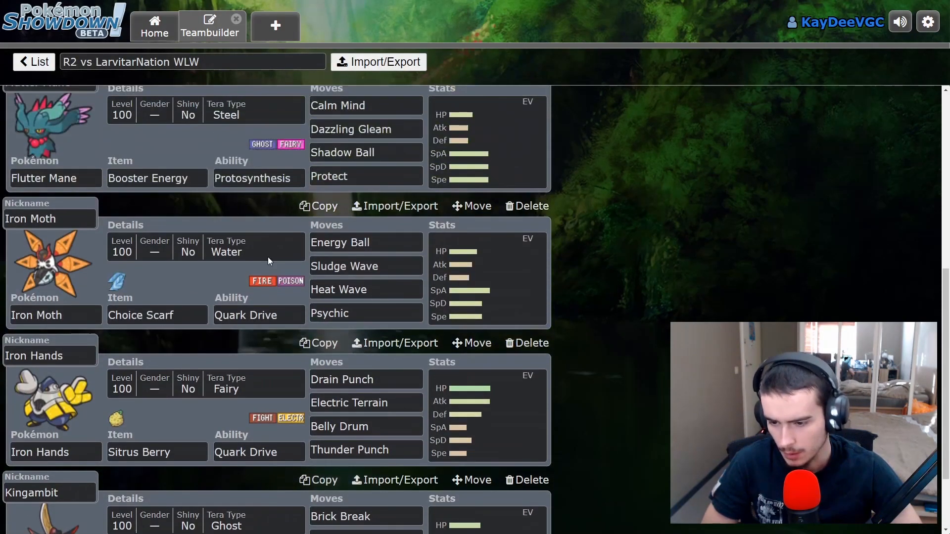
pyautogui.scroll(3)
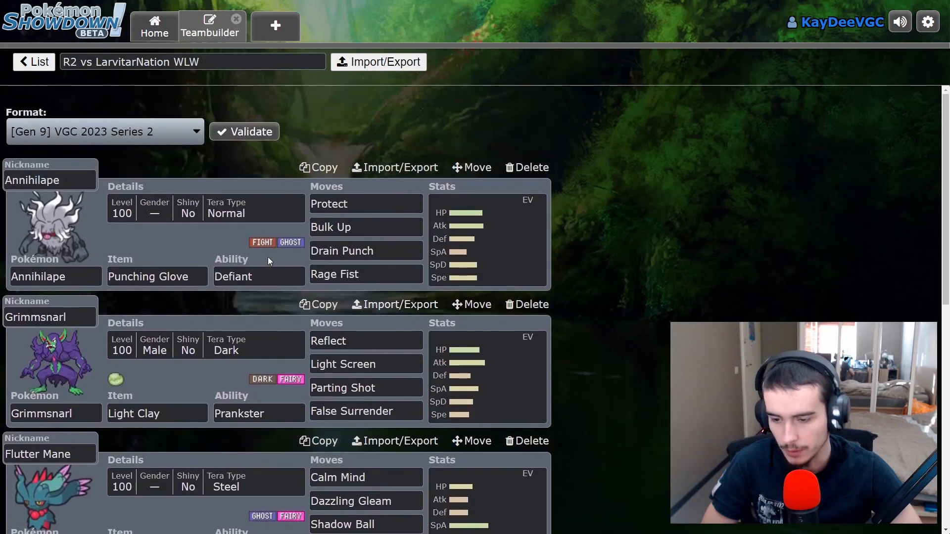
pyautogui.click(34, 61)
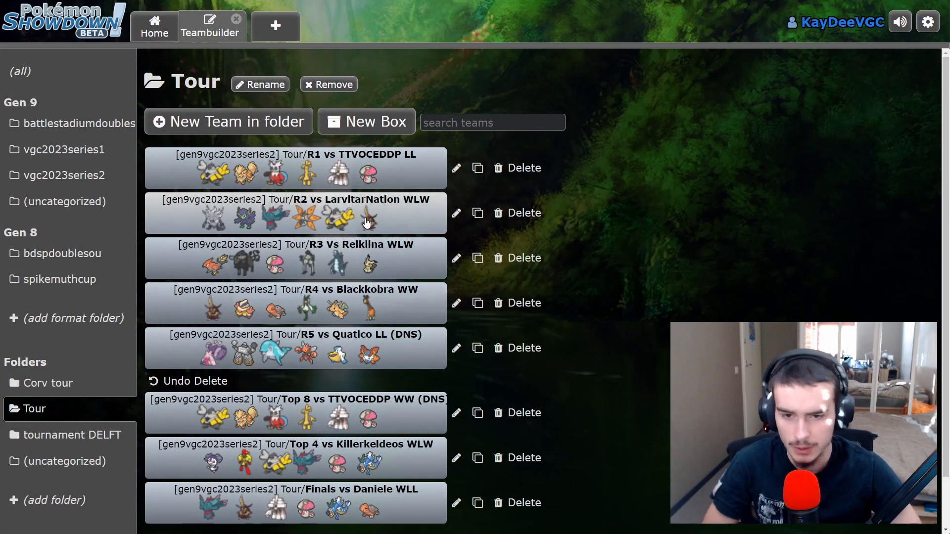
pyautogui.moveTo(387, 222)
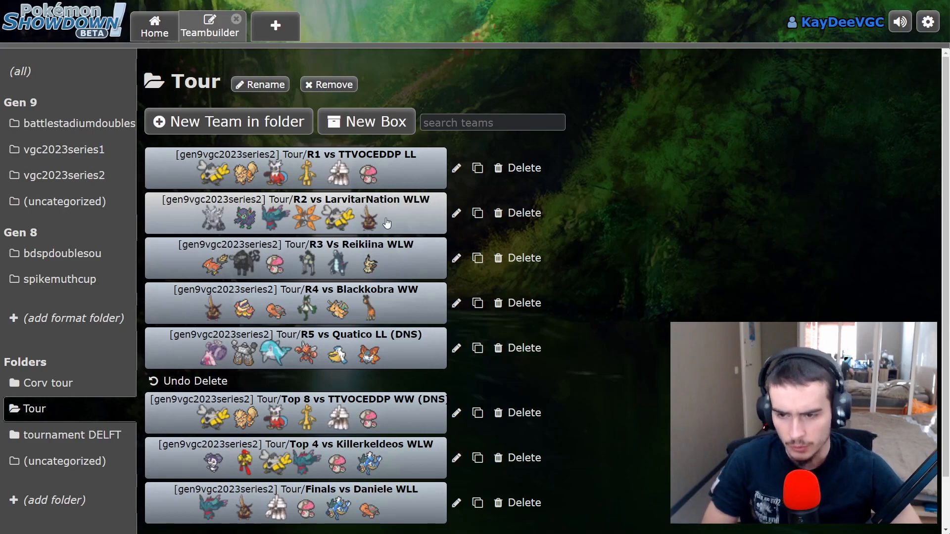
pyautogui.moveTo(380, 220)
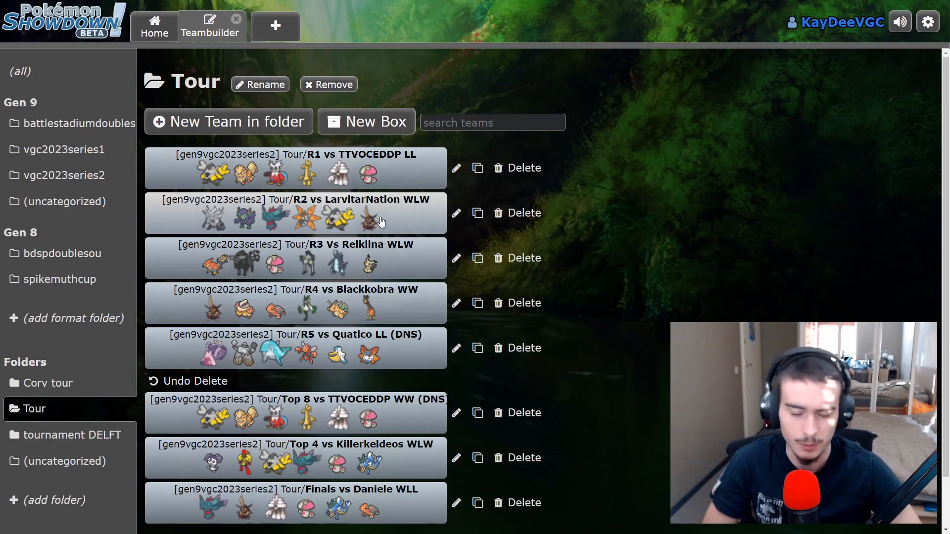
pyautogui.click(295, 212)
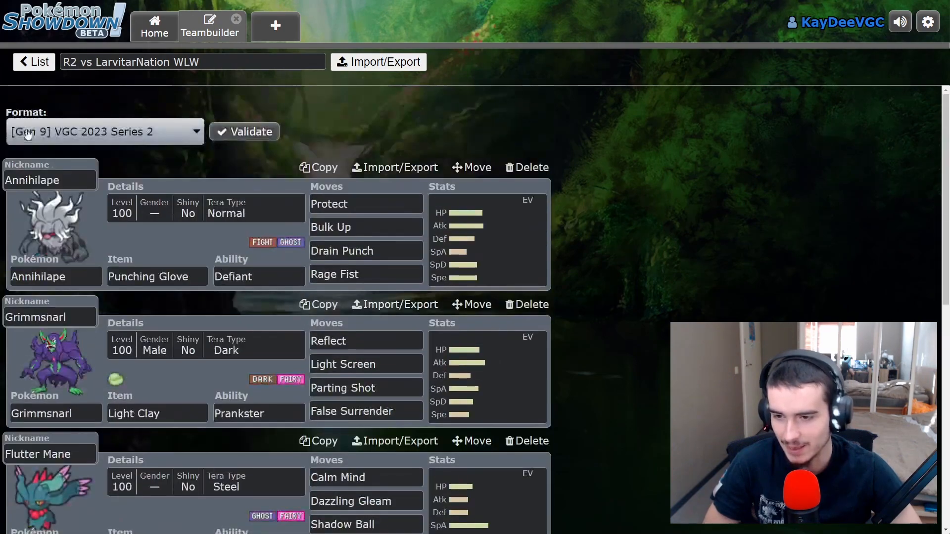
pyautogui.click(33, 62)
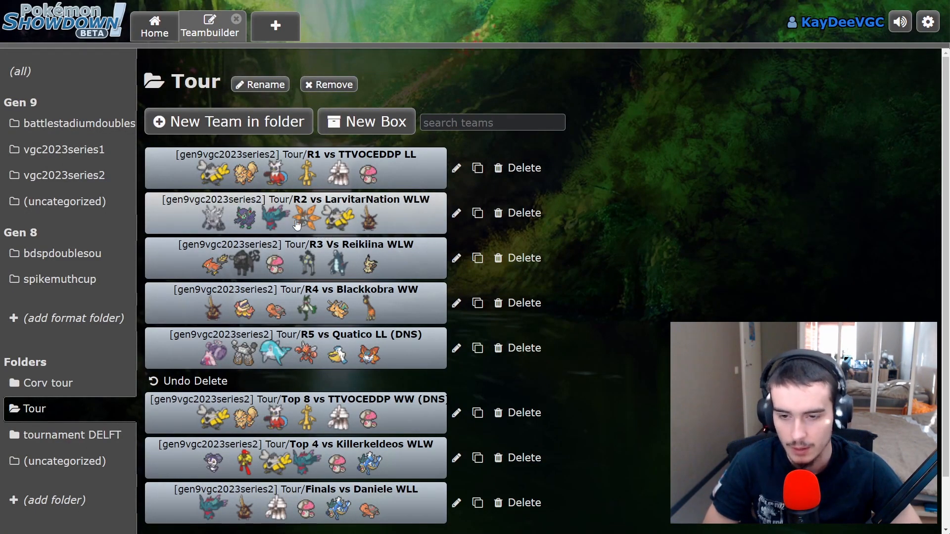
pyautogui.click(294, 213)
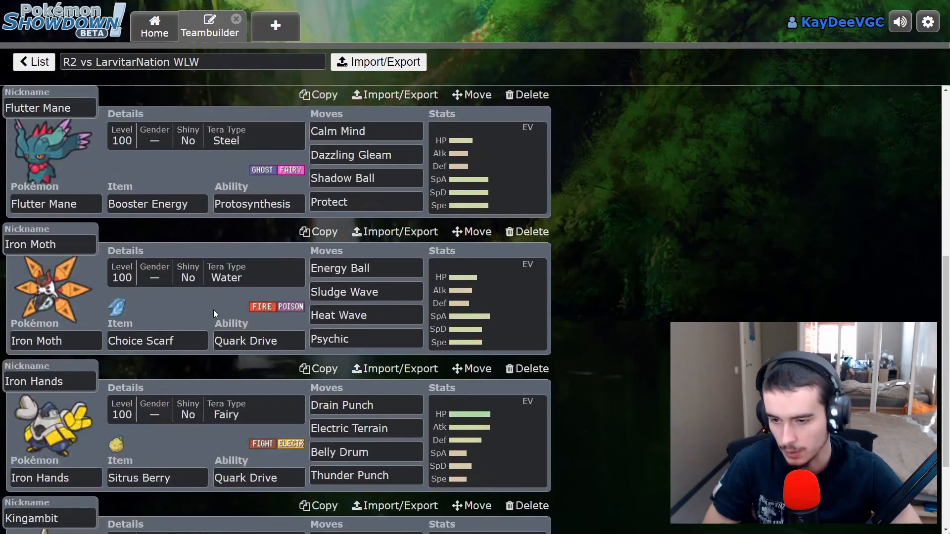
pyautogui.scroll(3)
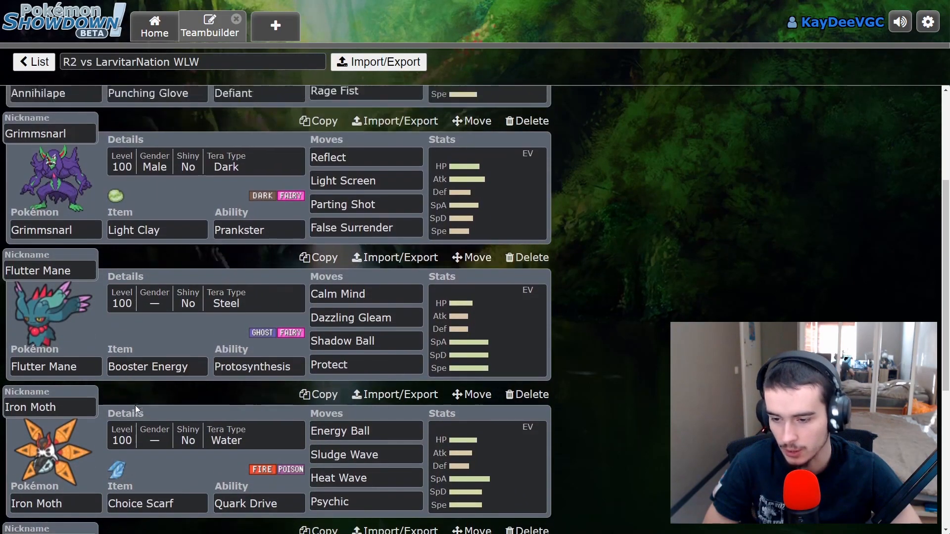
pyautogui.click(34, 61)
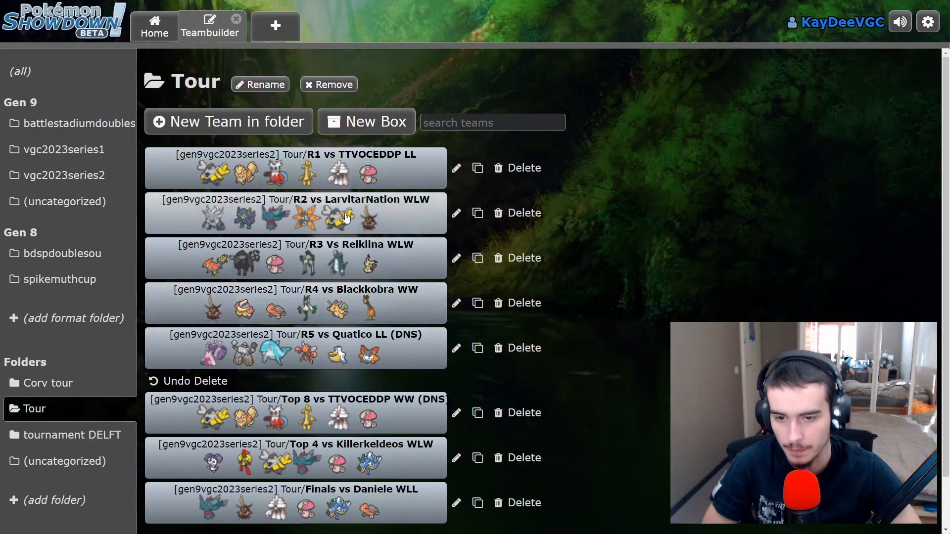
pyautogui.moveTo(357, 222)
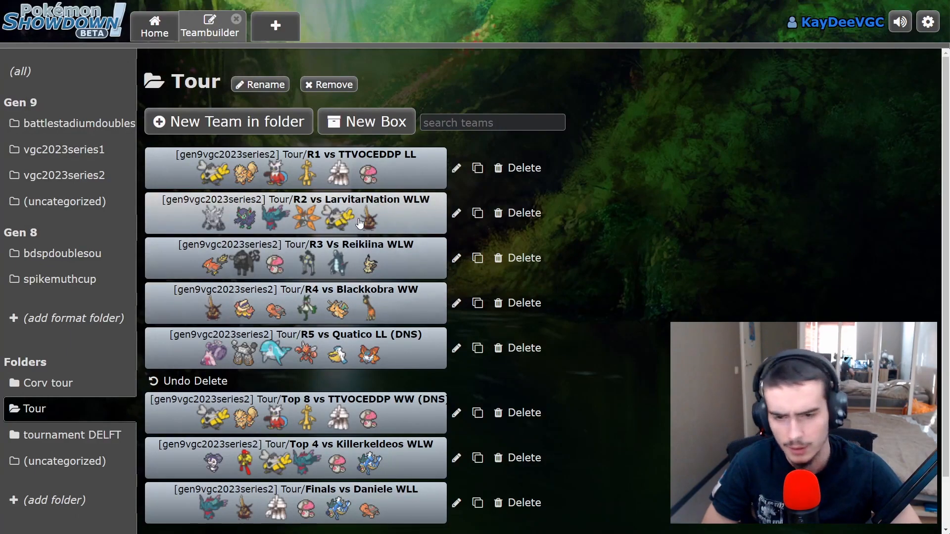
pyautogui.moveTo(313, 228)
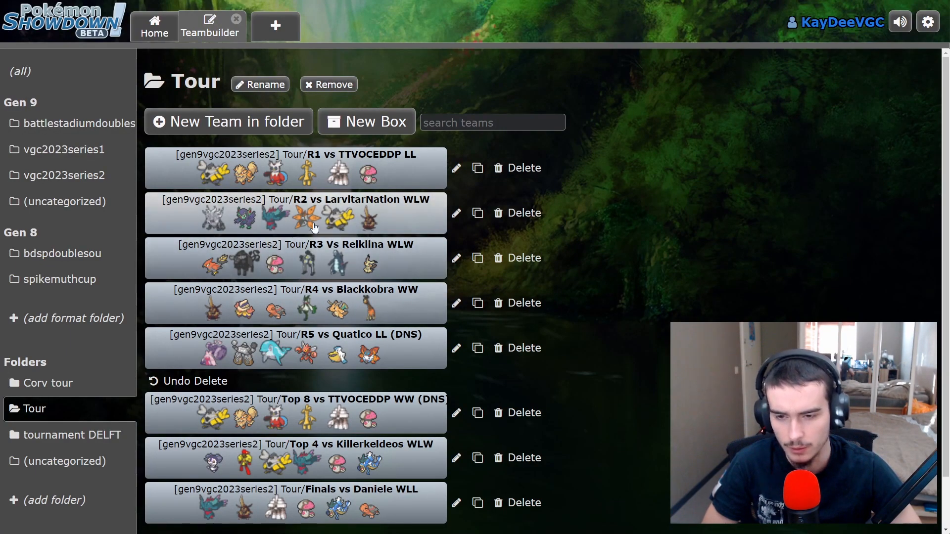
pyautogui.moveTo(414, 223)
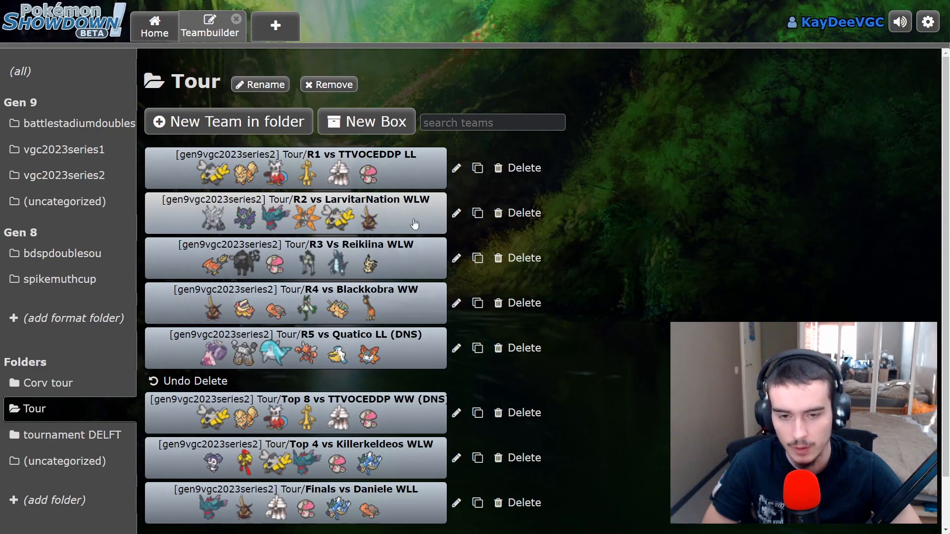
pyautogui.moveTo(665, 236)
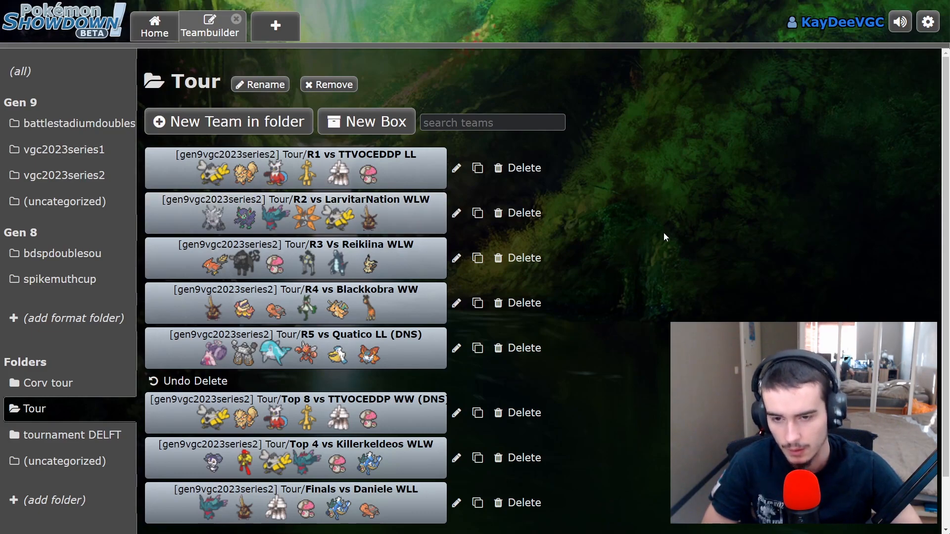
pyautogui.moveTo(363, 220)
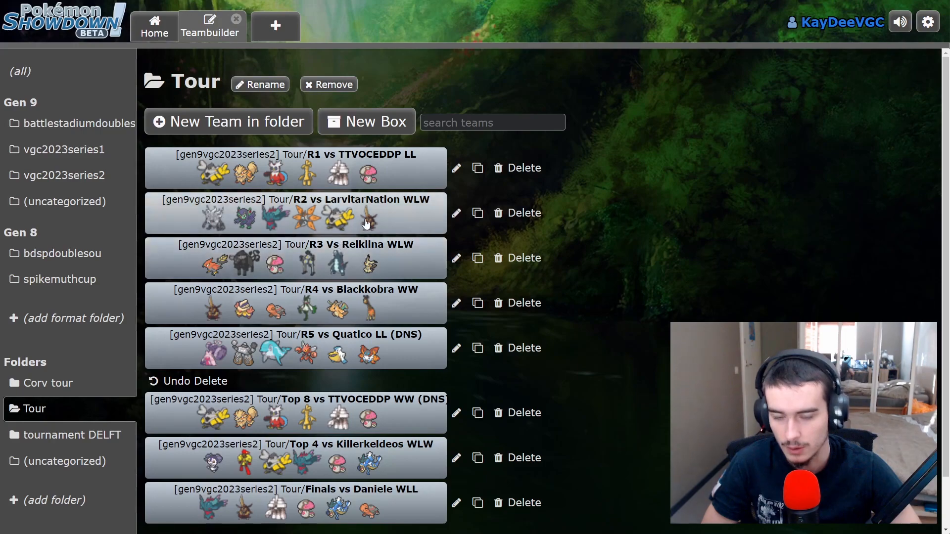
pyautogui.moveTo(369, 227)
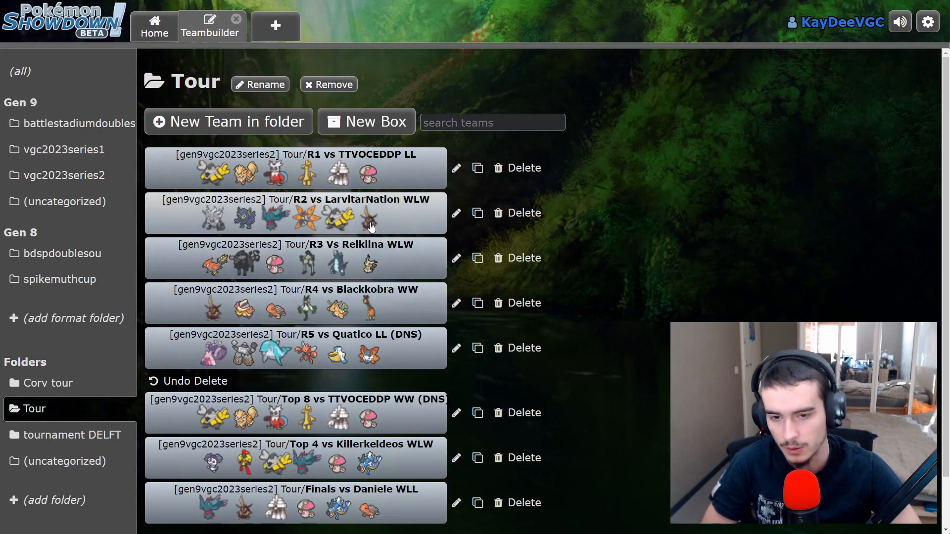
pyautogui.moveTo(213, 220)
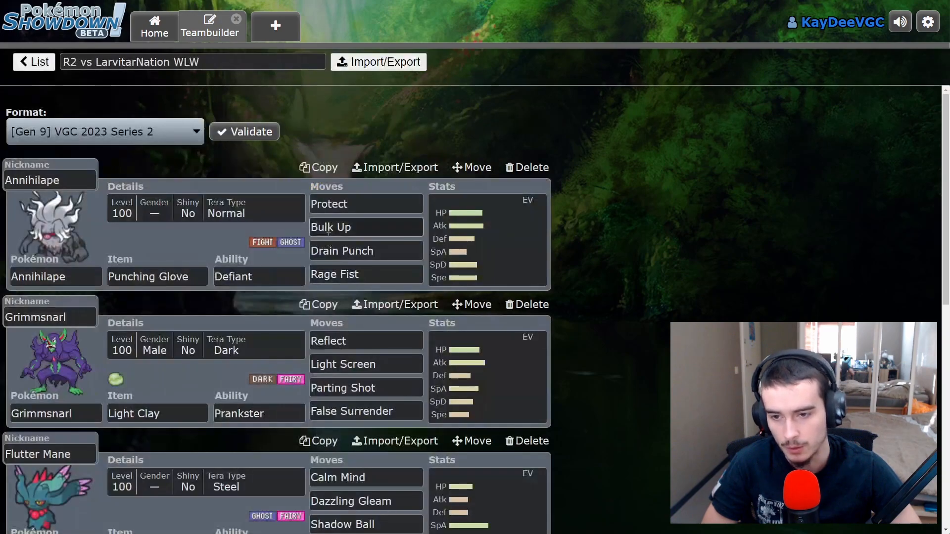
pyautogui.click(34, 62)
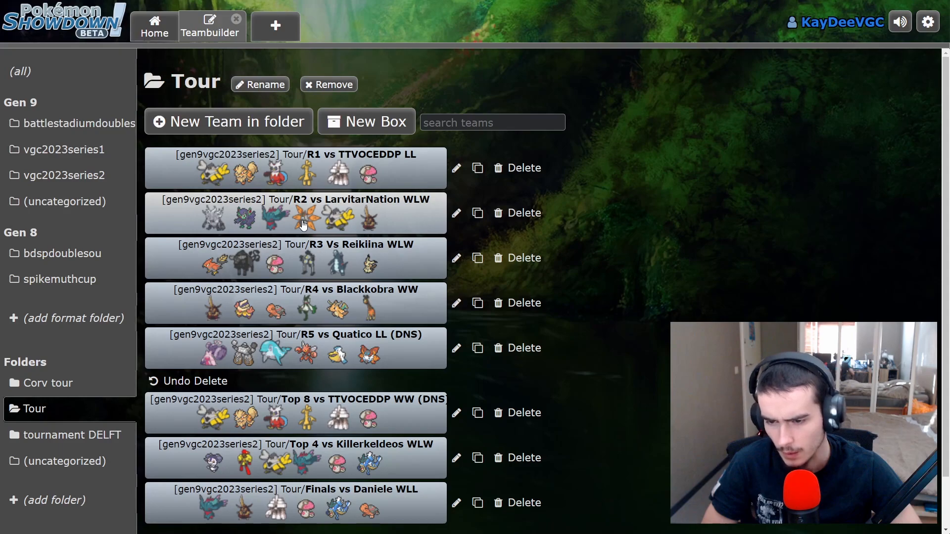
pyautogui.moveTo(228, 229)
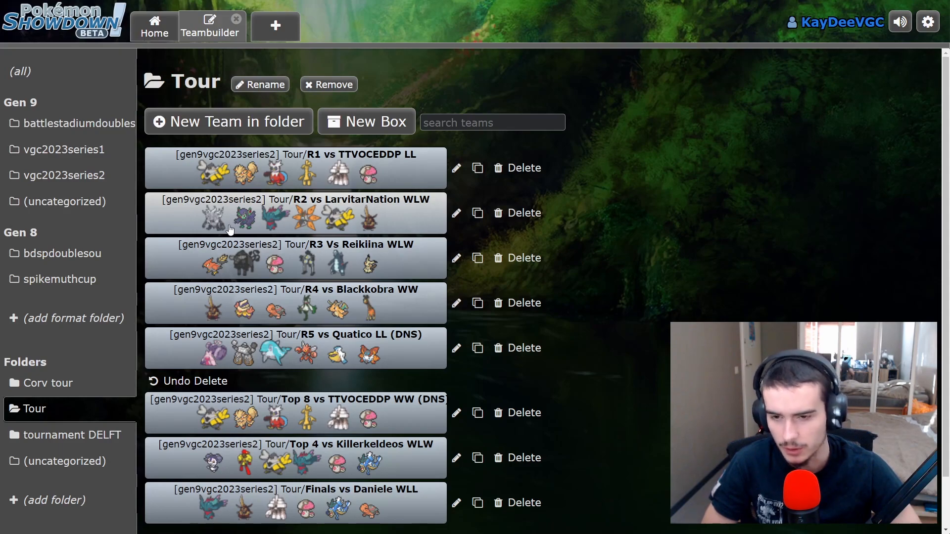
pyautogui.moveTo(220, 226)
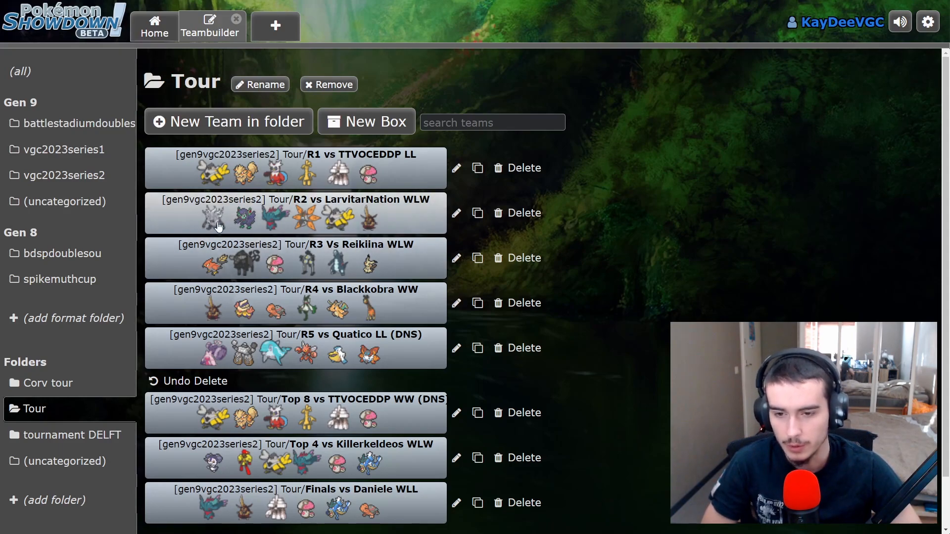
pyautogui.moveTo(222, 229)
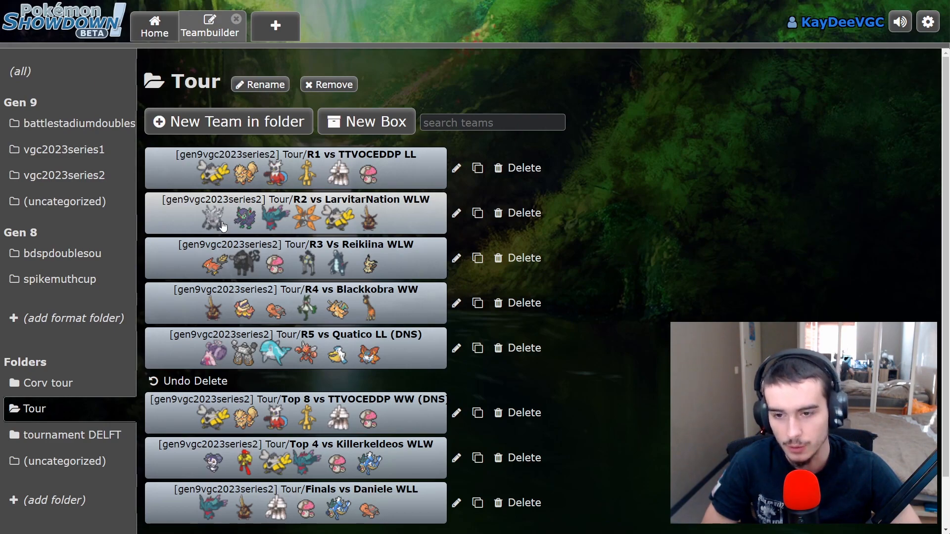
pyautogui.moveTo(374, 228)
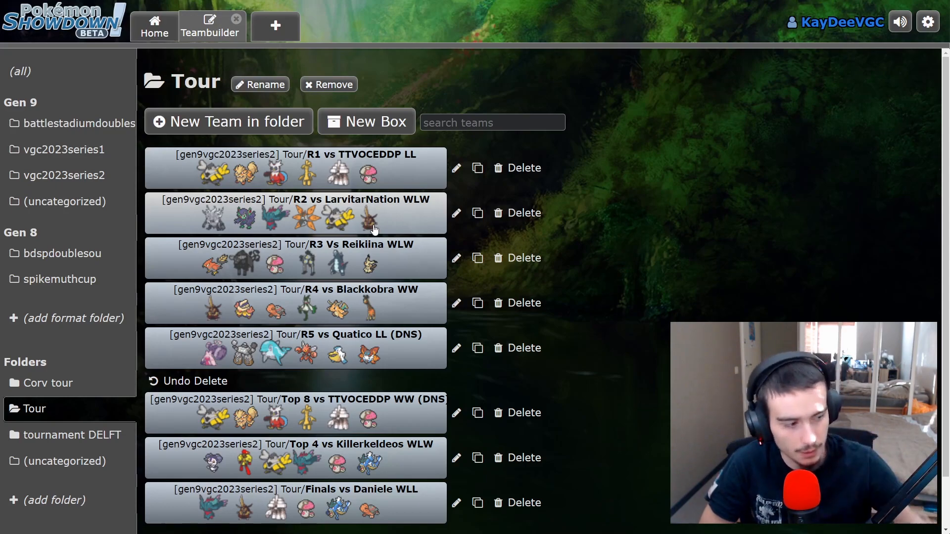
pyautogui.scroll(-3)
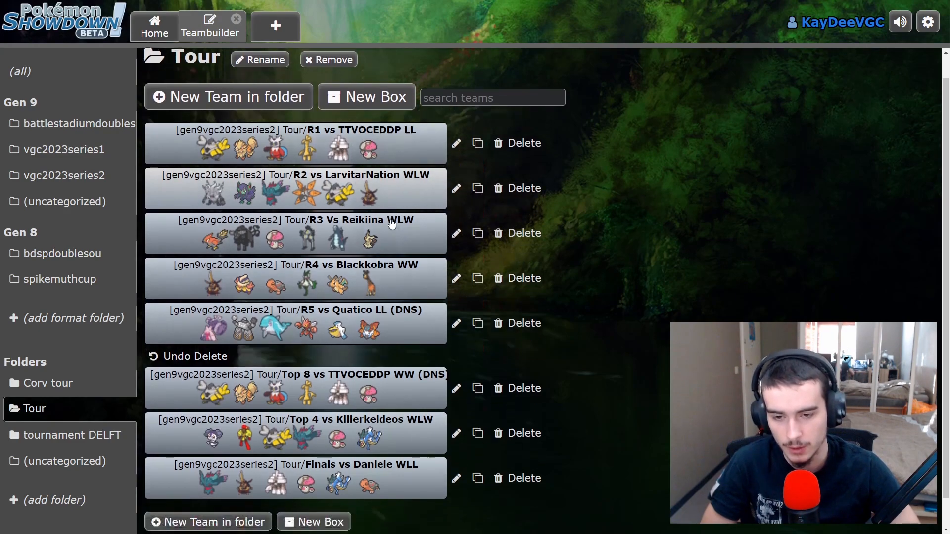
pyautogui.scroll(3)
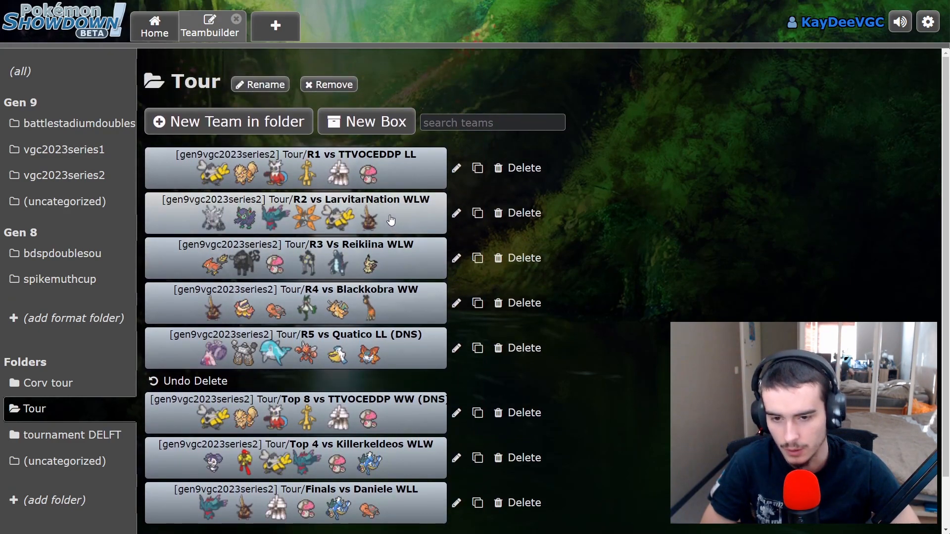
pyautogui.moveTo(382, 223)
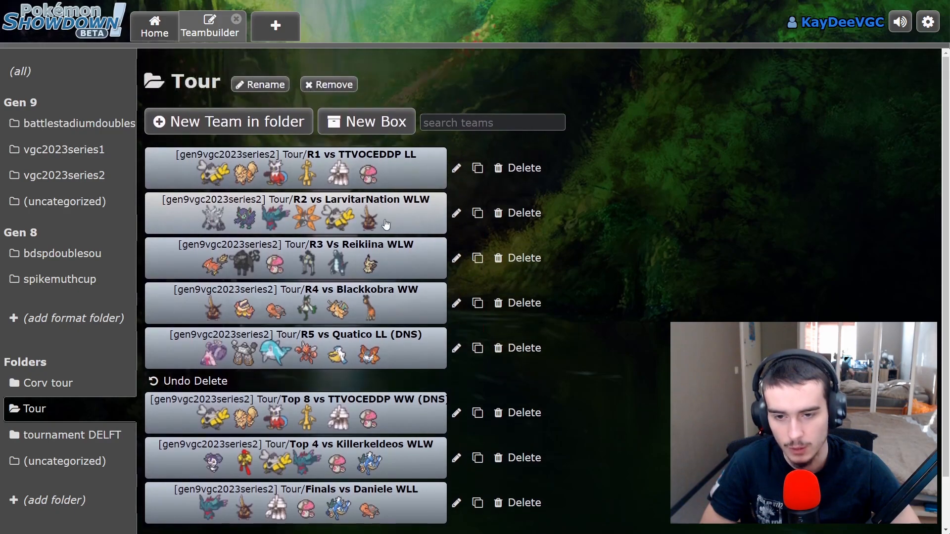
pyautogui.moveTo(412, 225)
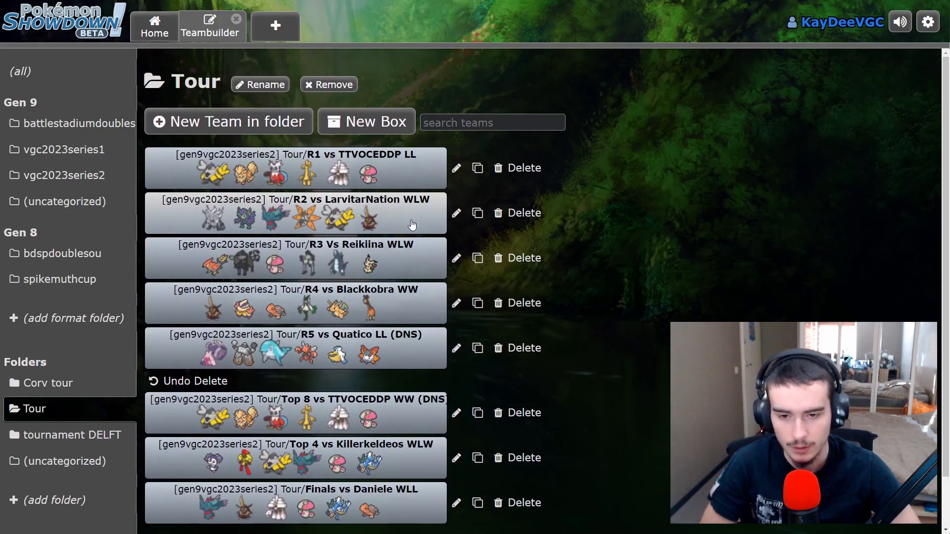
pyautogui.moveTo(403, 263)
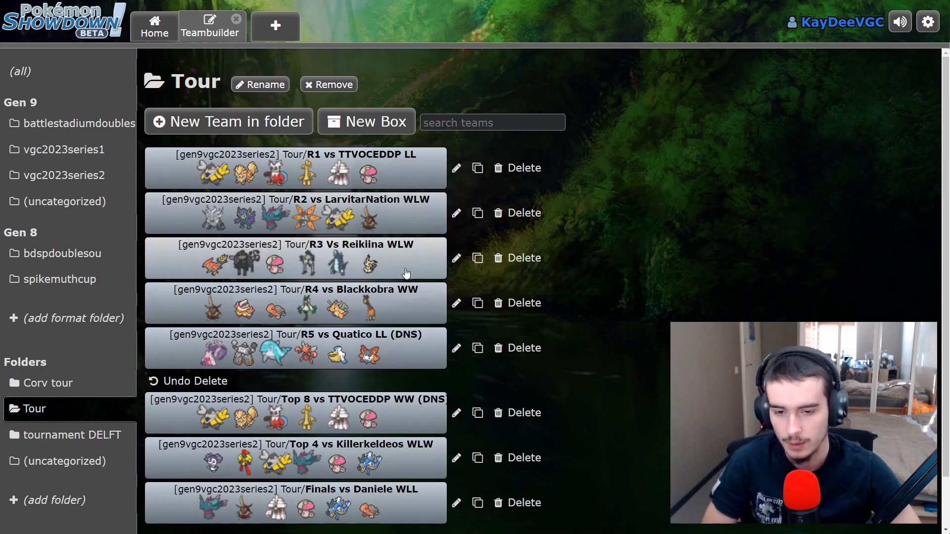
pyautogui.moveTo(396, 269)
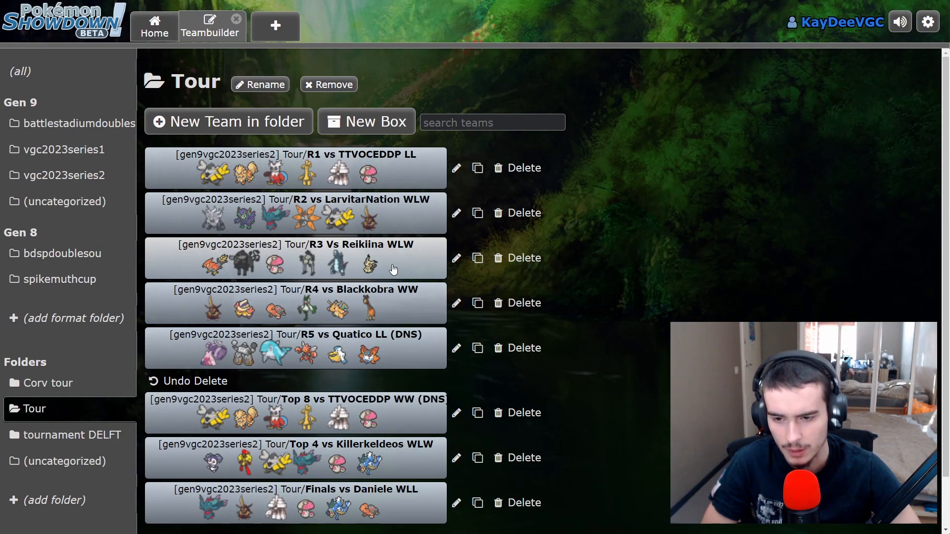
pyautogui.moveTo(389, 268)
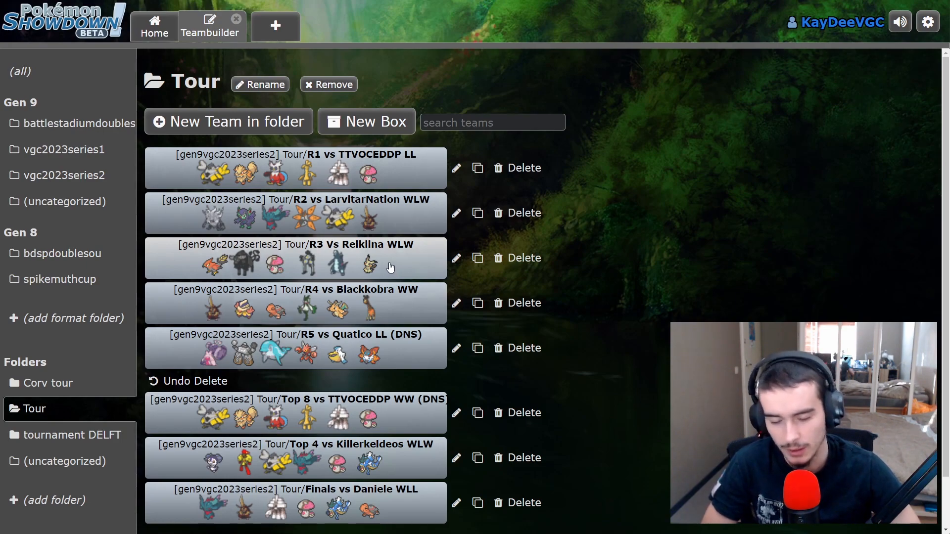
pyautogui.moveTo(374, 263)
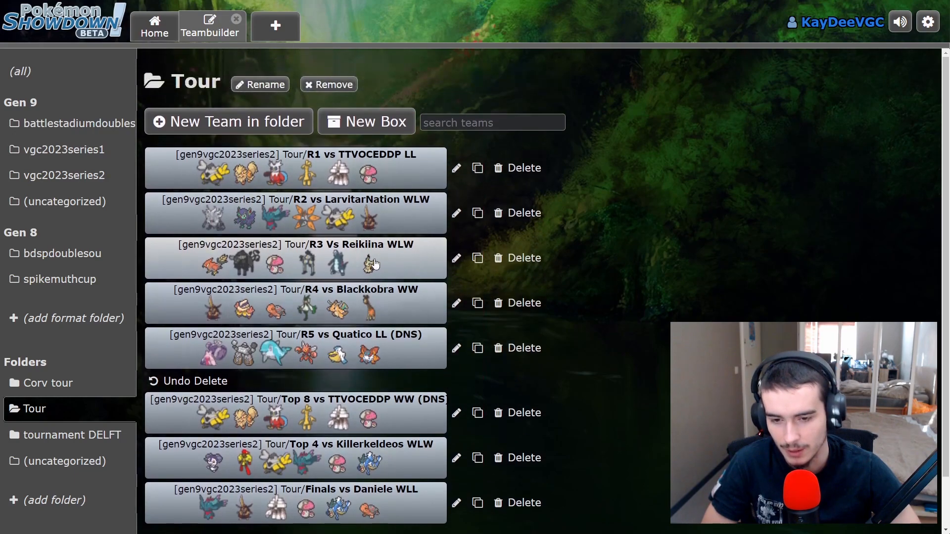
pyautogui.moveTo(353, 274)
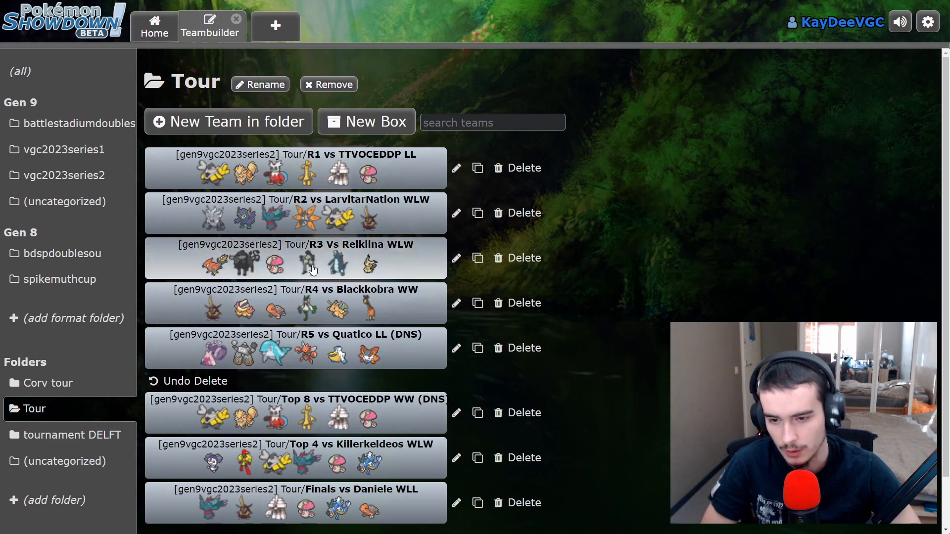
# Review the R3 Vs Reikiina WLW team's roster twice and return to the Tour folder list
pyautogui.click(294, 258)
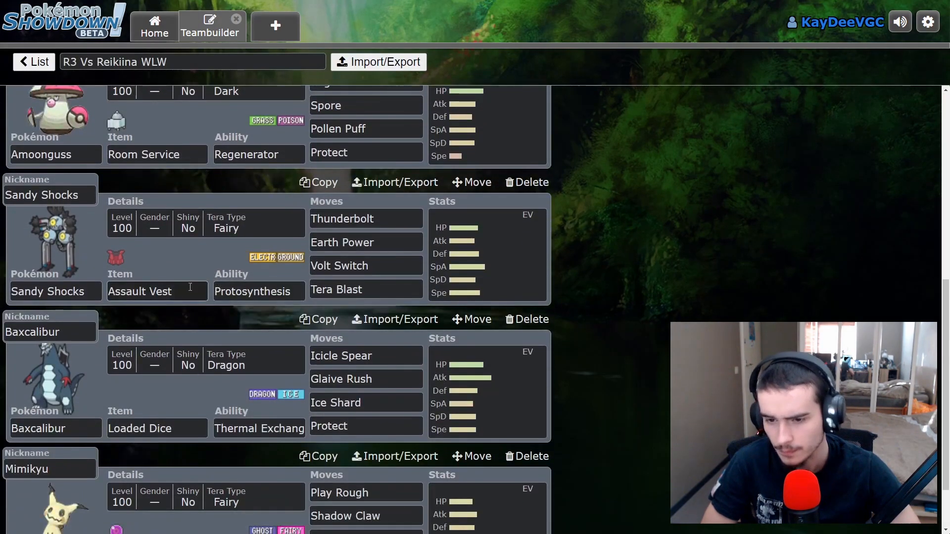
pyautogui.scroll(-3)
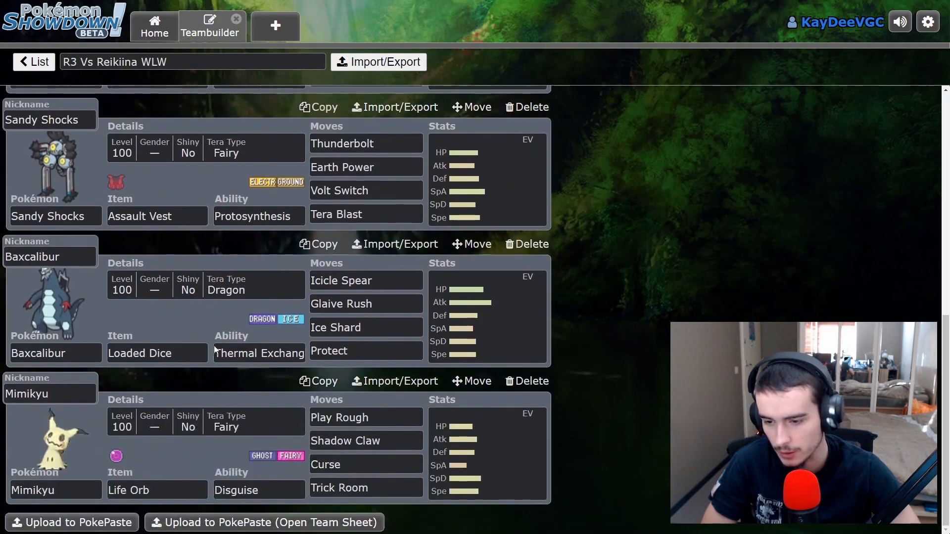
pyautogui.scroll(3)
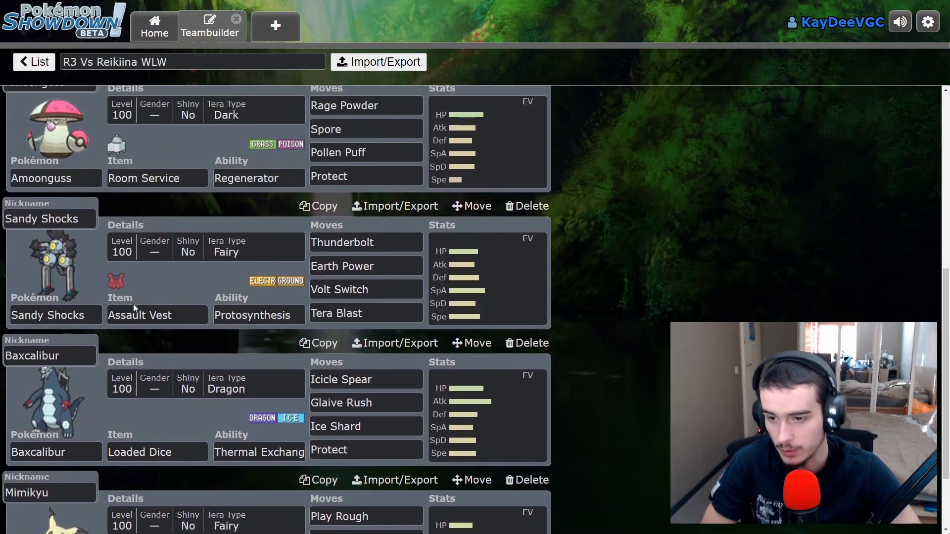
pyautogui.scroll(3)
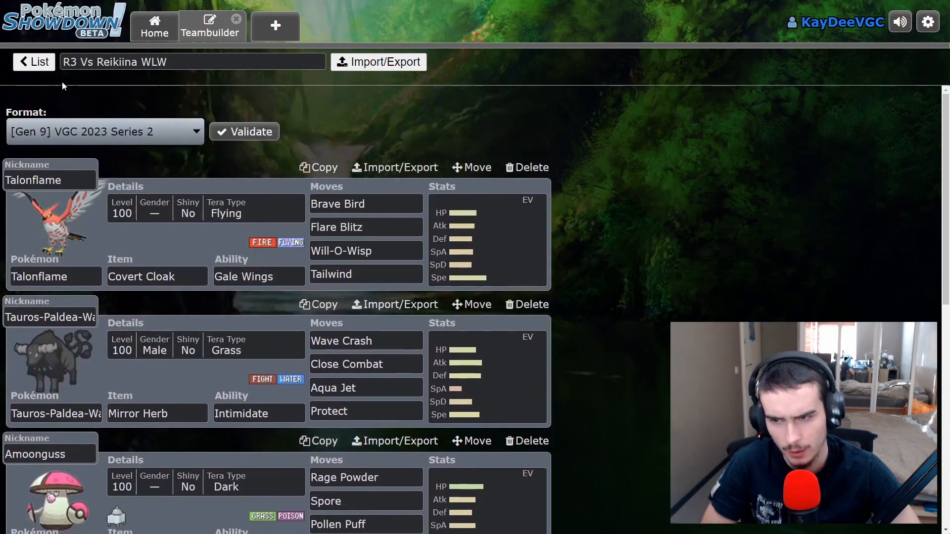
pyautogui.click(34, 61)
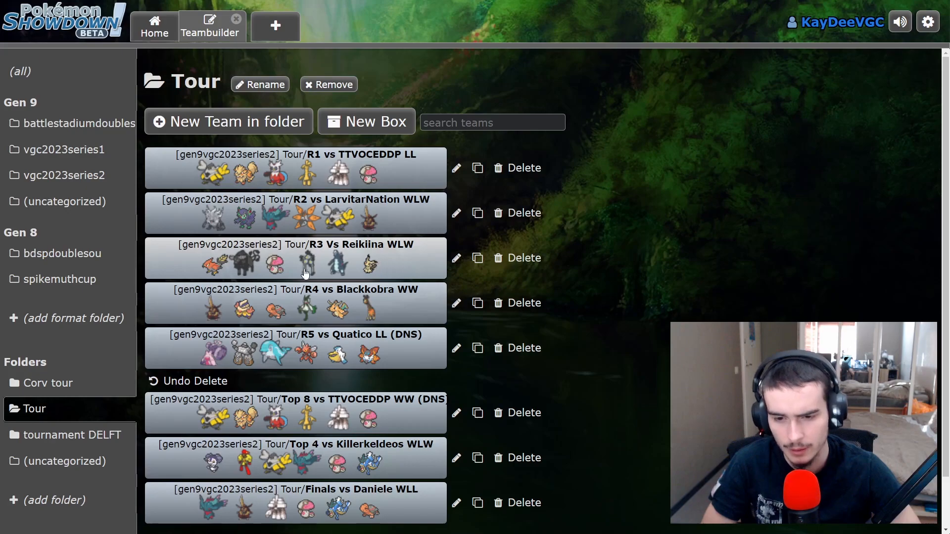
pyautogui.click(294, 257)
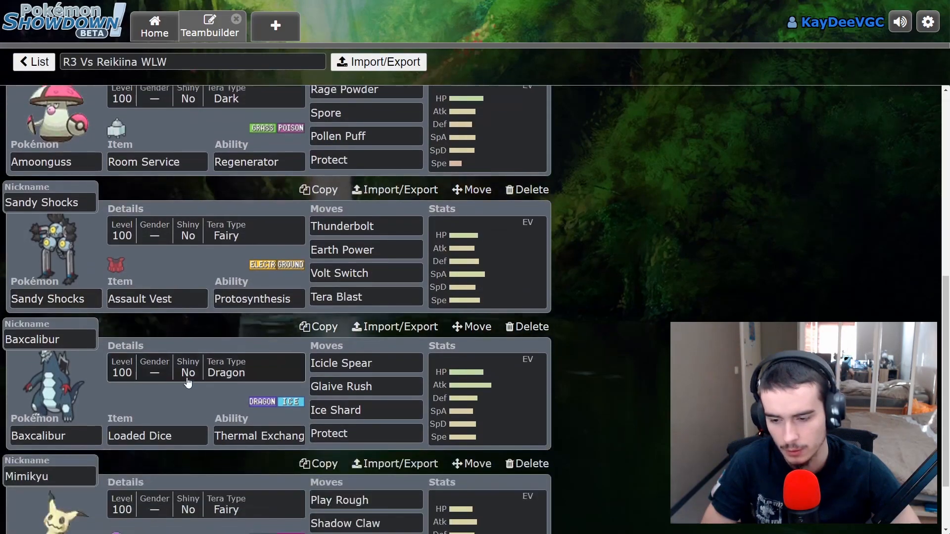
pyautogui.scroll(3)
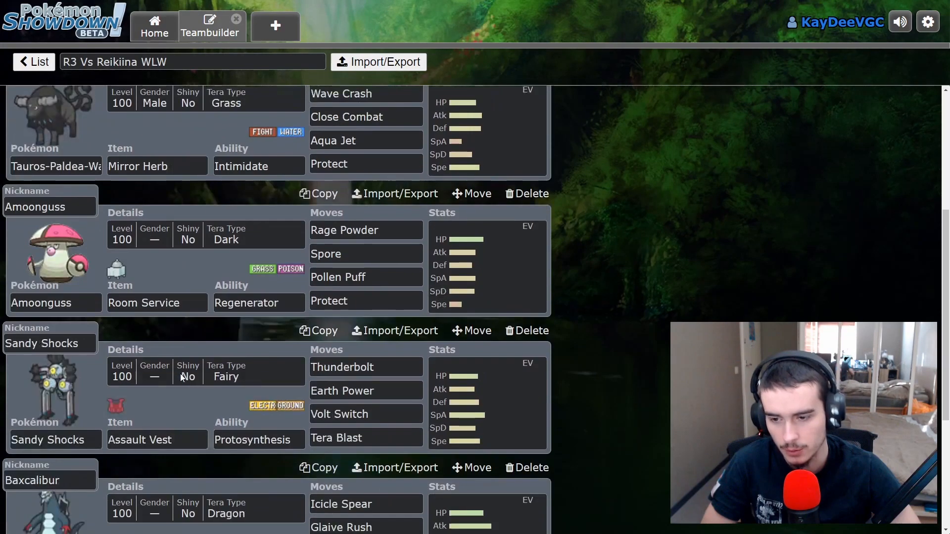
pyautogui.click(34, 61)
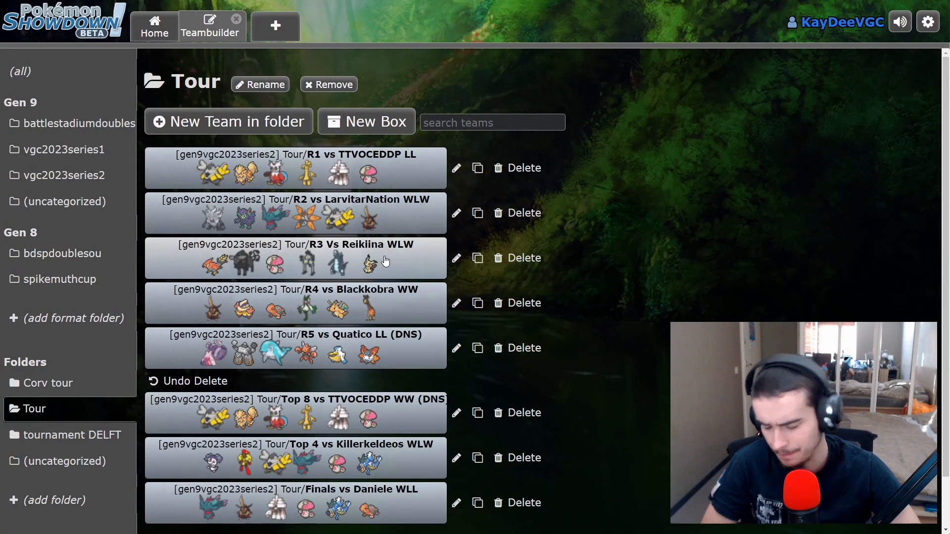
pyautogui.moveTo(345, 269)
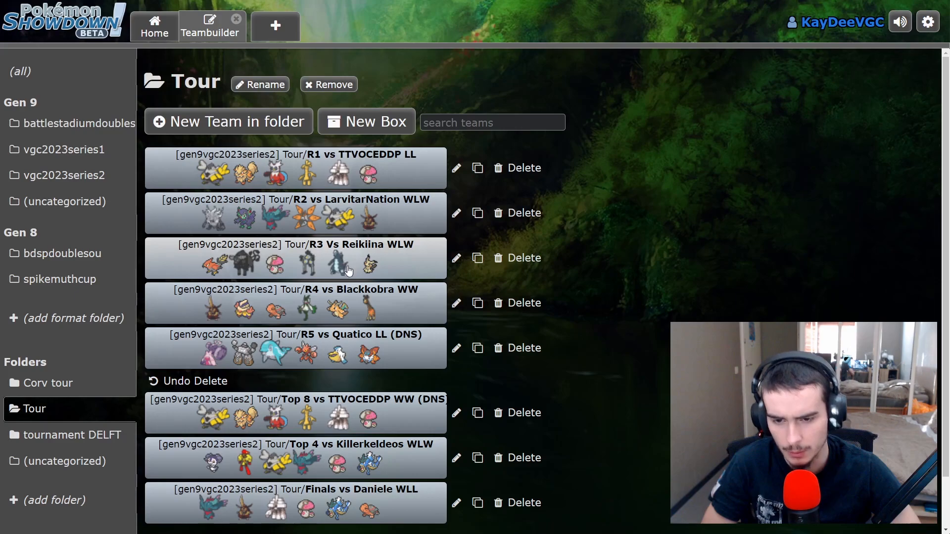
pyautogui.click(294, 258)
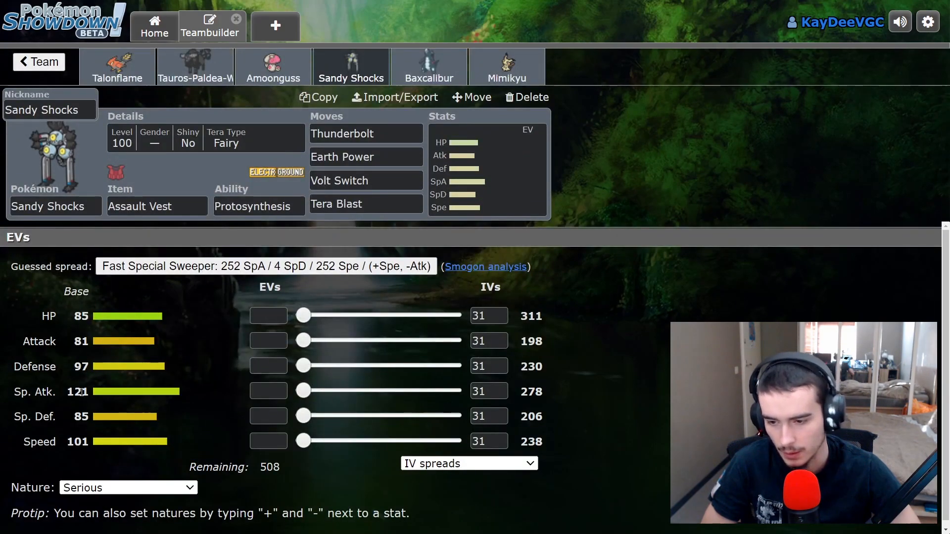
pyautogui.doubleClick(77, 391)
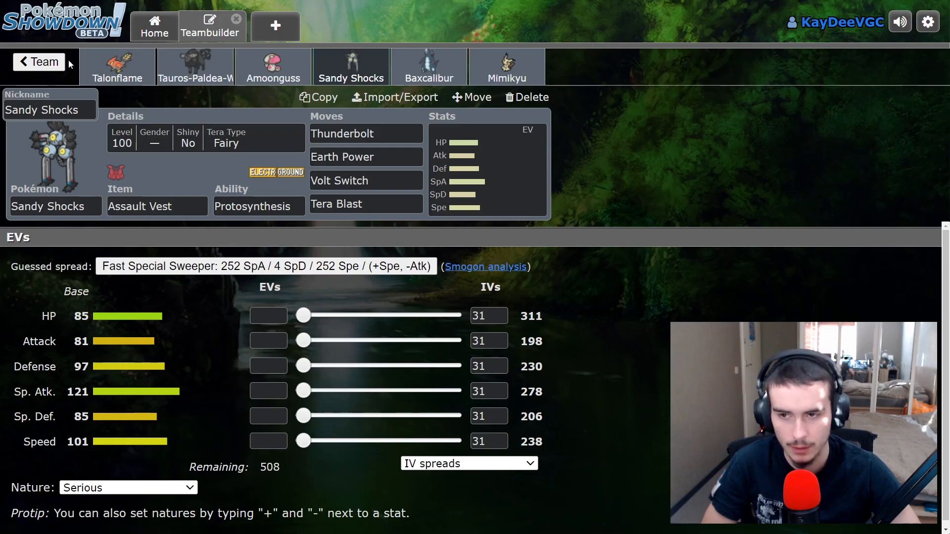
pyautogui.click(38, 61)
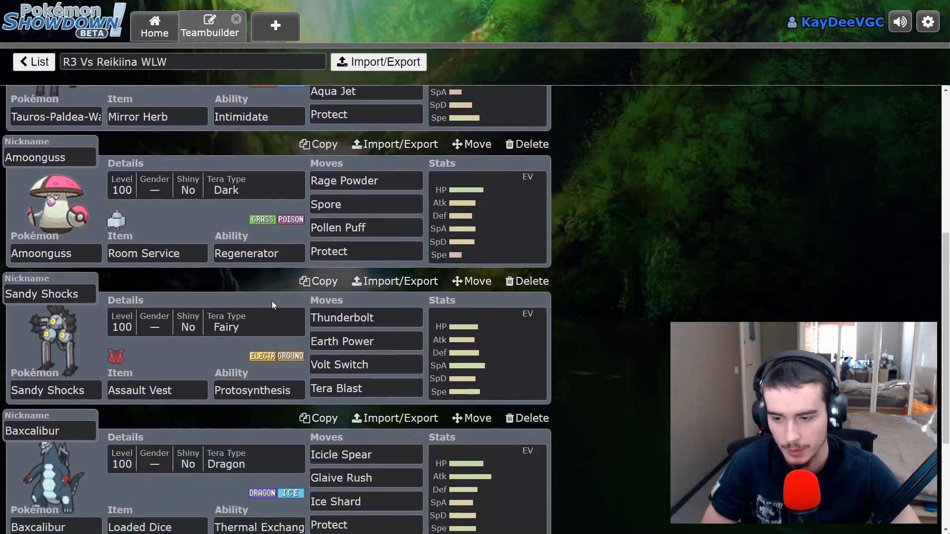
pyautogui.scroll(3)
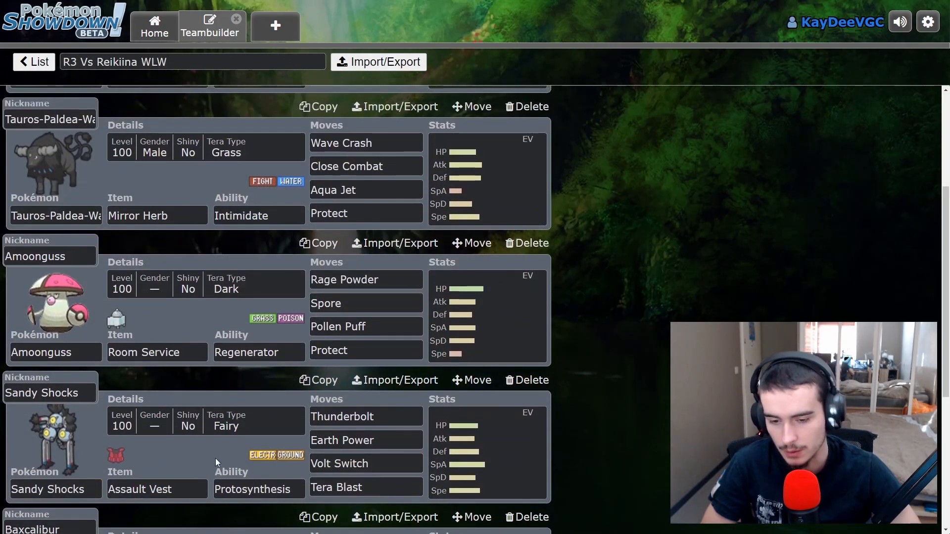
pyautogui.scroll(3)
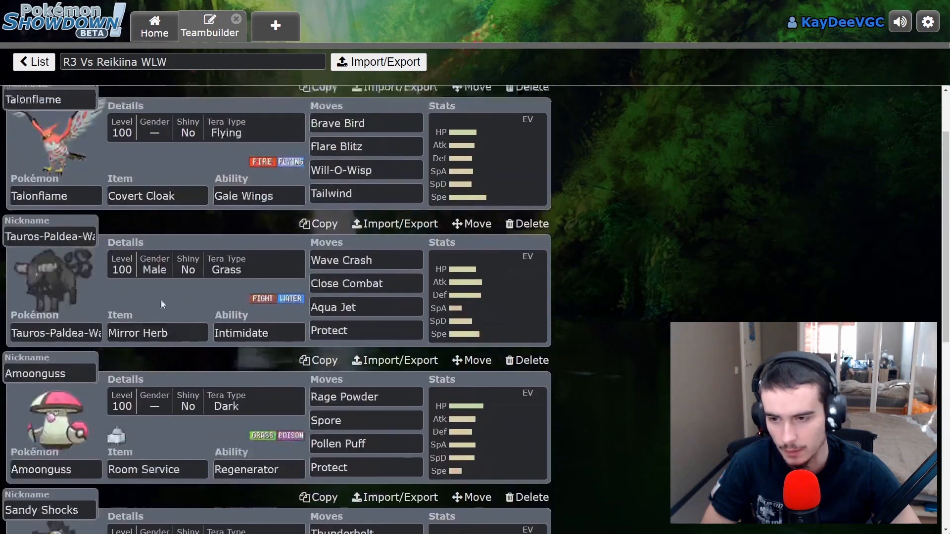
pyautogui.click(34, 61)
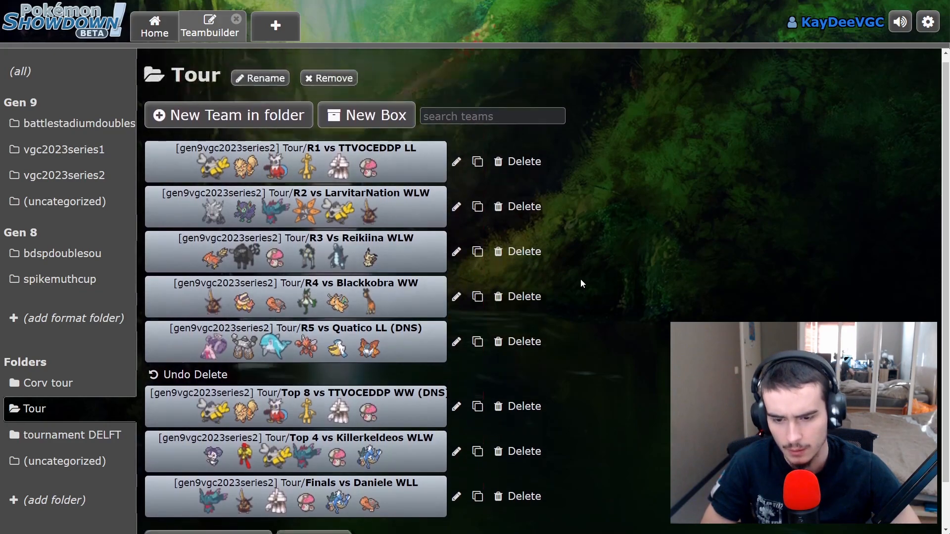
# Scroll down the Tour folder's team list toward the R4 vs Blackkobra WW entry
pyautogui.scroll(-3)
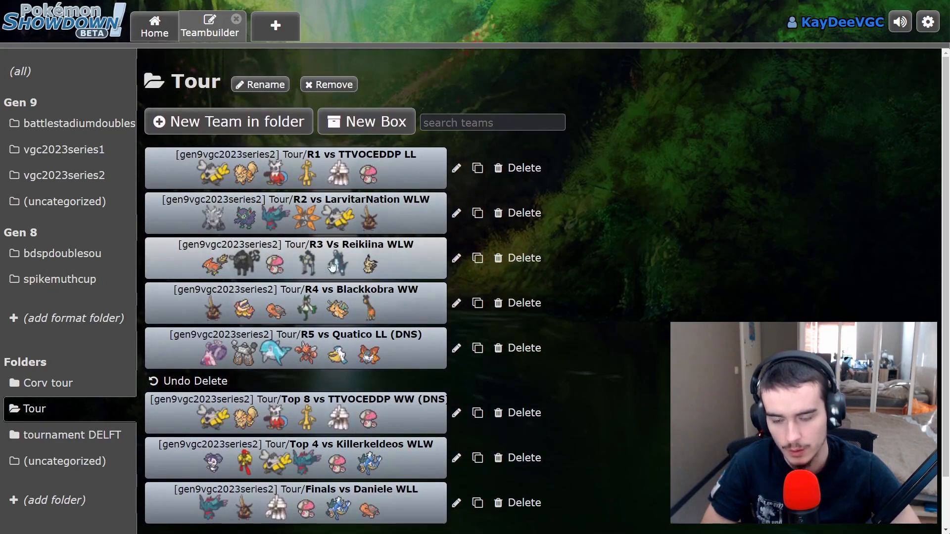
pyautogui.moveTo(392, 269)
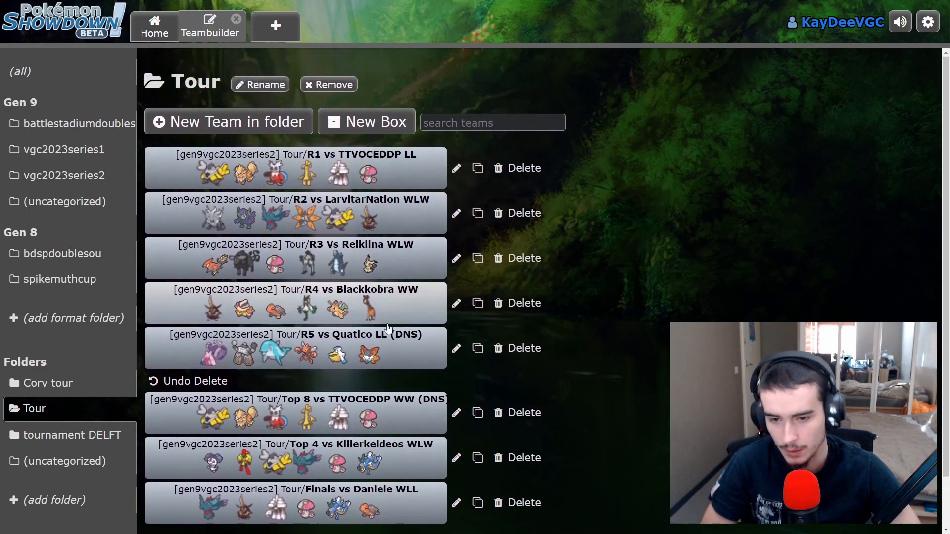
pyautogui.moveTo(398, 307)
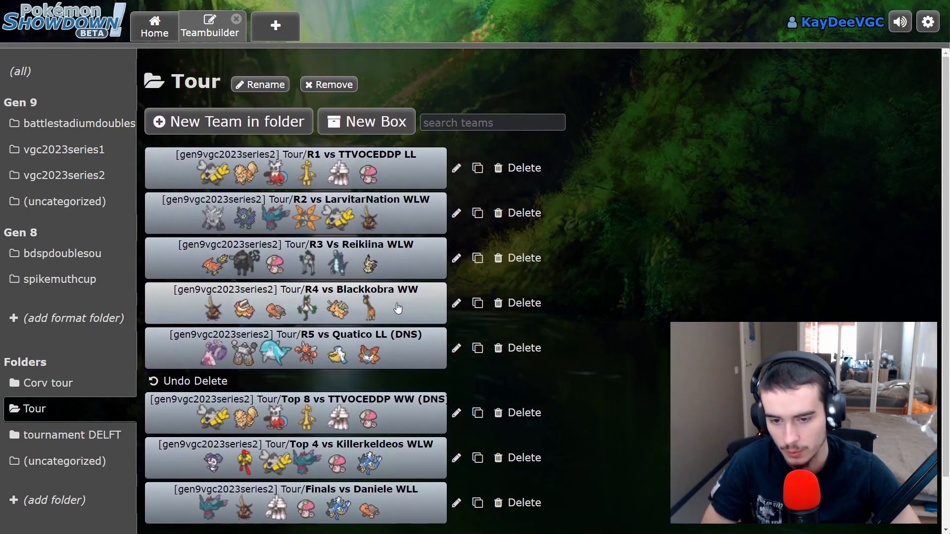
pyautogui.moveTo(390, 303)
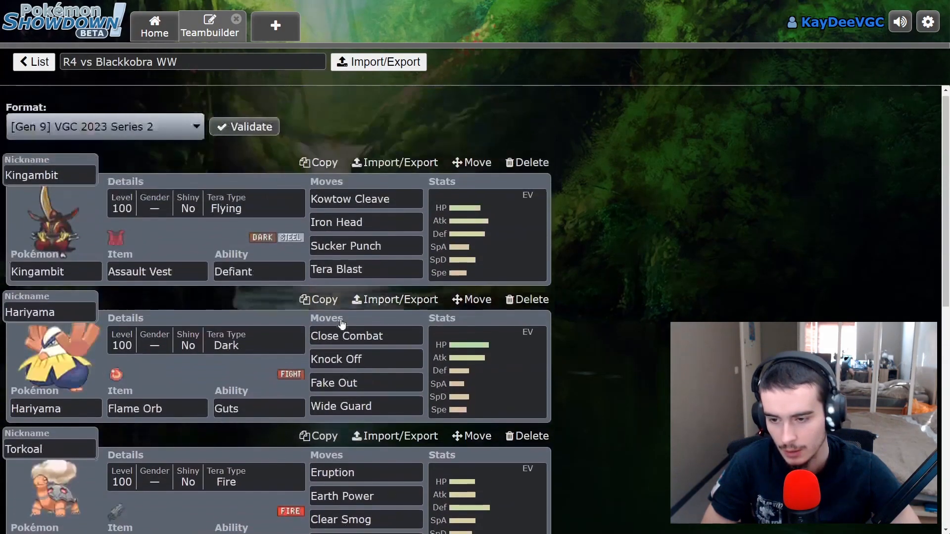
pyautogui.click(34, 62)
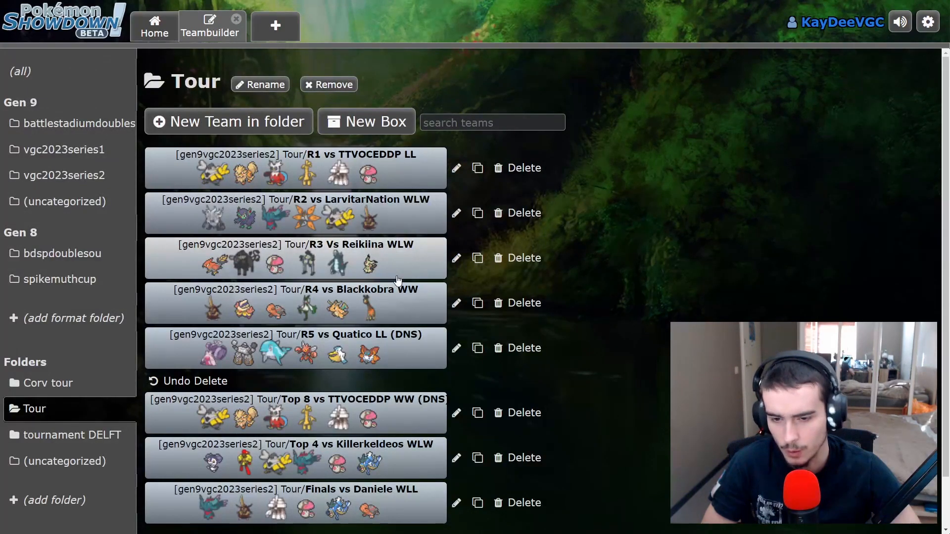
pyautogui.moveTo(388, 316)
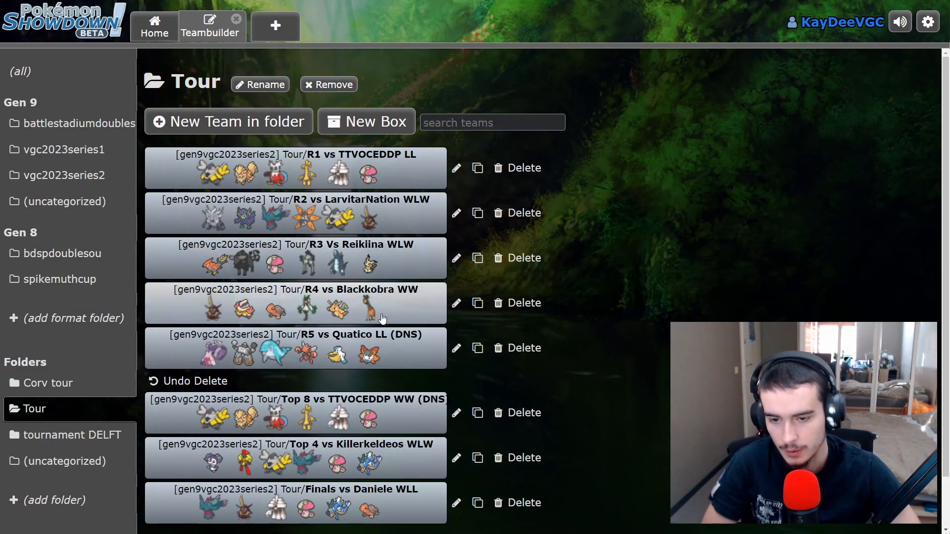
pyautogui.moveTo(338, 314)
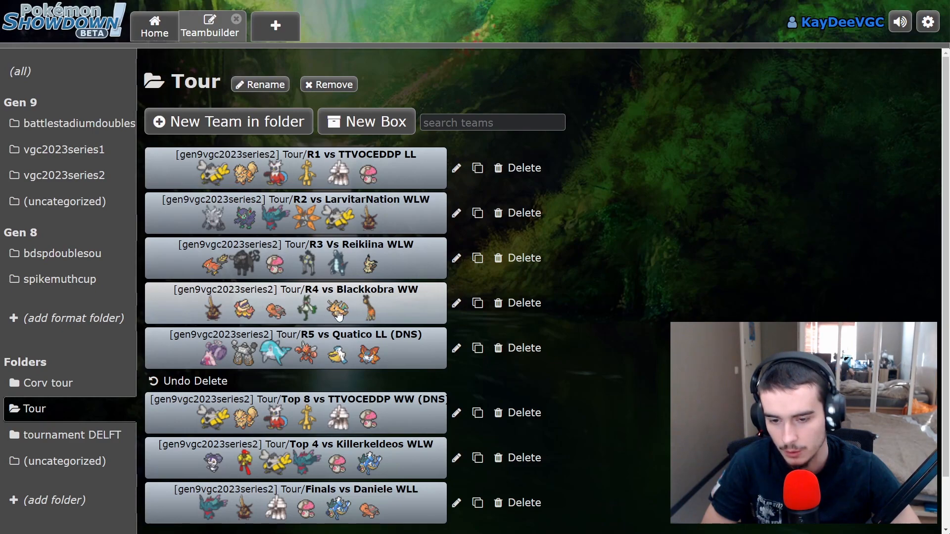
pyautogui.moveTo(288, 313)
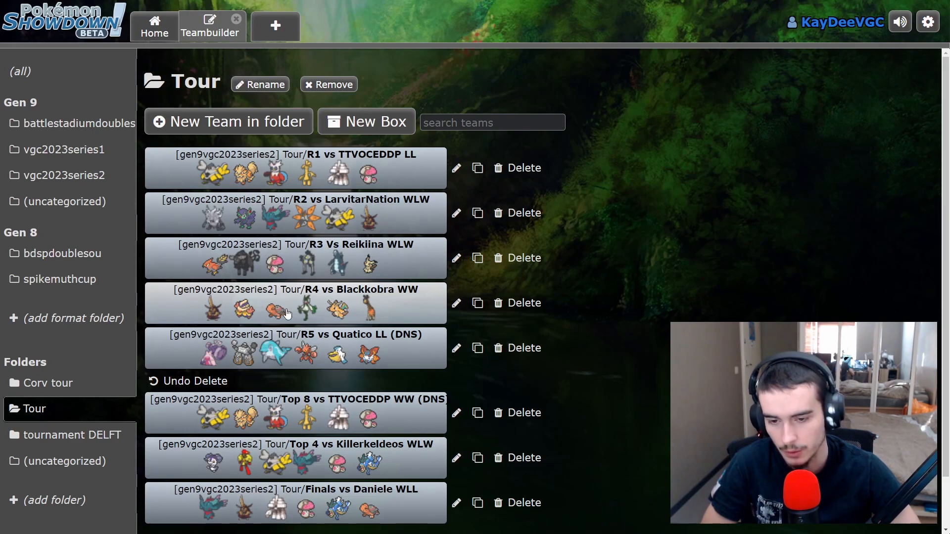
pyautogui.moveTo(399, 306)
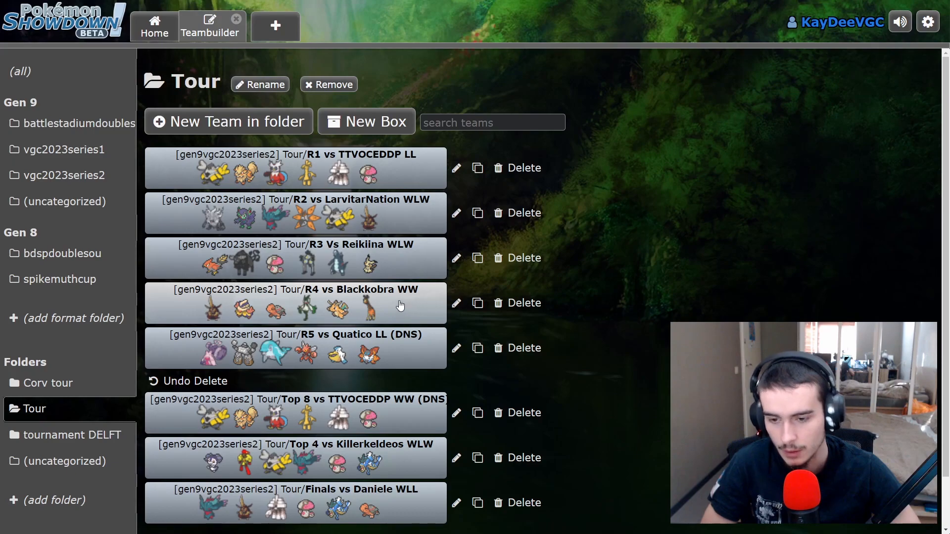
pyautogui.click(296, 303)
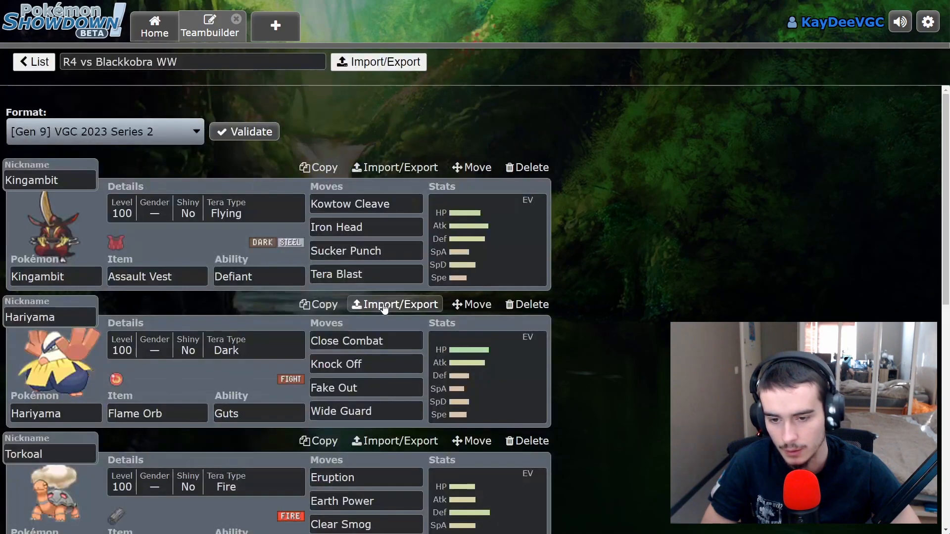
pyautogui.click(34, 61)
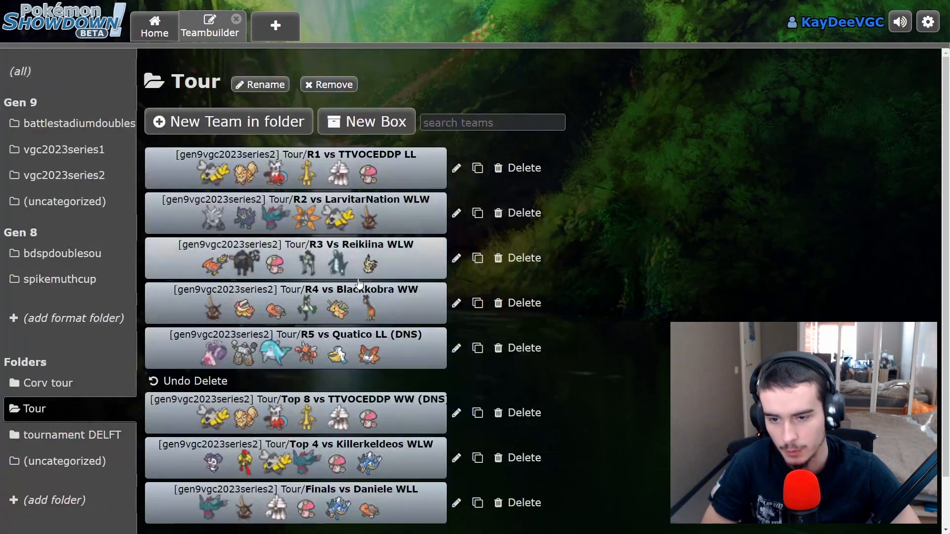
pyautogui.moveTo(373, 310)
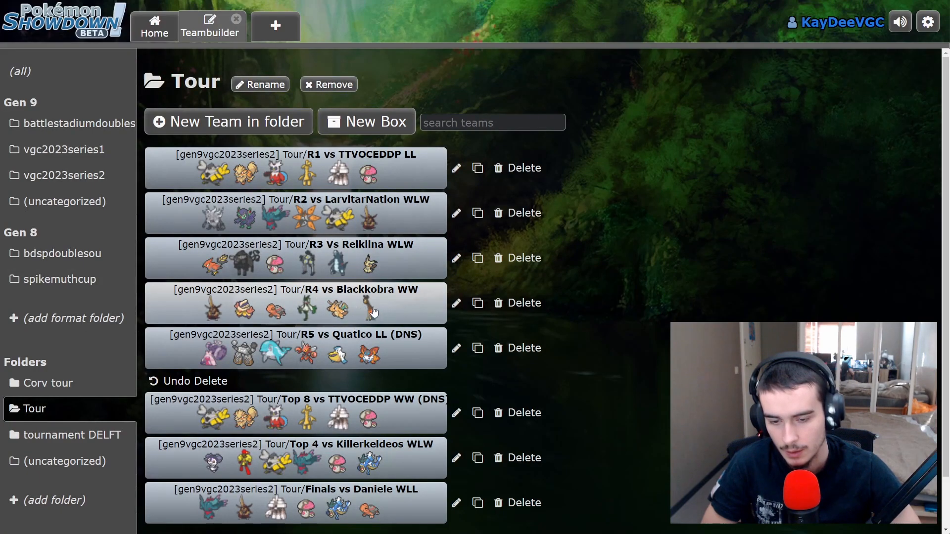
pyautogui.moveTo(390, 273)
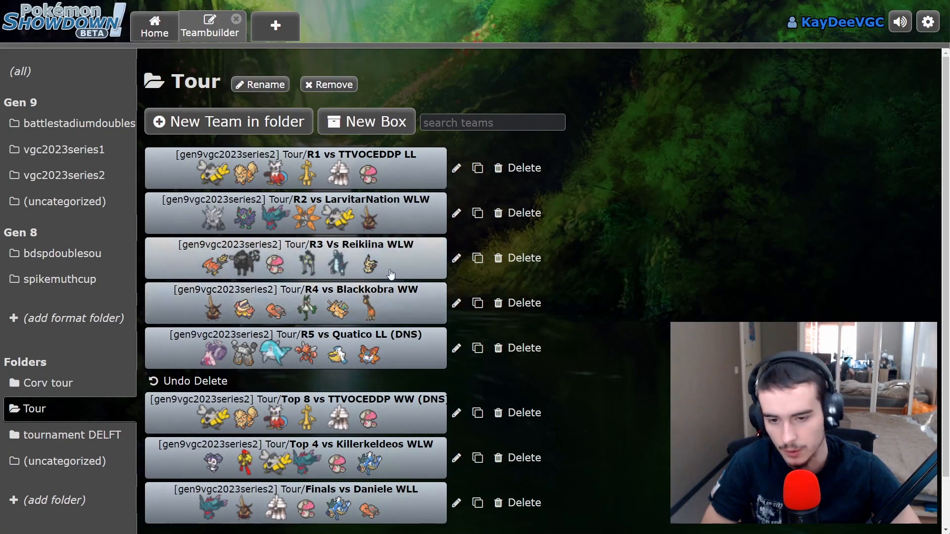
pyautogui.moveTo(376, 309)
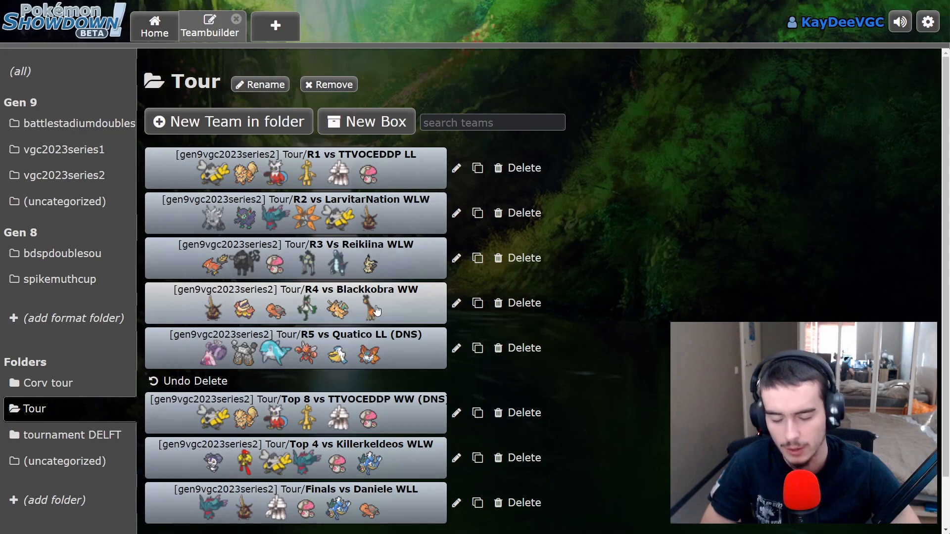
pyautogui.moveTo(360, 320)
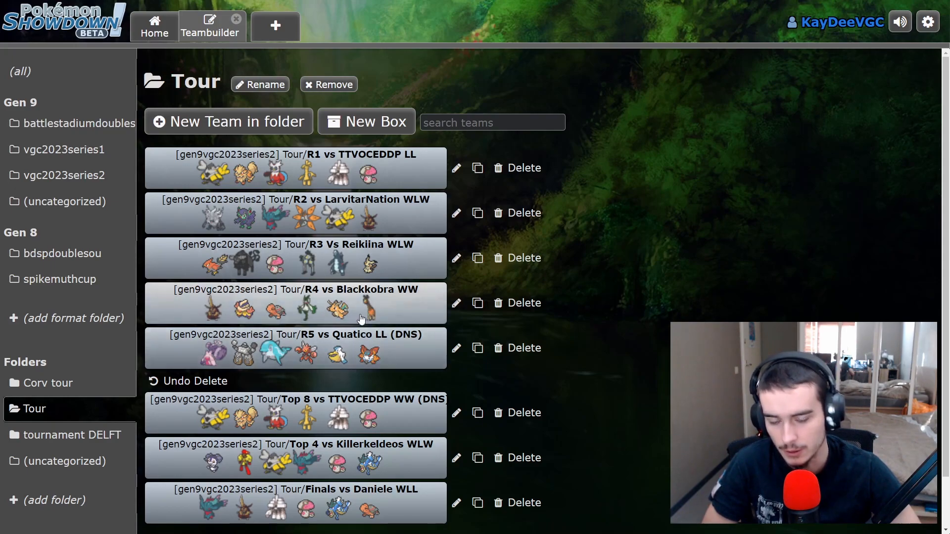
pyautogui.moveTo(387, 315)
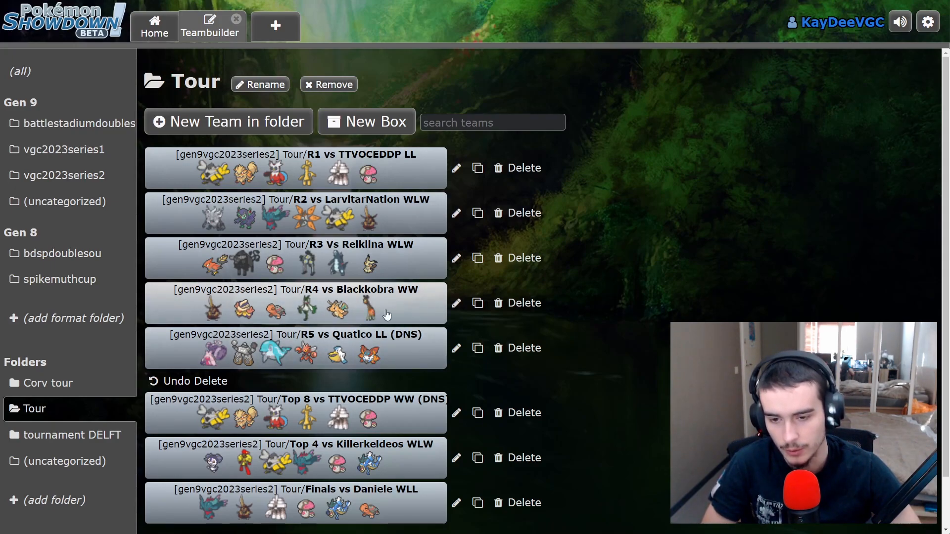
pyautogui.moveTo(384, 320)
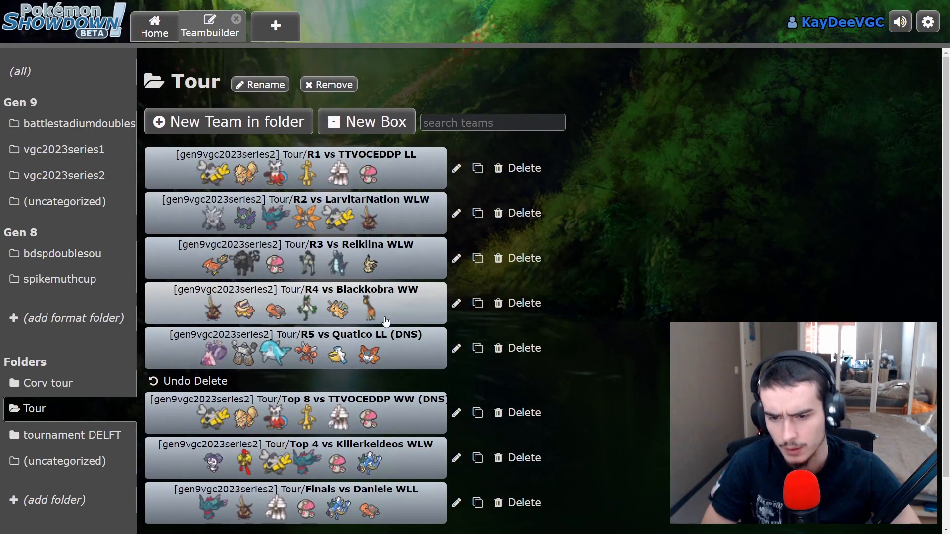
pyautogui.moveTo(255, 310)
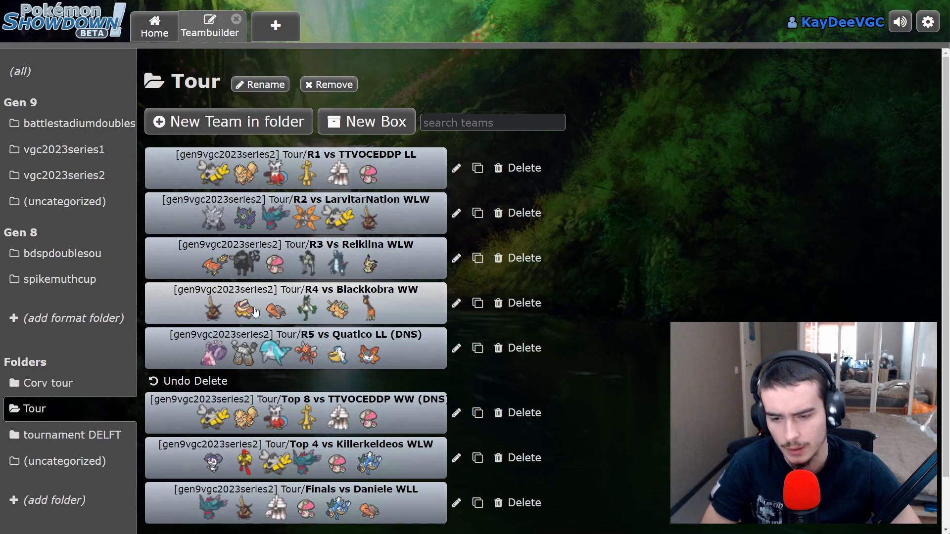
pyautogui.moveTo(340, 314)
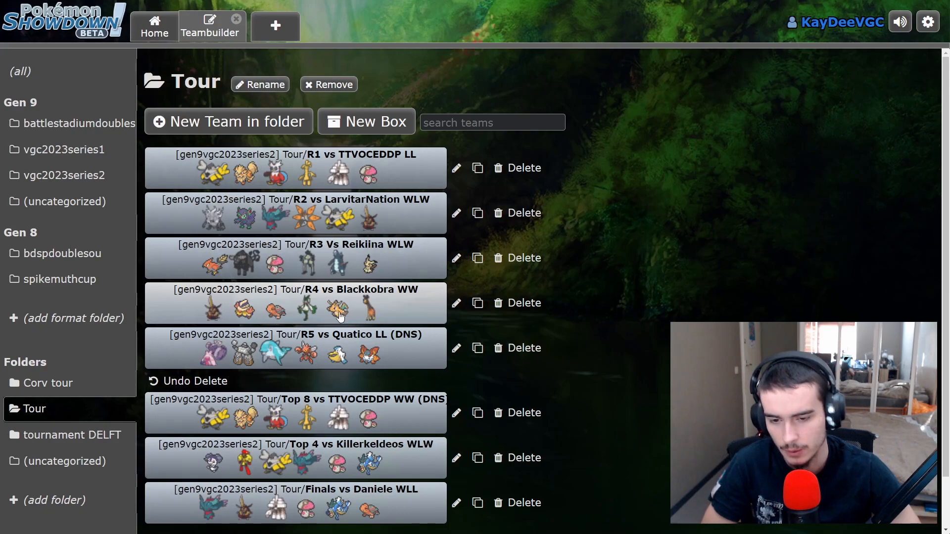
pyautogui.moveTo(253, 311)
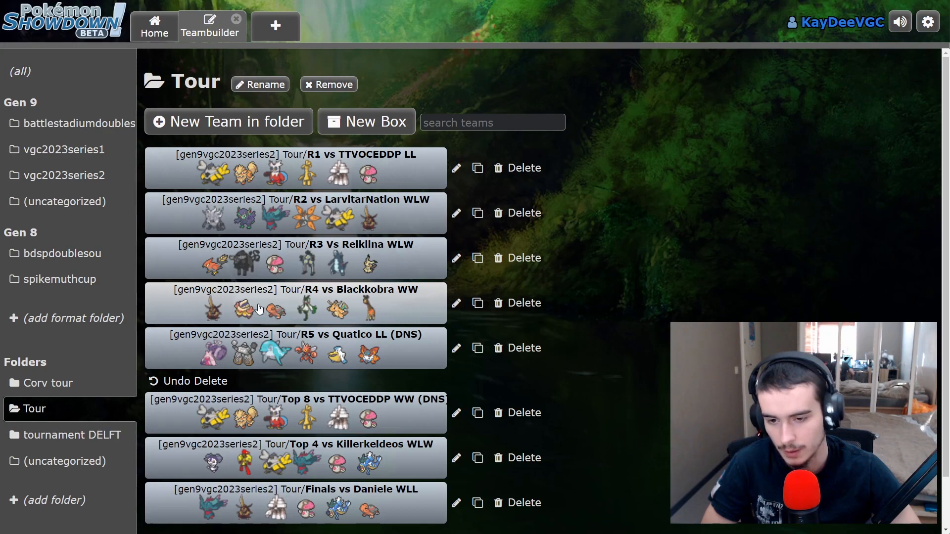
pyautogui.moveTo(360, 305)
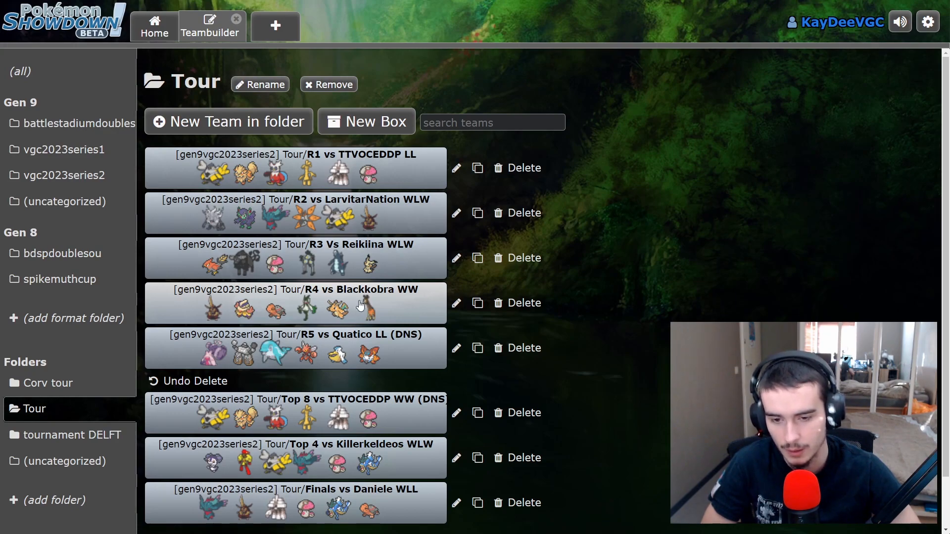
pyautogui.moveTo(415, 303)
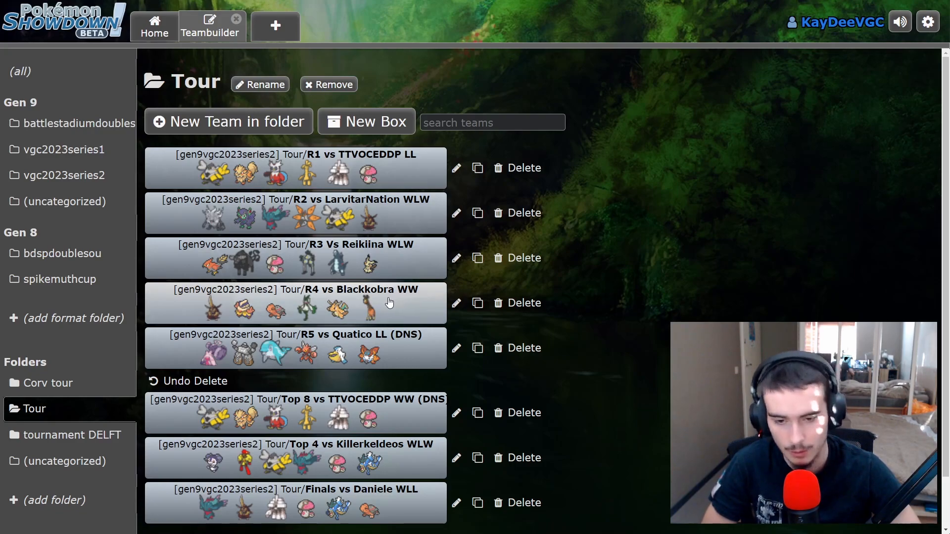
pyautogui.moveTo(393, 314)
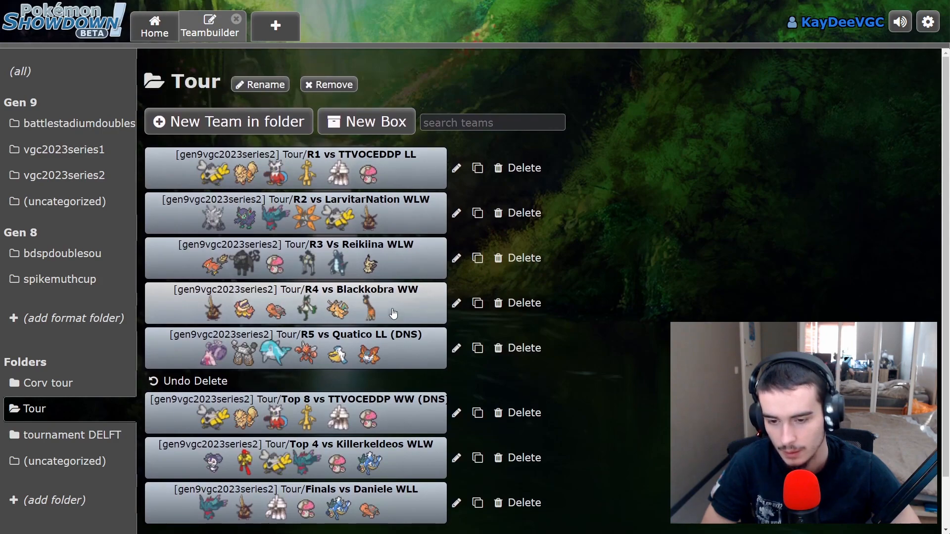
pyautogui.moveTo(386, 361)
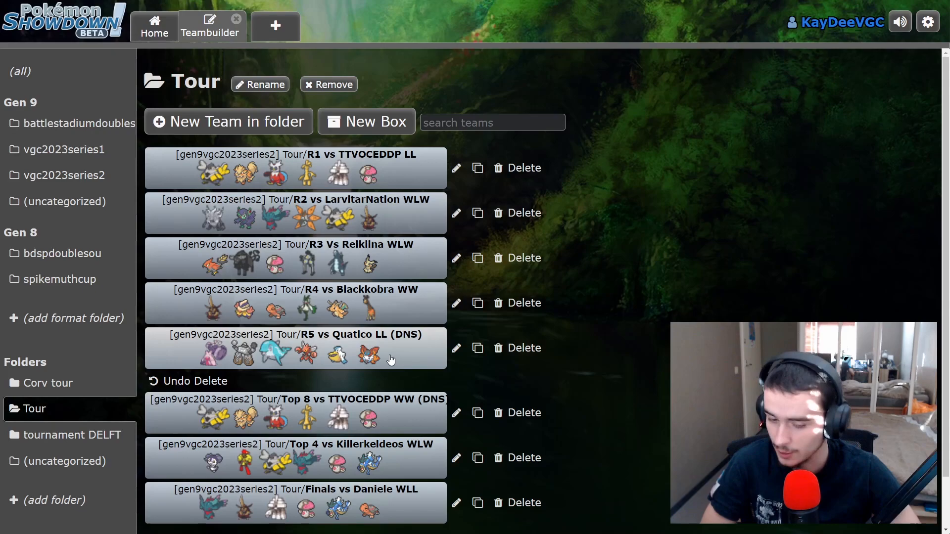
pyautogui.moveTo(412, 342)
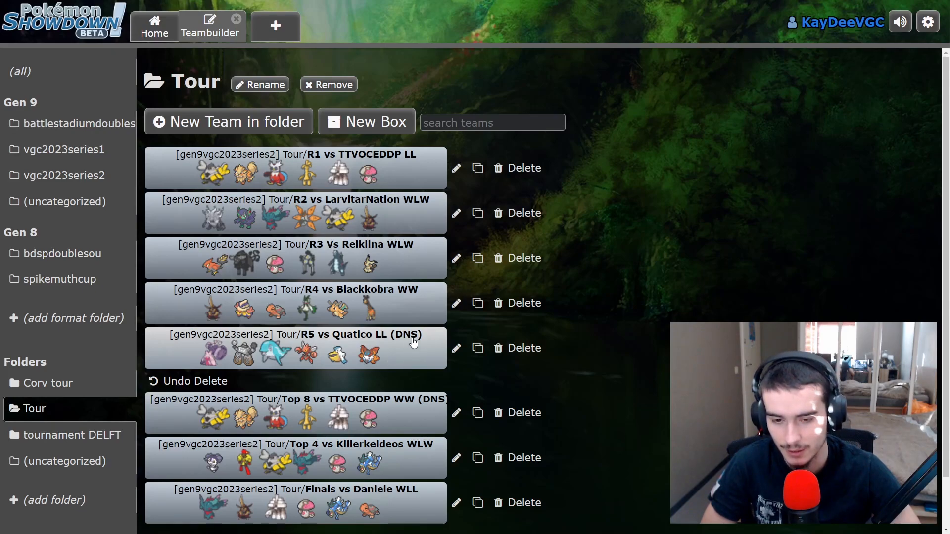
pyautogui.moveTo(394, 354)
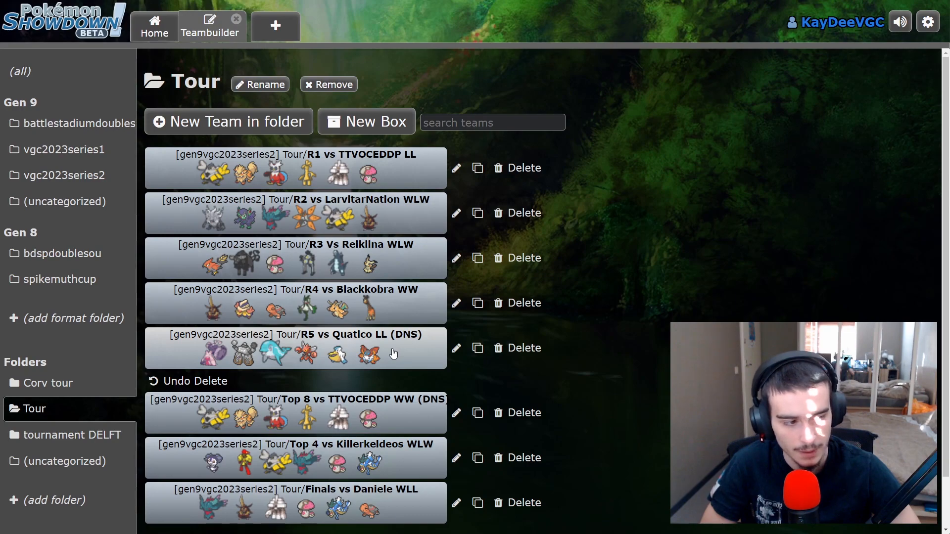
pyautogui.moveTo(320, 360)
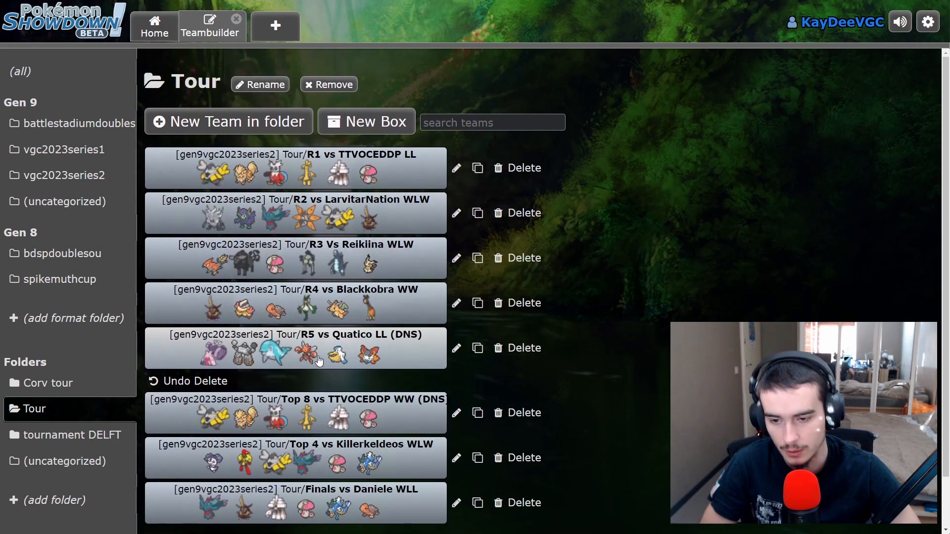
pyautogui.click(295, 335)
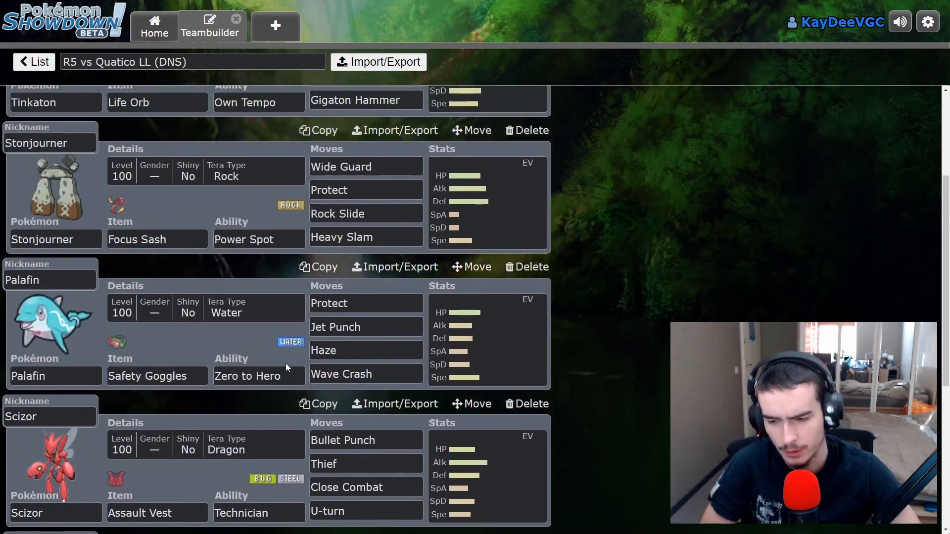
pyautogui.scroll(3)
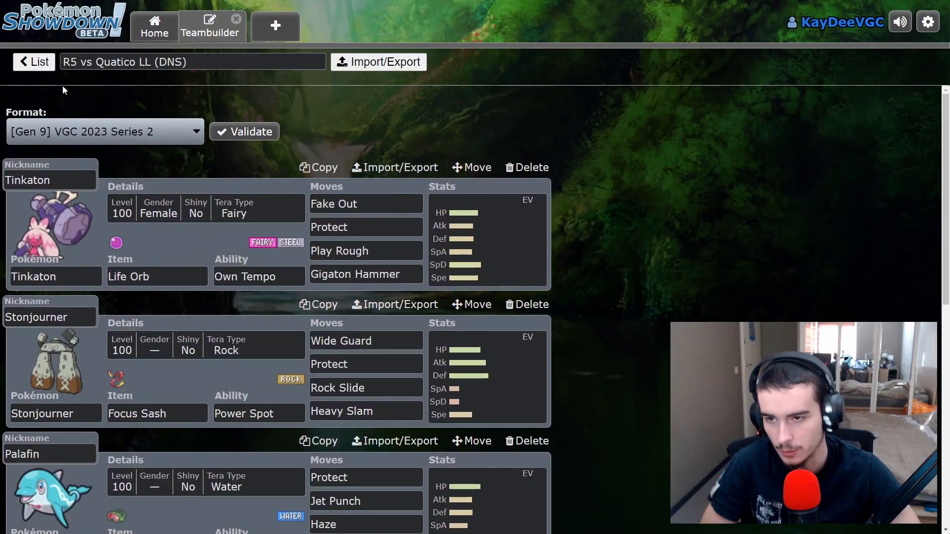
pyautogui.click(34, 61)
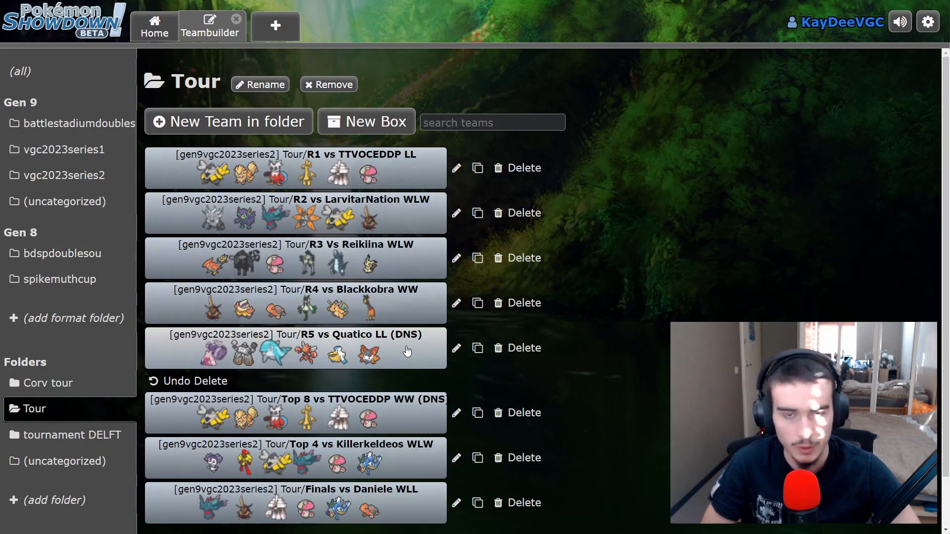
pyautogui.moveTo(396, 356)
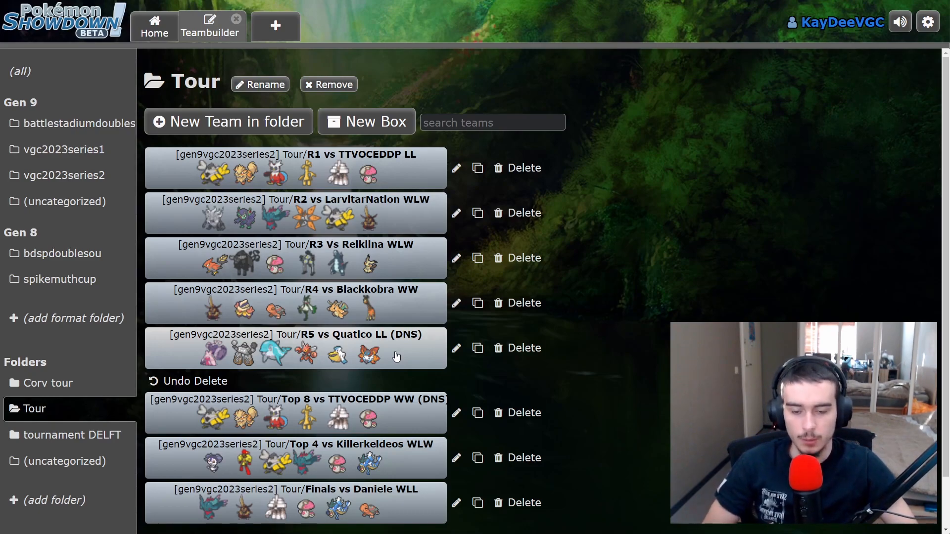
pyautogui.moveTo(344, 368)
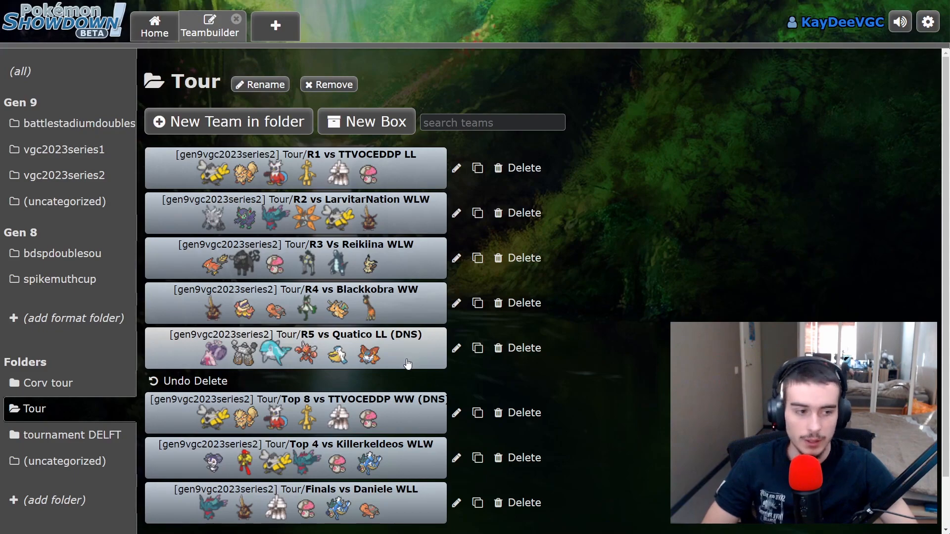
pyautogui.moveTo(397, 362)
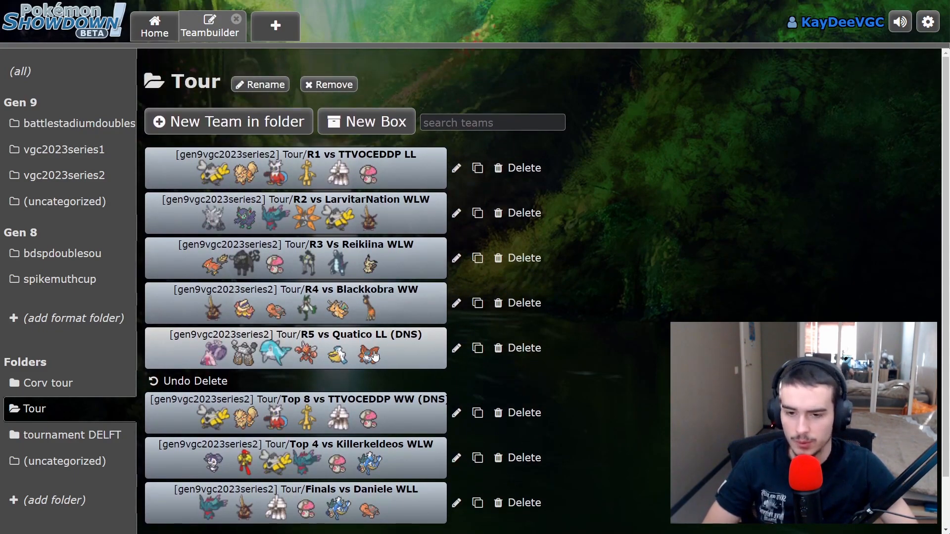
pyautogui.moveTo(621, 370)
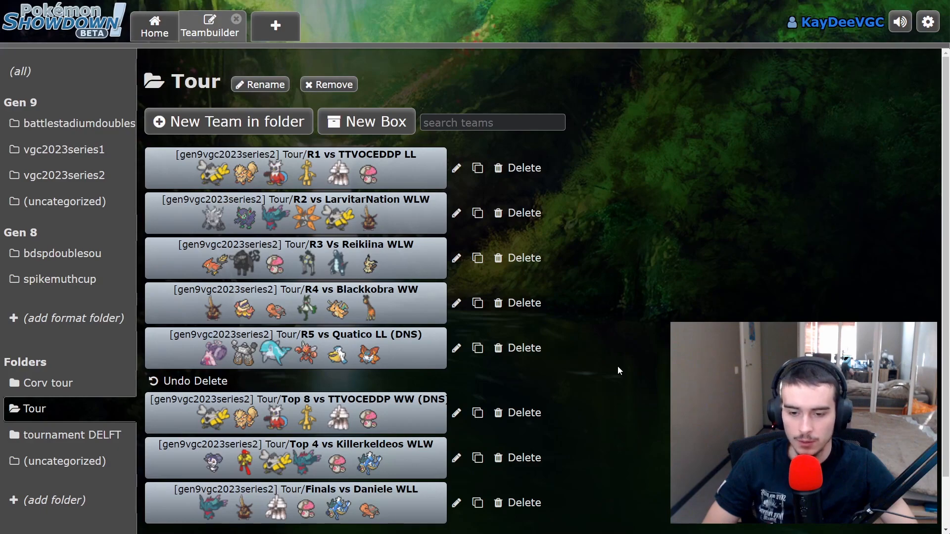
pyautogui.moveTo(545, 393)
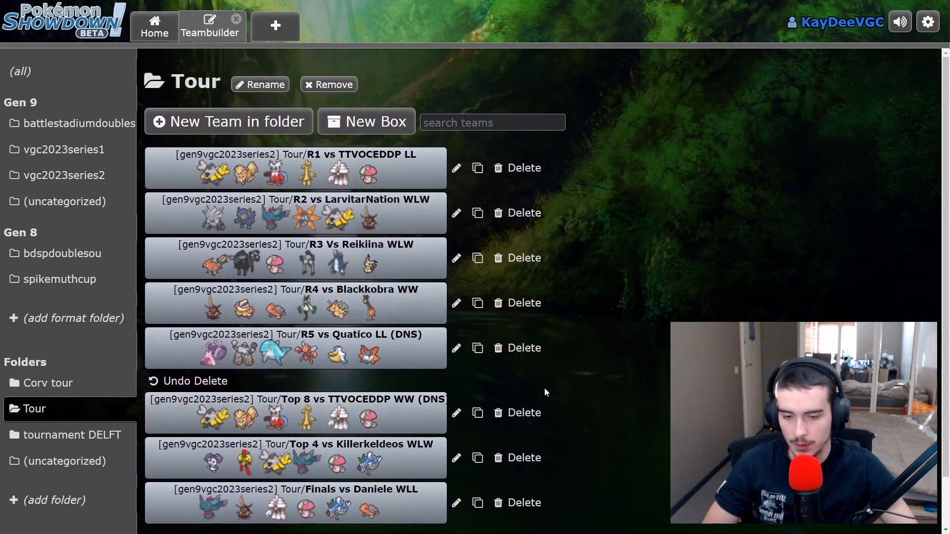
pyautogui.scroll(-3)
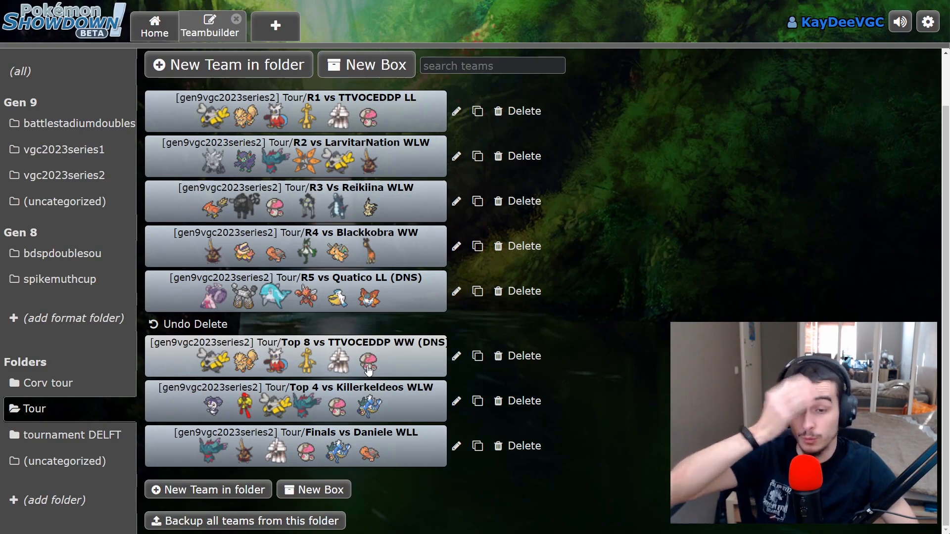
pyautogui.moveTo(335, 348)
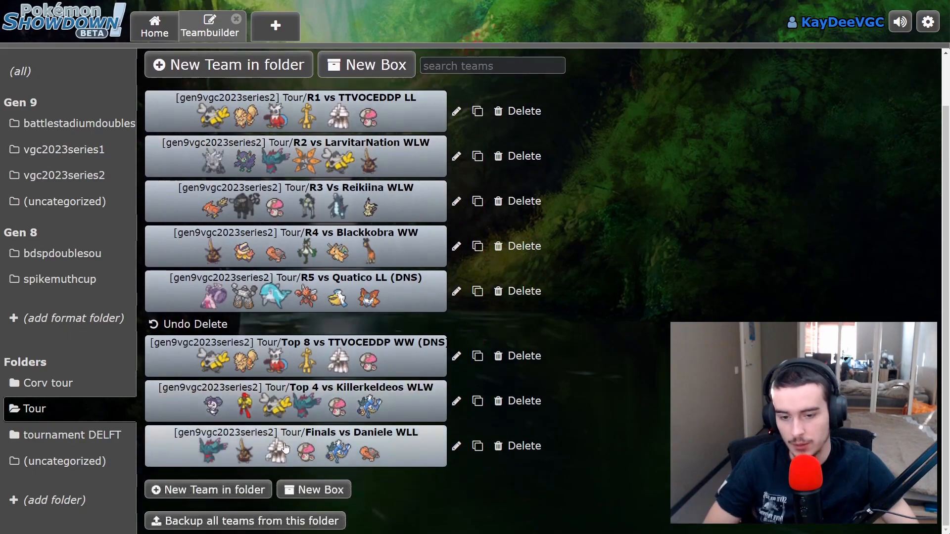
pyautogui.click(33, 408)
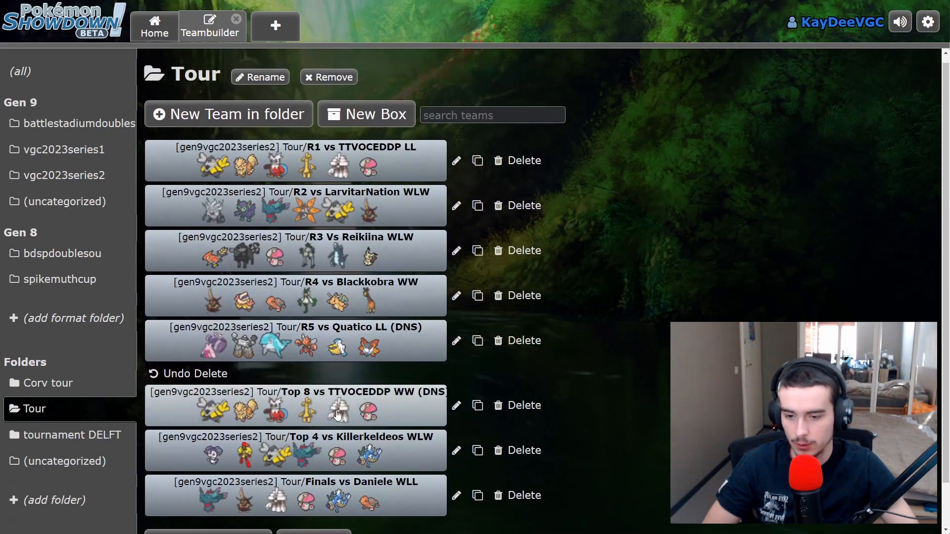
pyautogui.moveTo(405, 414)
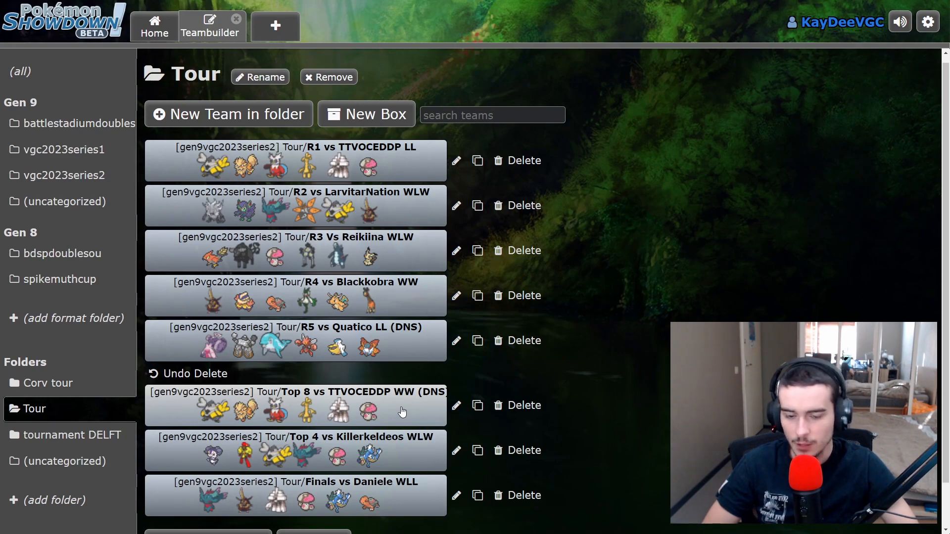
pyautogui.scroll(-3)
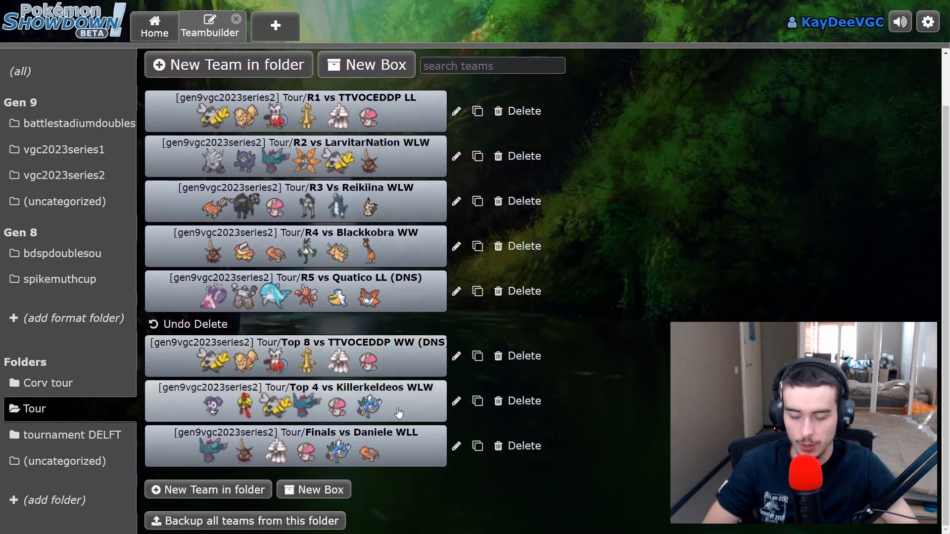
pyautogui.moveTo(395, 409)
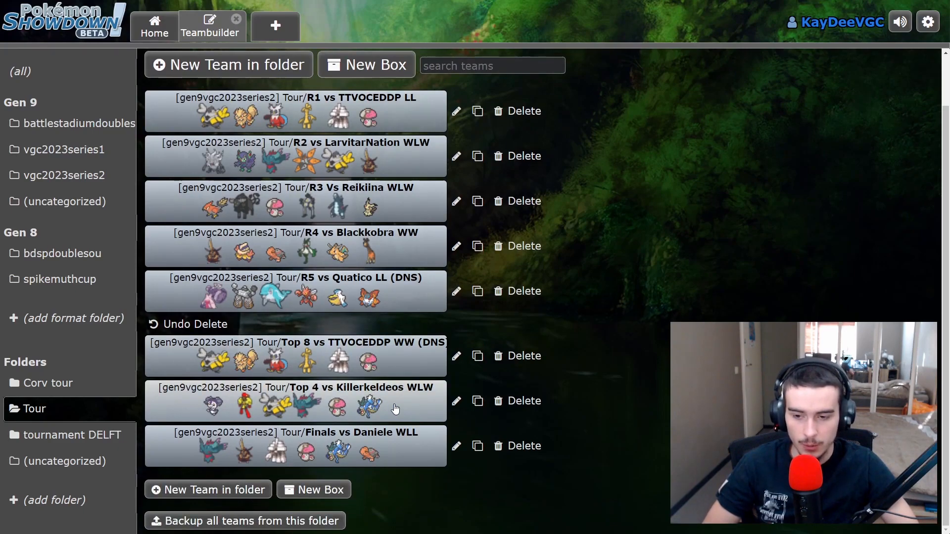
pyautogui.click(34, 409)
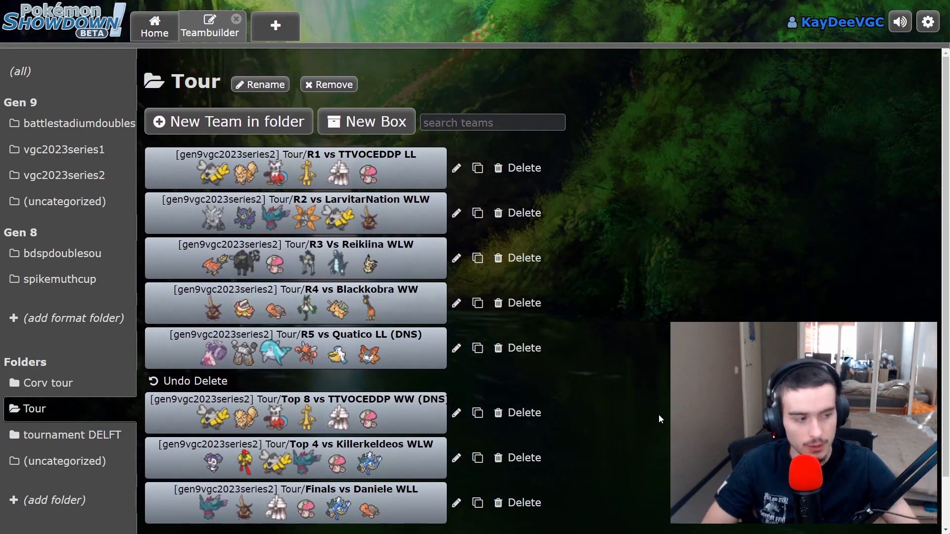
pyautogui.scroll(-3)
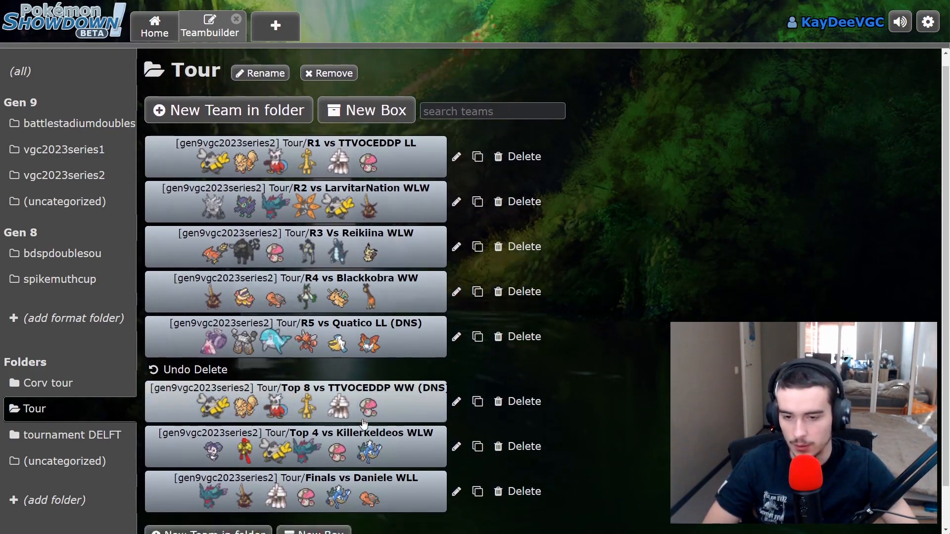
pyautogui.scroll(-3)
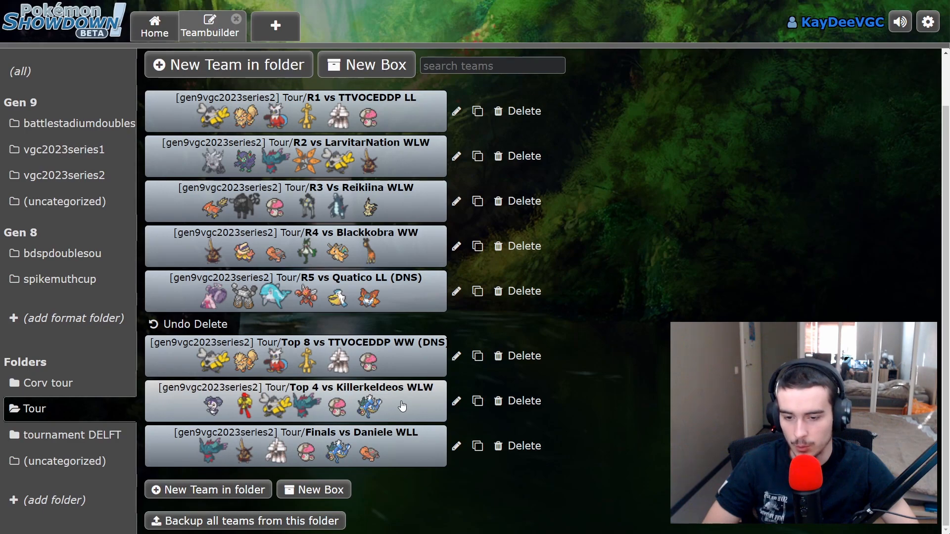
pyautogui.moveTo(399, 406)
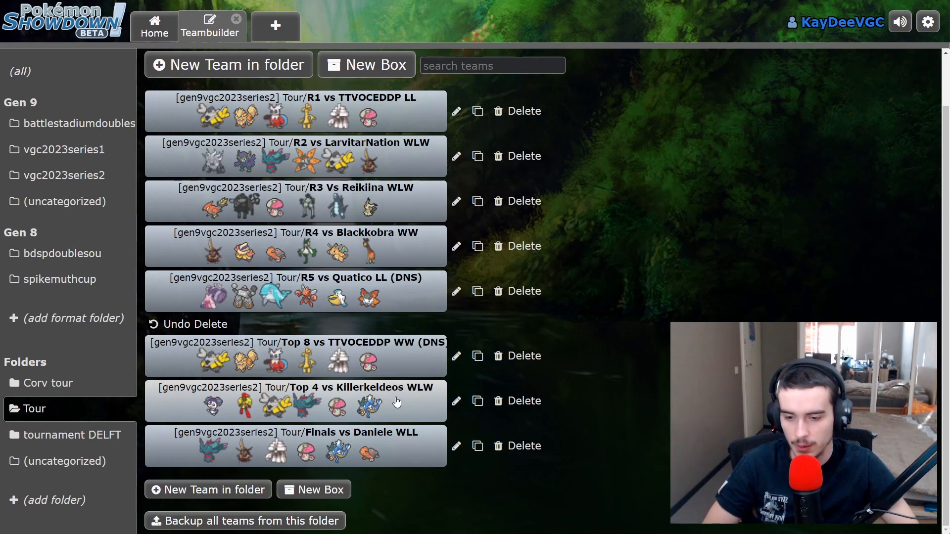
# Review the Top 4 vs Killerkeldeos WLW team's full roster twice and return to the Tour list
pyautogui.click(295, 401)
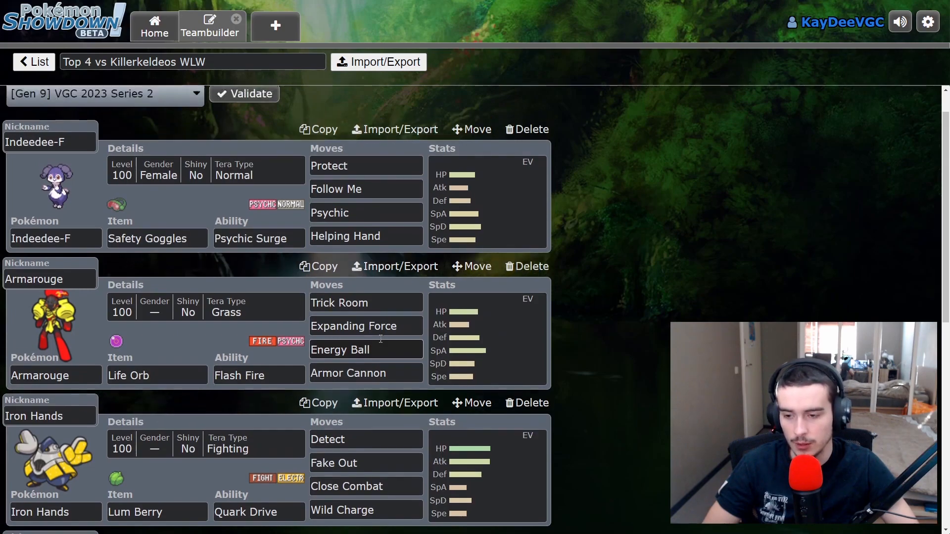
pyautogui.scroll(-3)
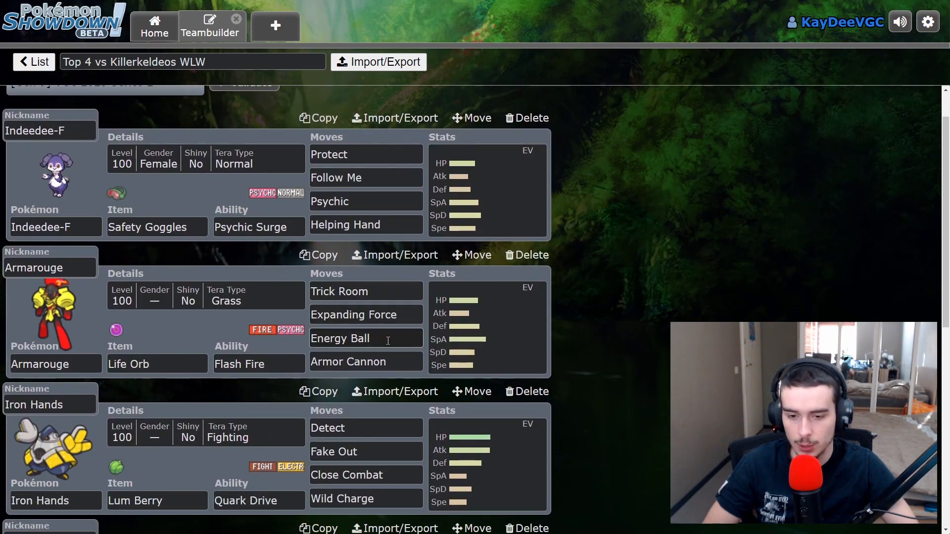
pyautogui.scroll(3)
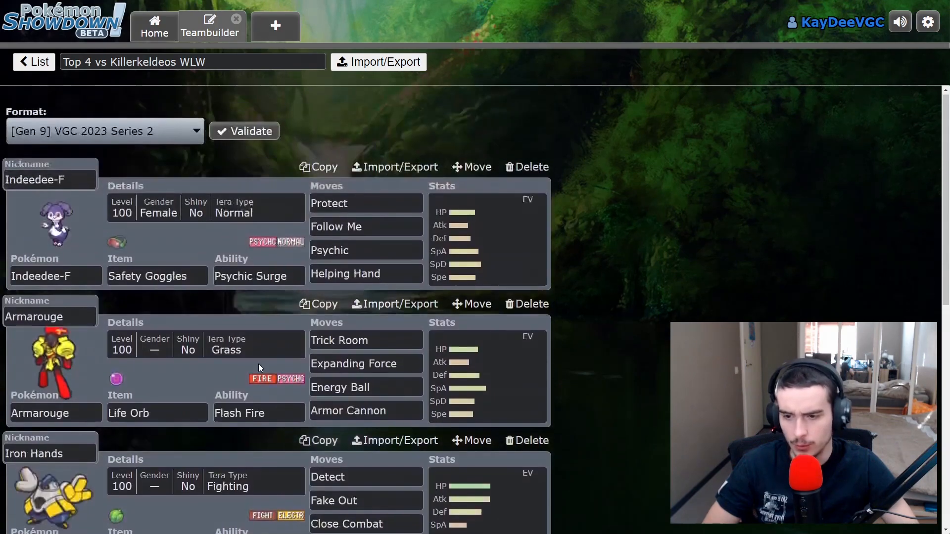
pyautogui.scroll(-3)
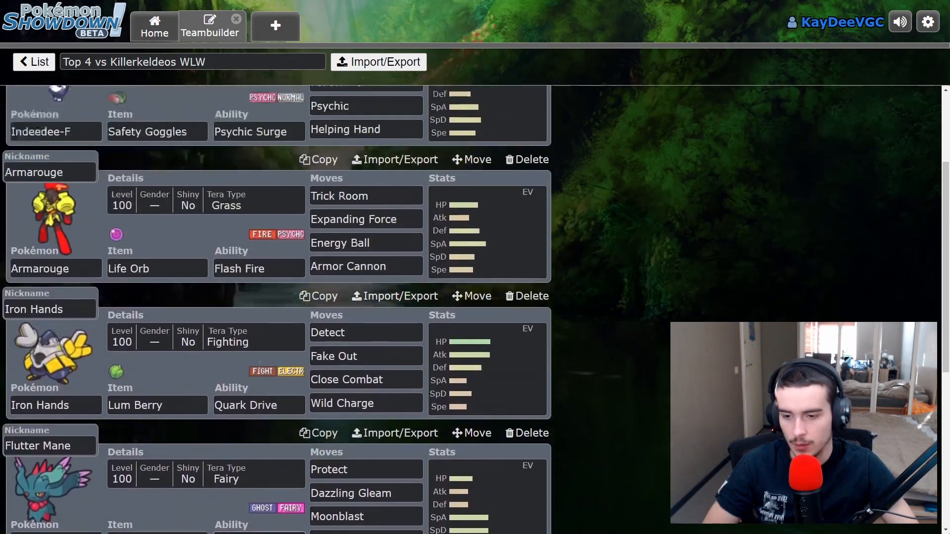
pyautogui.click(33, 61)
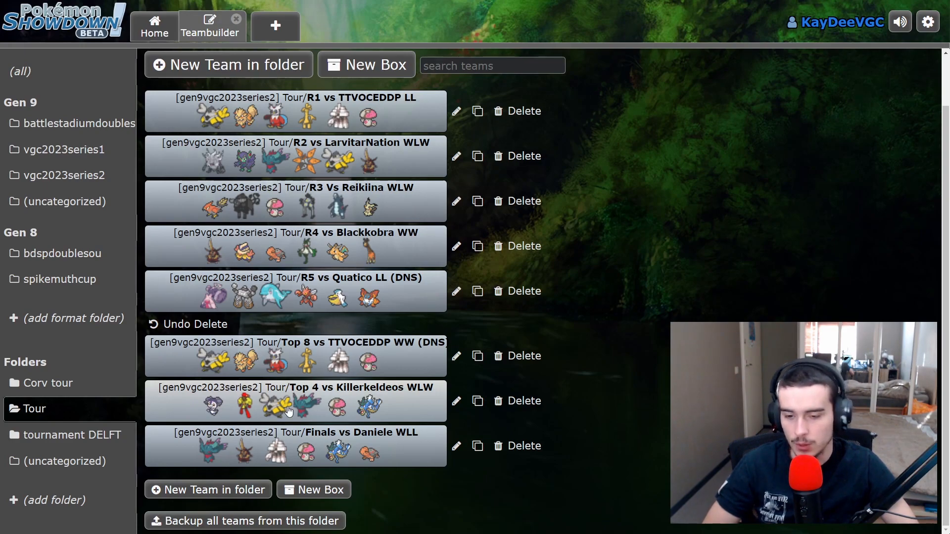
pyautogui.click(295, 401)
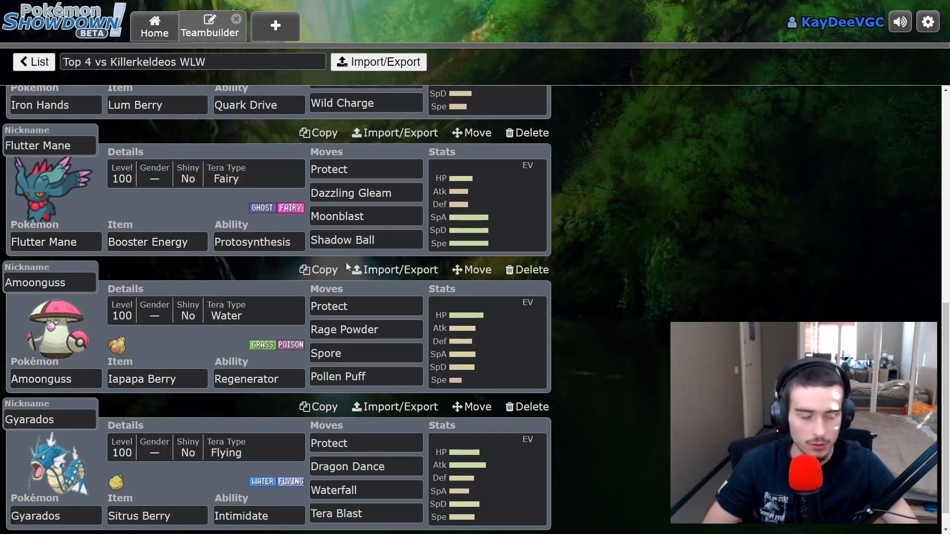
pyautogui.click(33, 61)
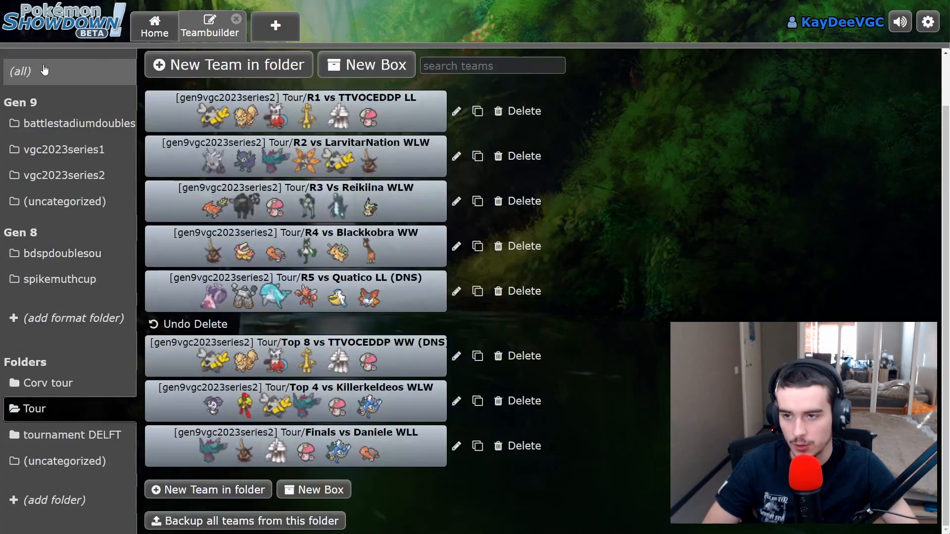
# Scroll down the Tour folder list and open the Finals vs Daniele WLL team
pyautogui.click(33, 409)
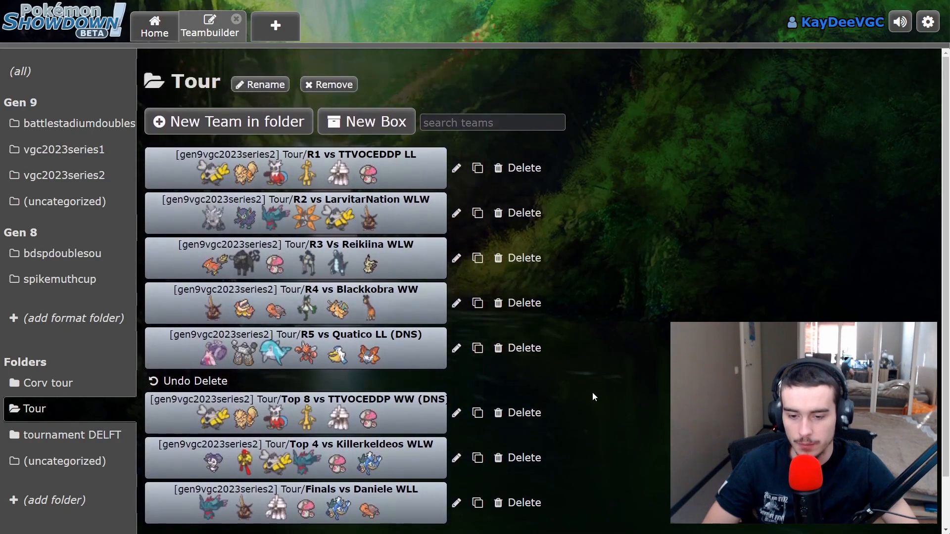
pyautogui.scroll(-3)
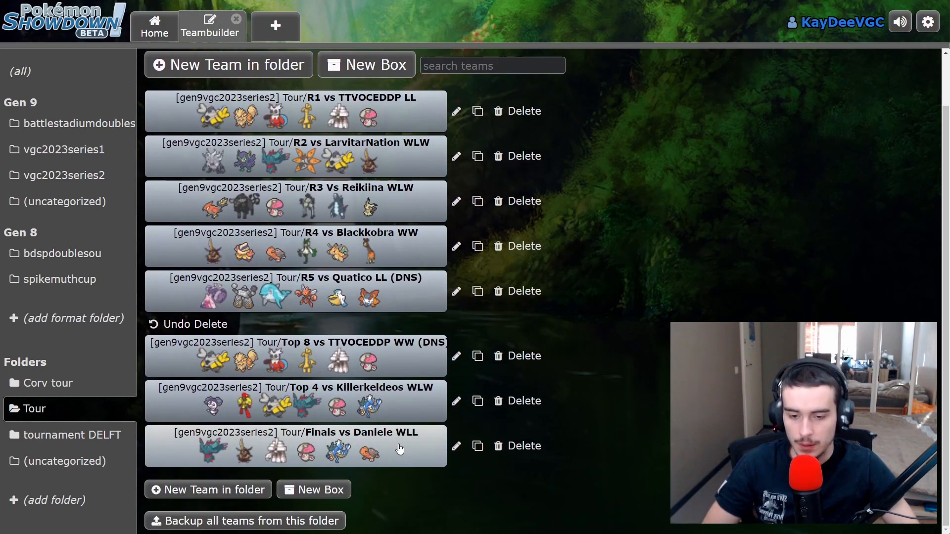
pyautogui.click(33, 409)
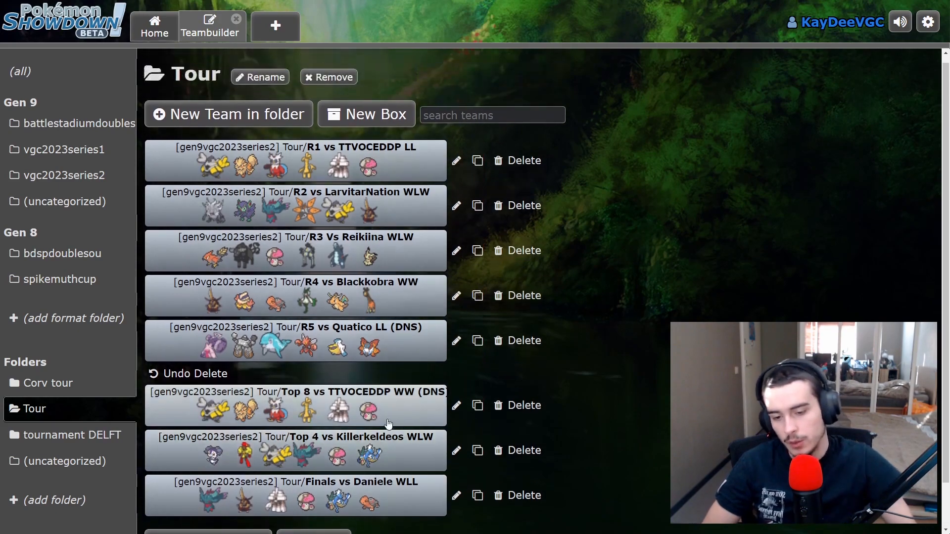
pyautogui.scroll(-3)
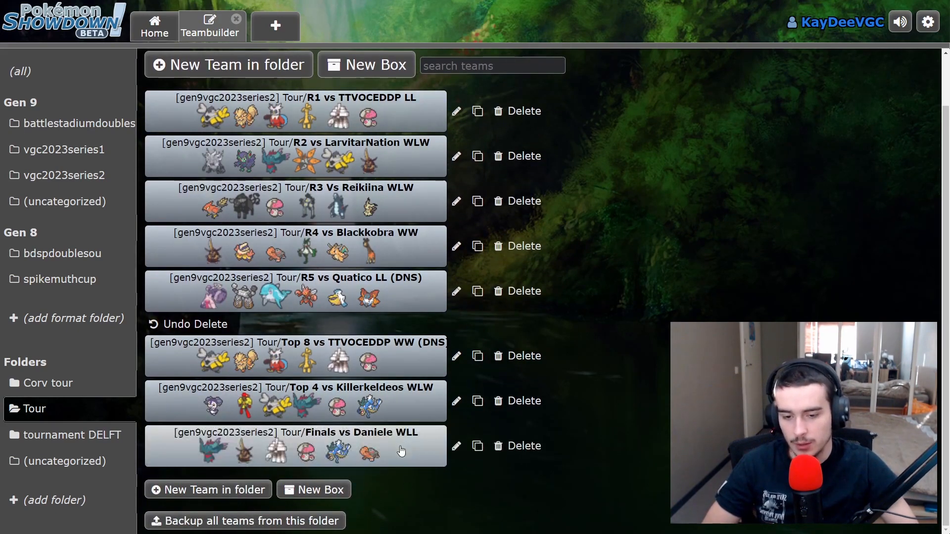
pyautogui.click(296, 446)
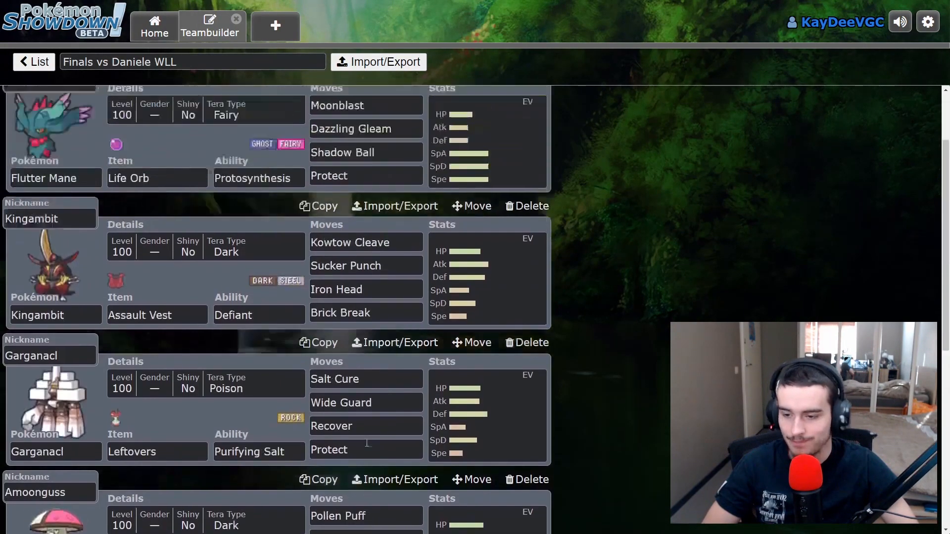
# Scroll through the Finals vs Daniele WLL sets (Flutter Mane, Kingambit, Garganacl), then switch to the PokePaste Untitled 39 sheet
pyautogui.scroll(3)
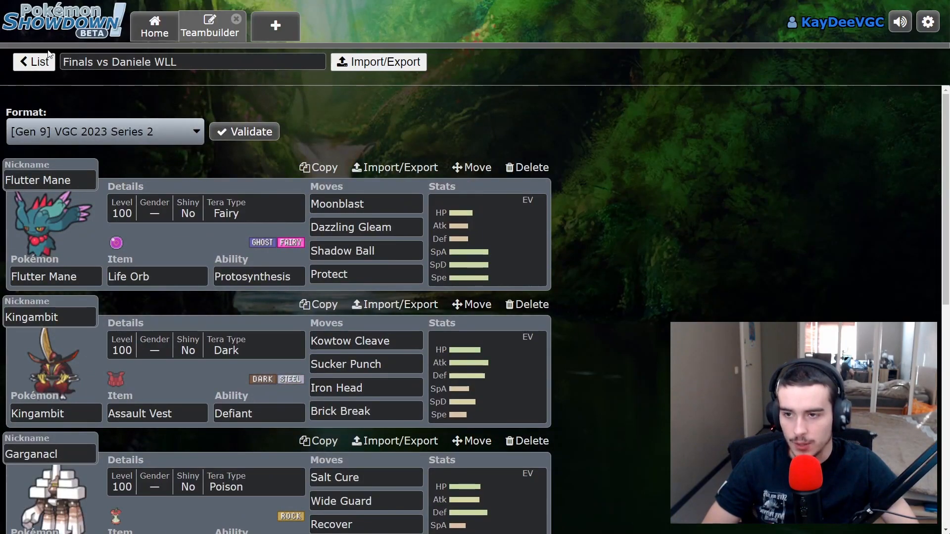
pyautogui.scroll(-3)
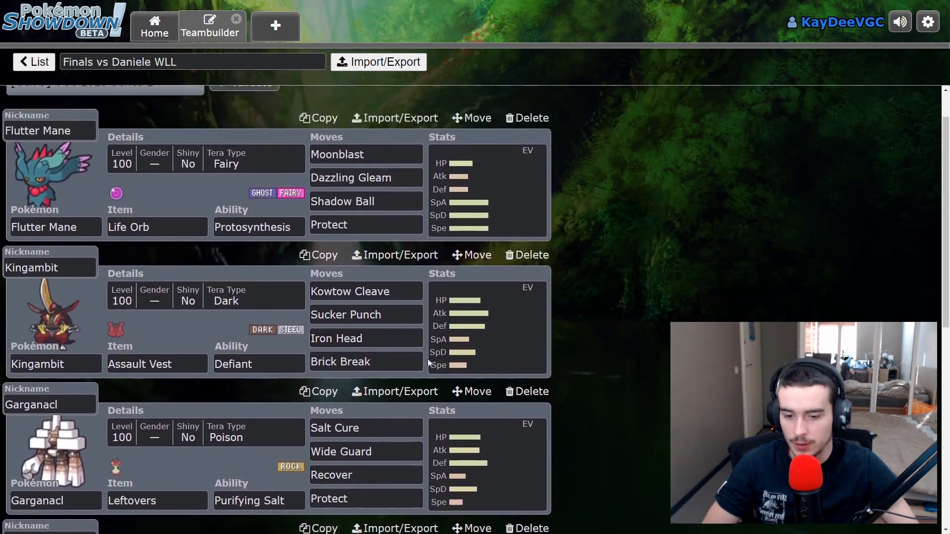
pyautogui.scroll(-3)
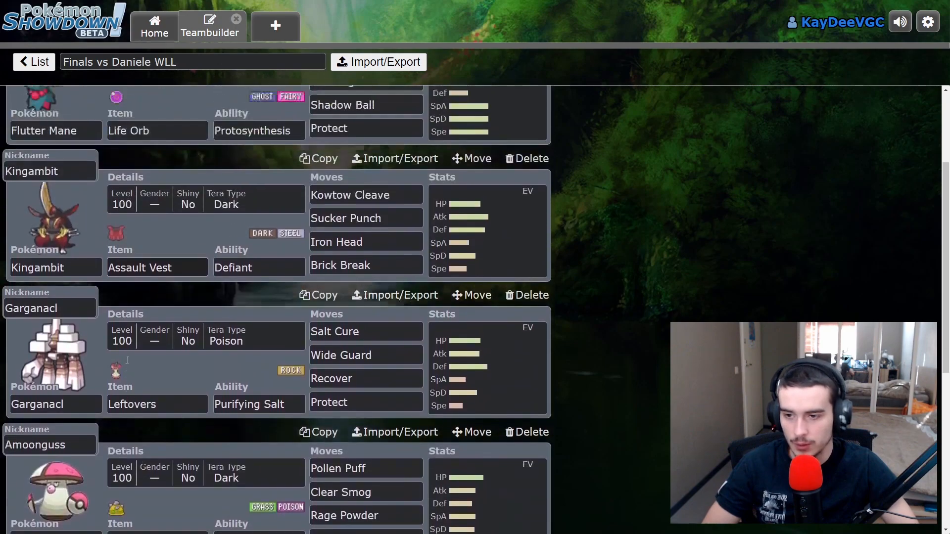
pyautogui.scroll(3)
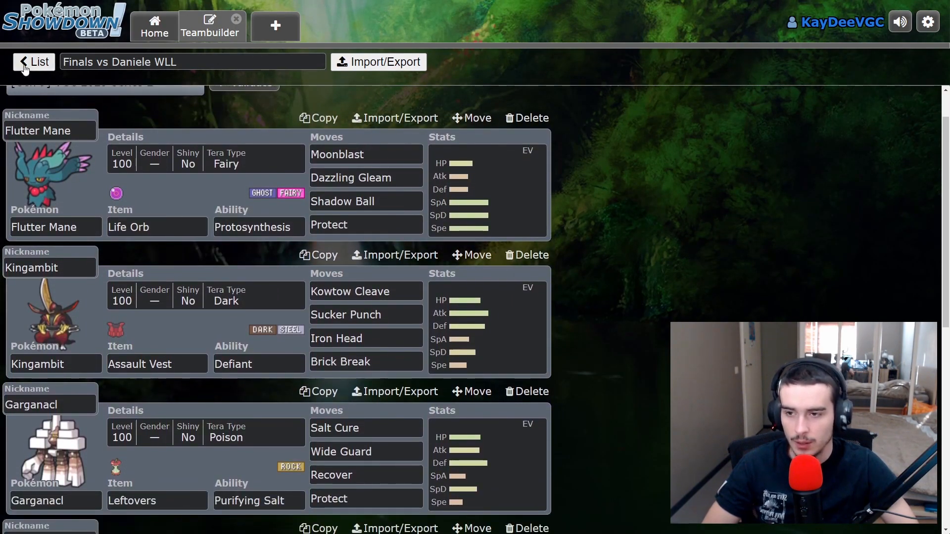
pyautogui.scroll(-3)
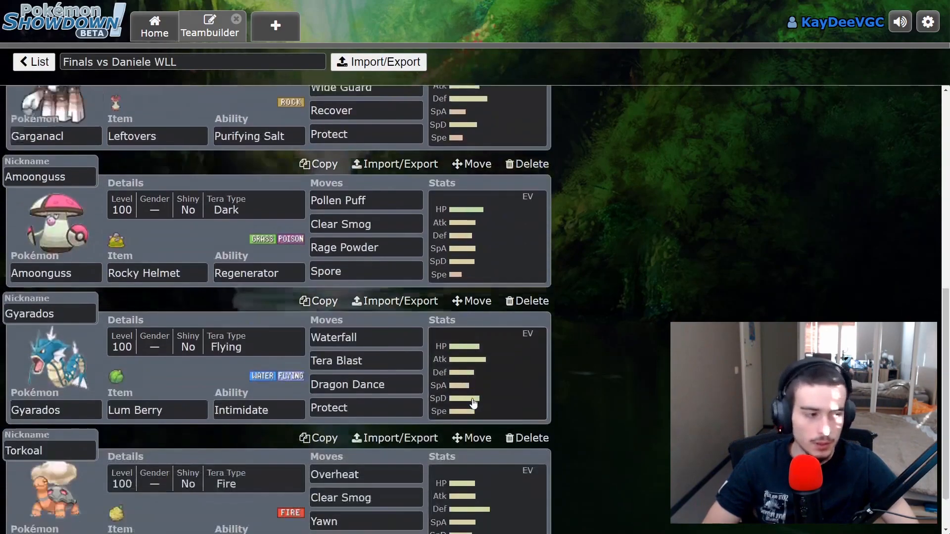
pyautogui.scroll(-3)
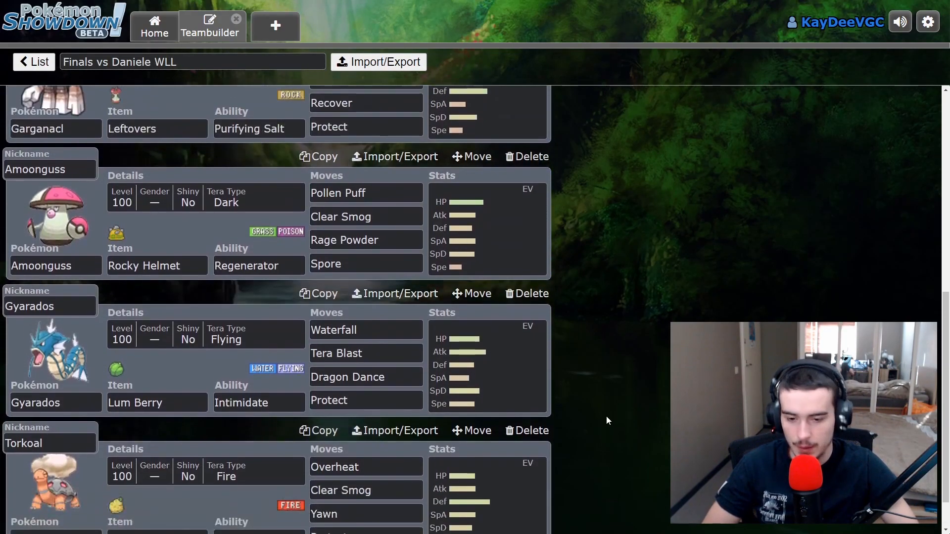
pyautogui.scroll(3)
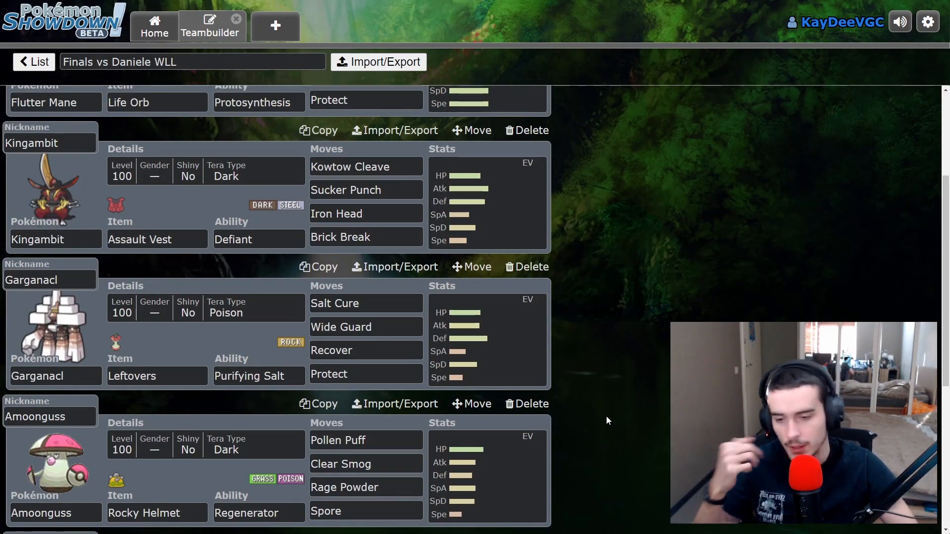
pyautogui.scroll(3)
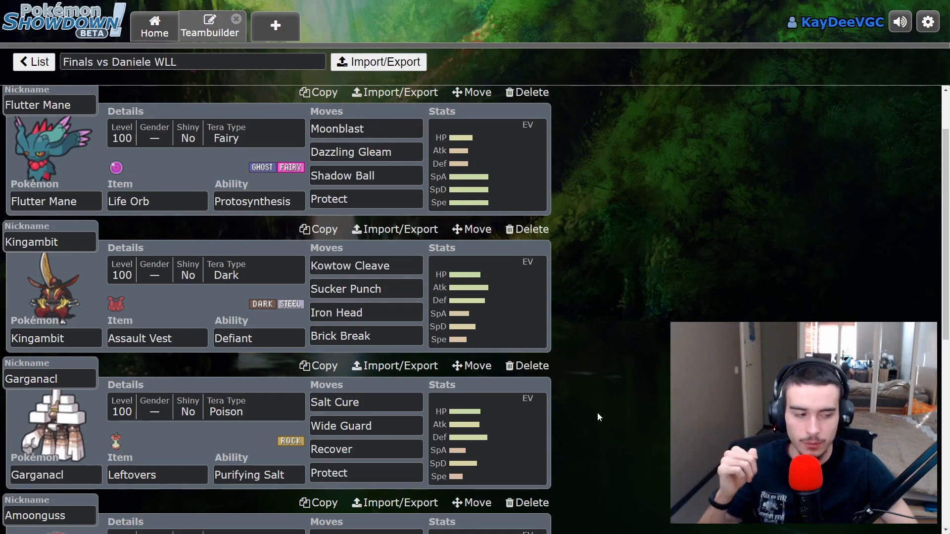
pyautogui.moveTo(631, 412)
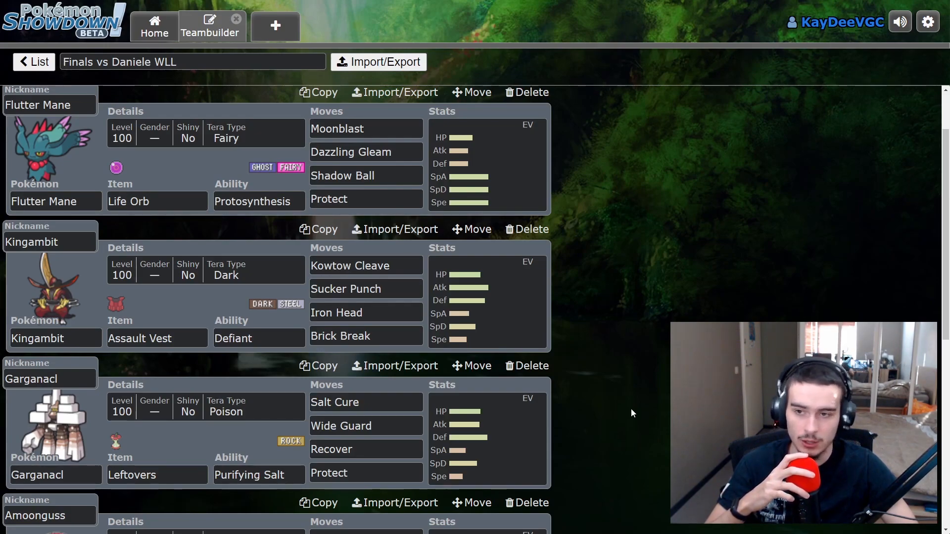
pyautogui.moveTo(616, 407)
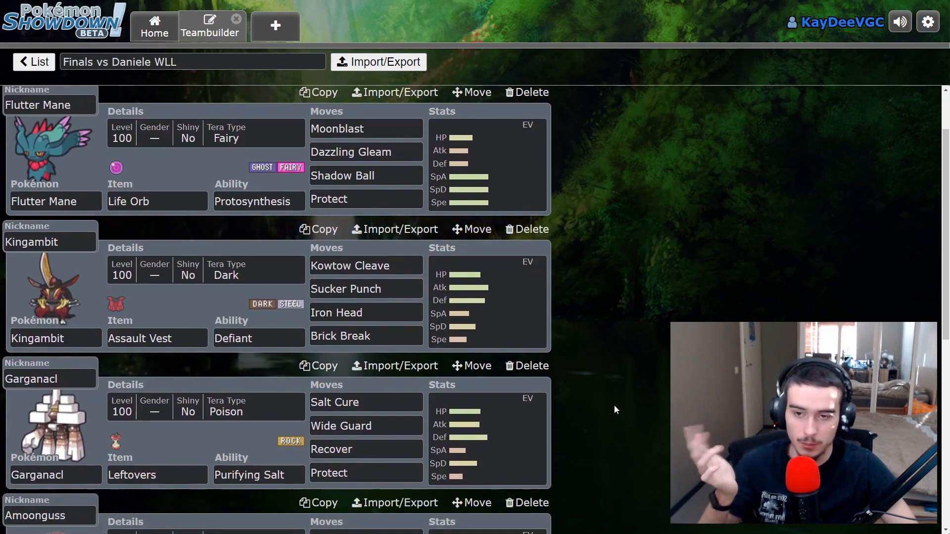
pyautogui.scroll(3)
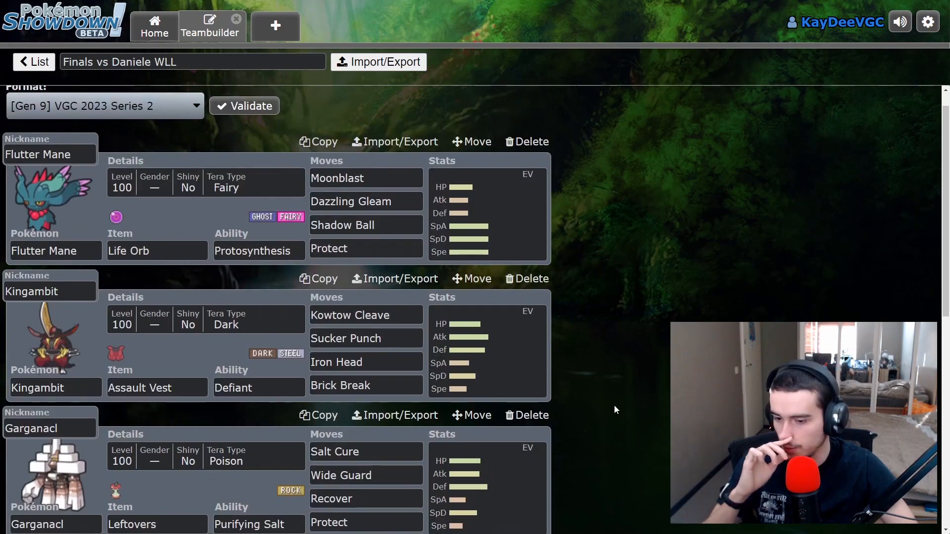
pyautogui.scroll(-3)
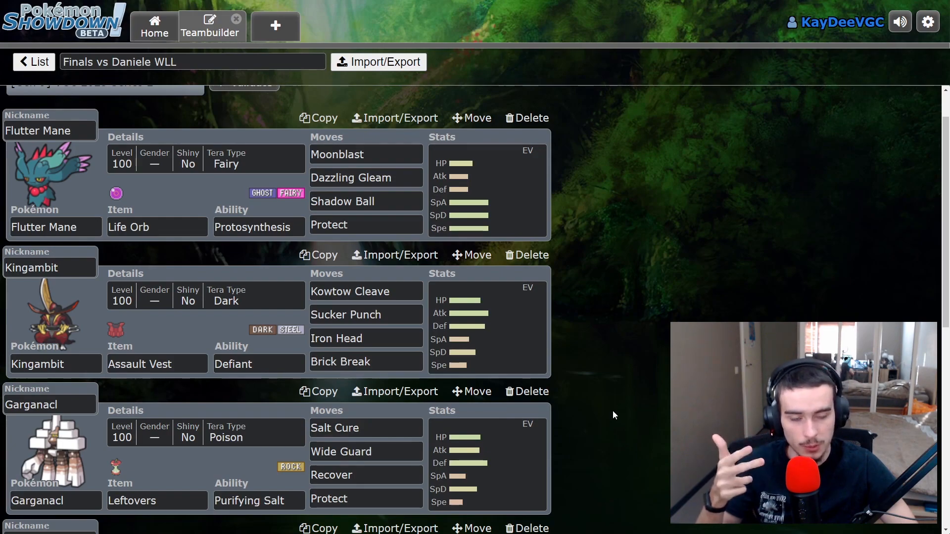
pyautogui.scroll(-3)
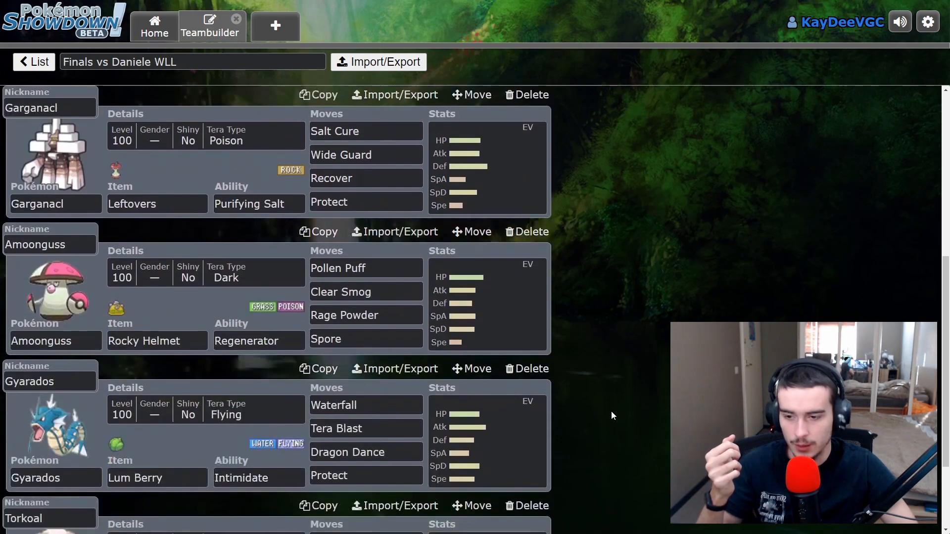
pyautogui.scroll(-3)
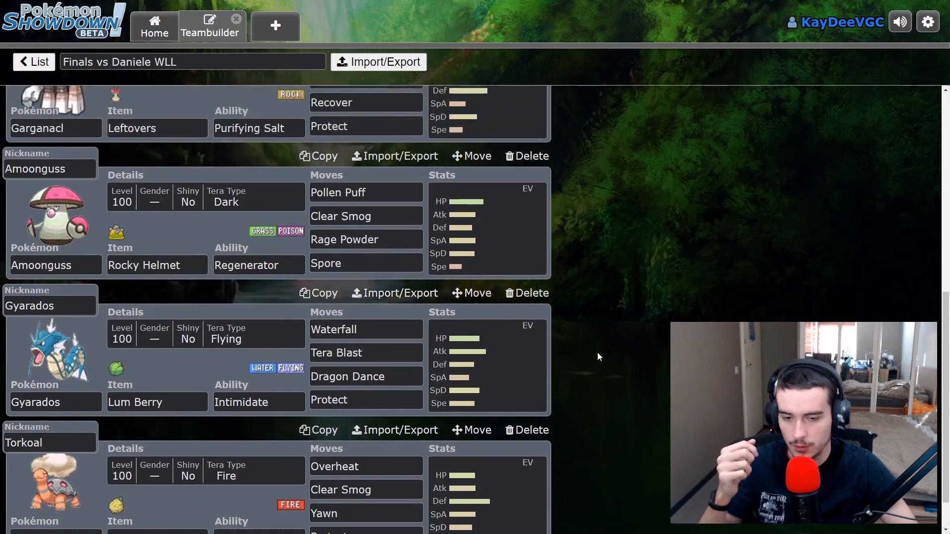
pyautogui.scroll(3)
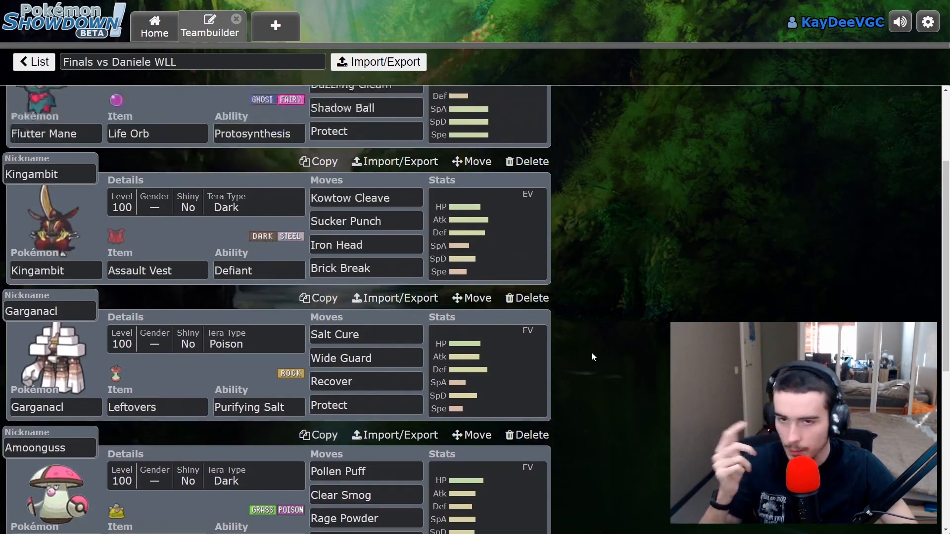
pyautogui.scroll(-3)
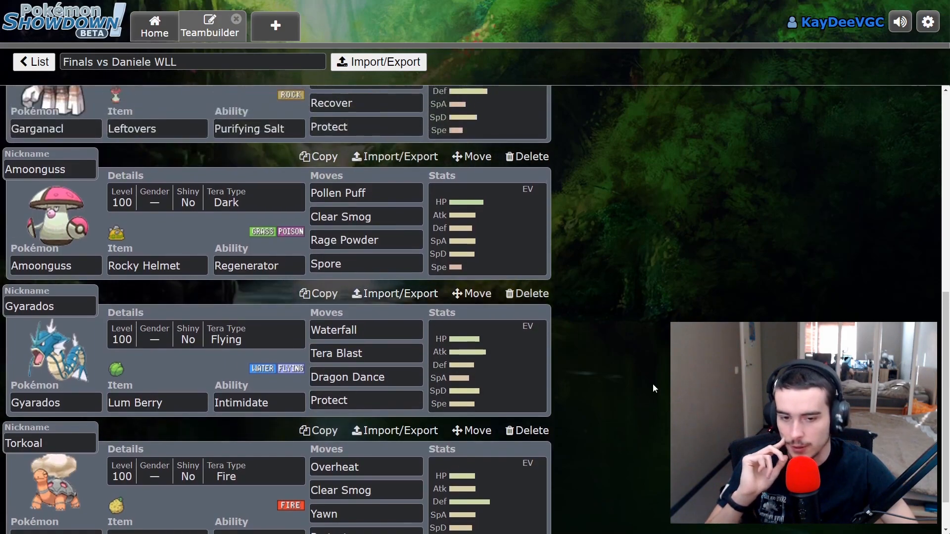
pyautogui.scroll(3)
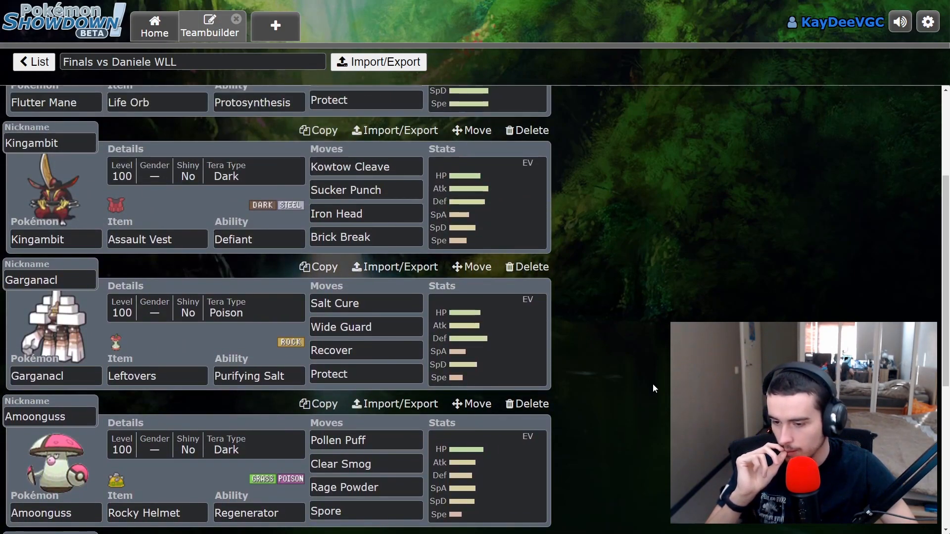
pyautogui.scroll(-3)
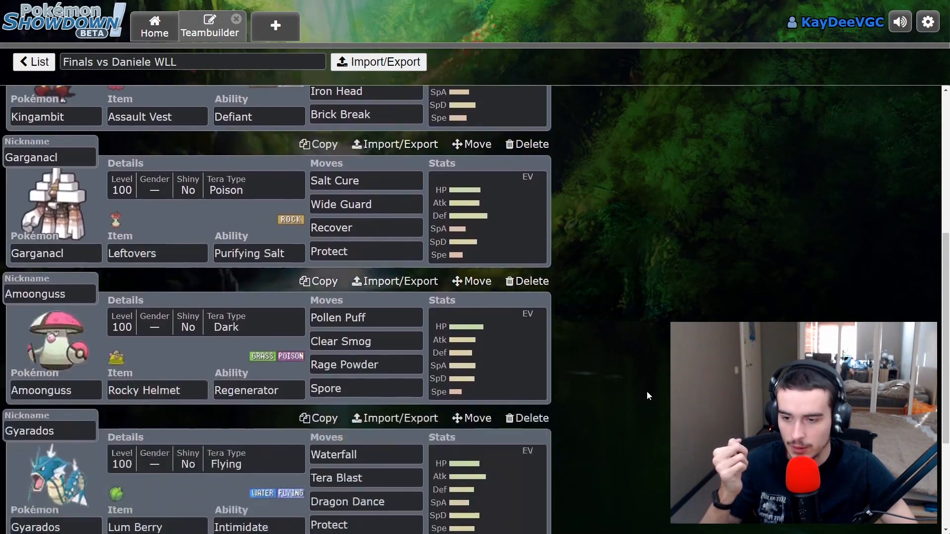
pyautogui.scroll(3)
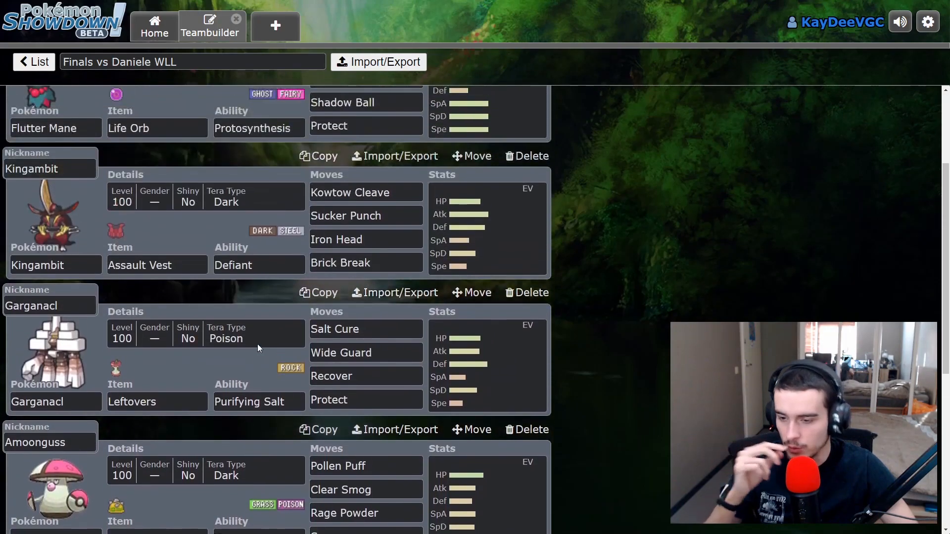
pyautogui.scroll(-3)
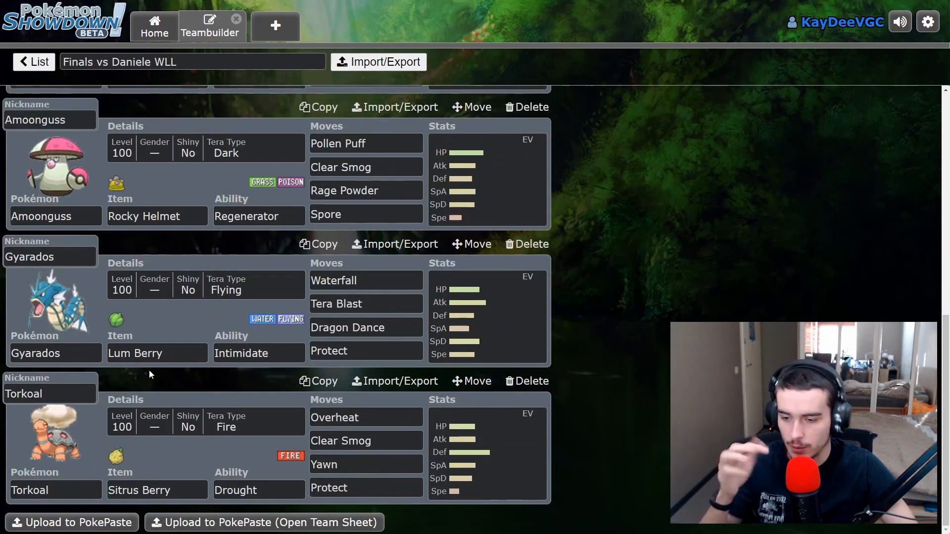
pyautogui.scroll(3)
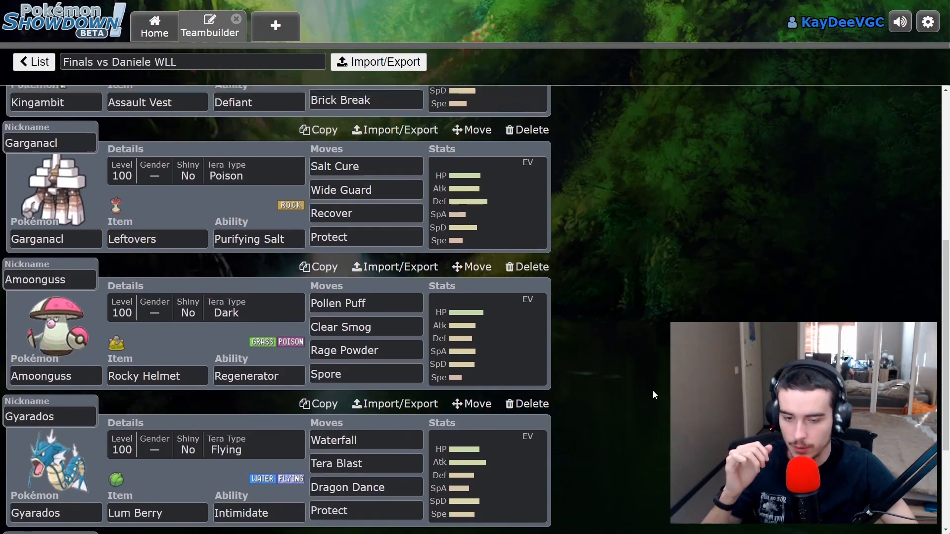
pyautogui.scroll(3)
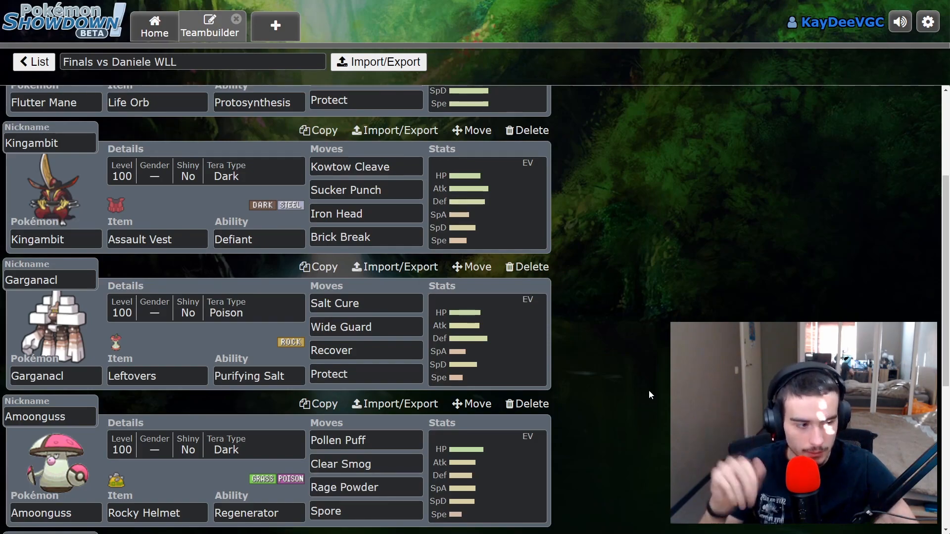
pyautogui.scroll(3)
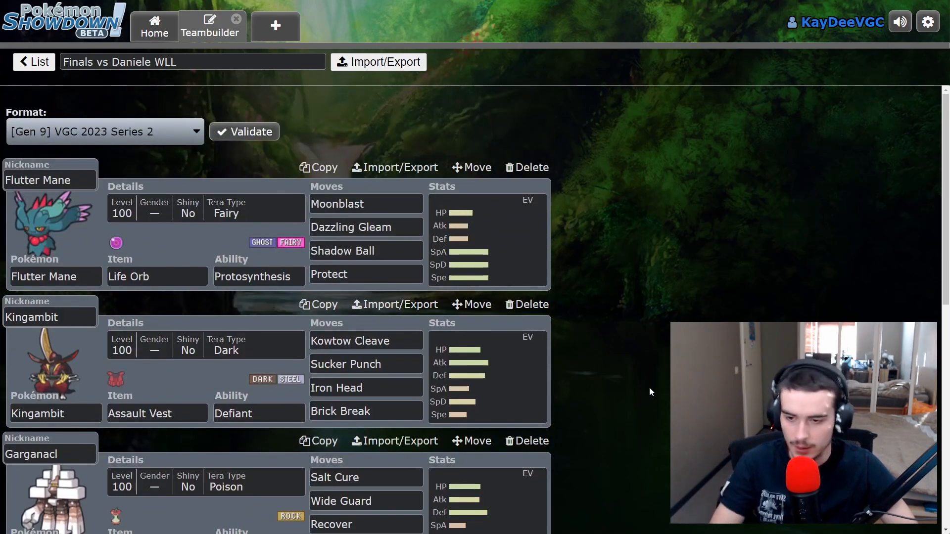
pyautogui.moveTo(610, 382)
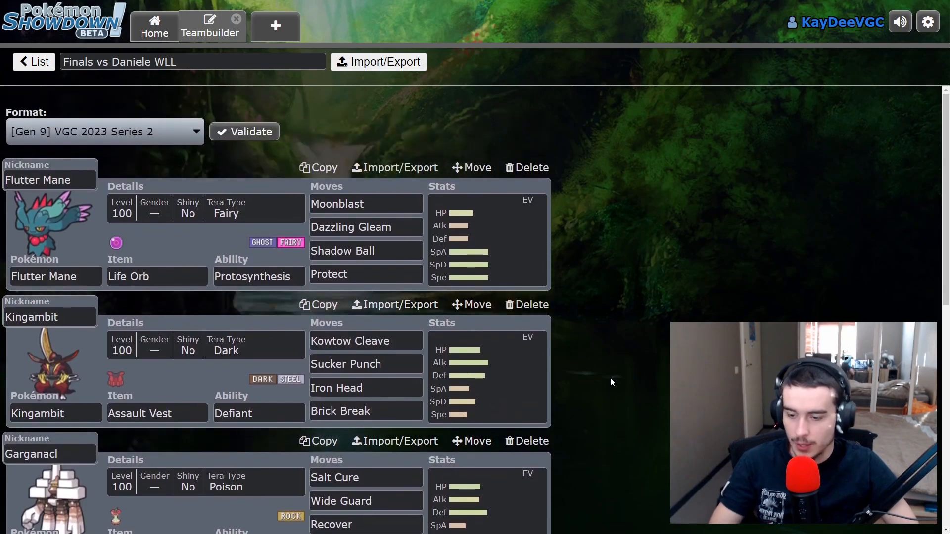
pyautogui.scroll(-3)
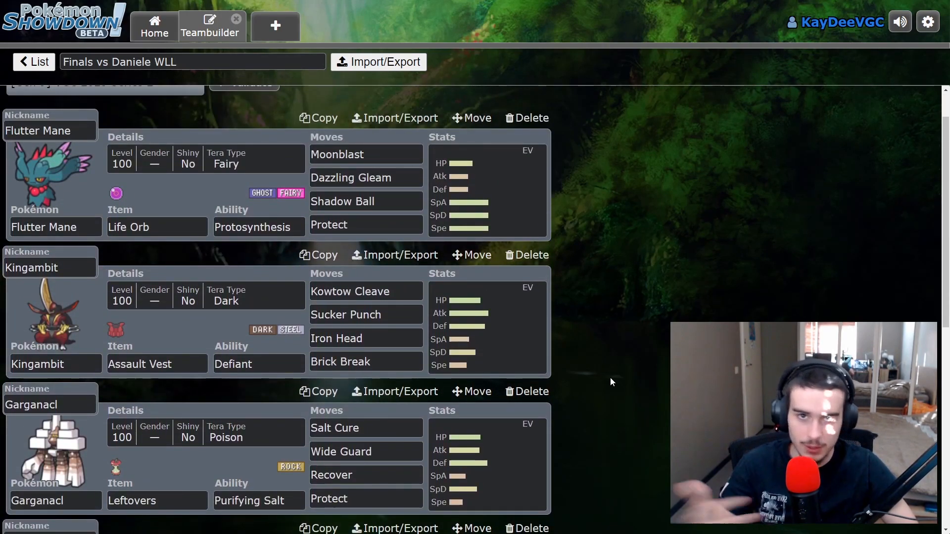
pyautogui.moveTo(594, 378)
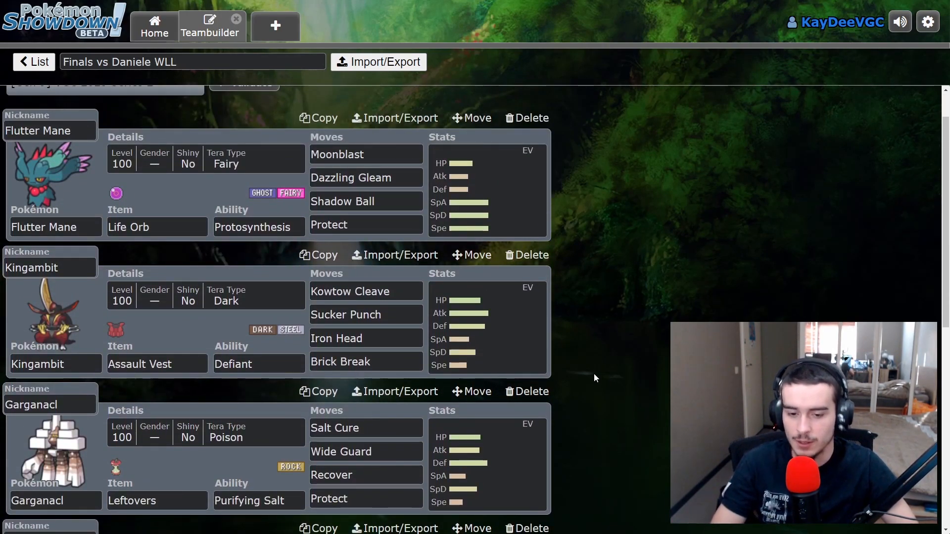
pyautogui.moveTo(602, 380)
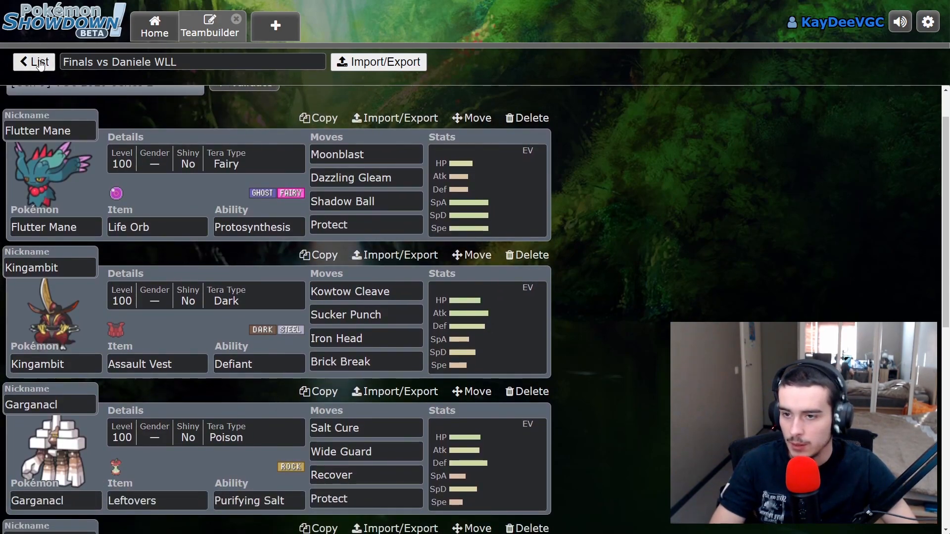
pyautogui.scroll(3)
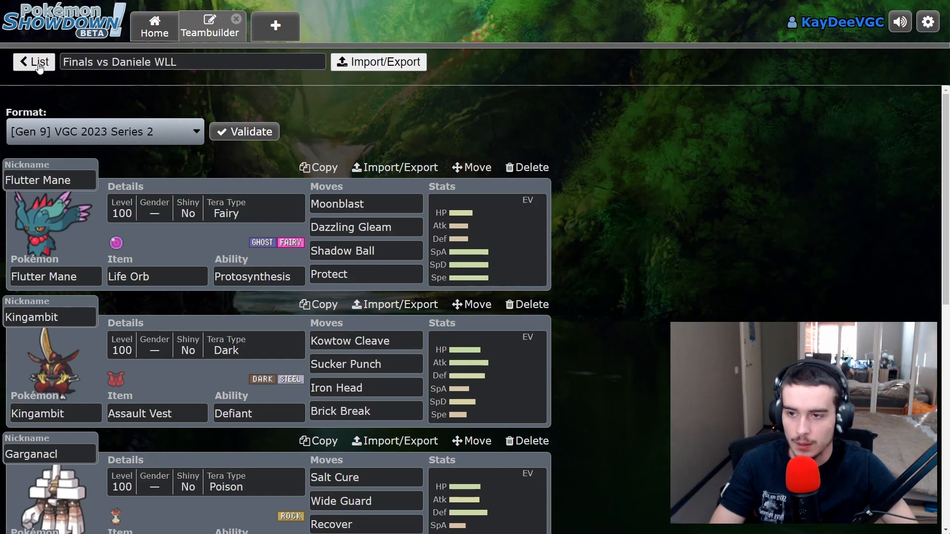
pyautogui.moveTo(41, 74)
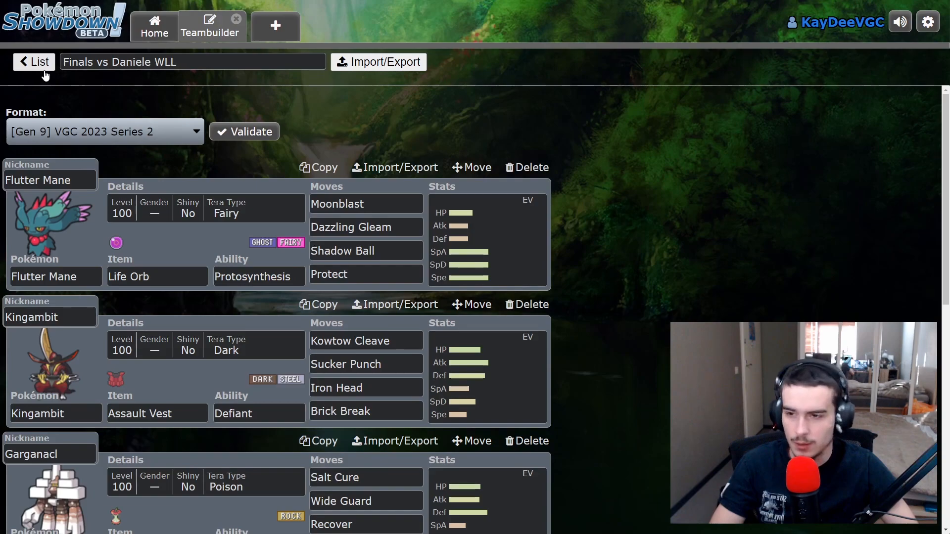
pyautogui.click(377, 61)
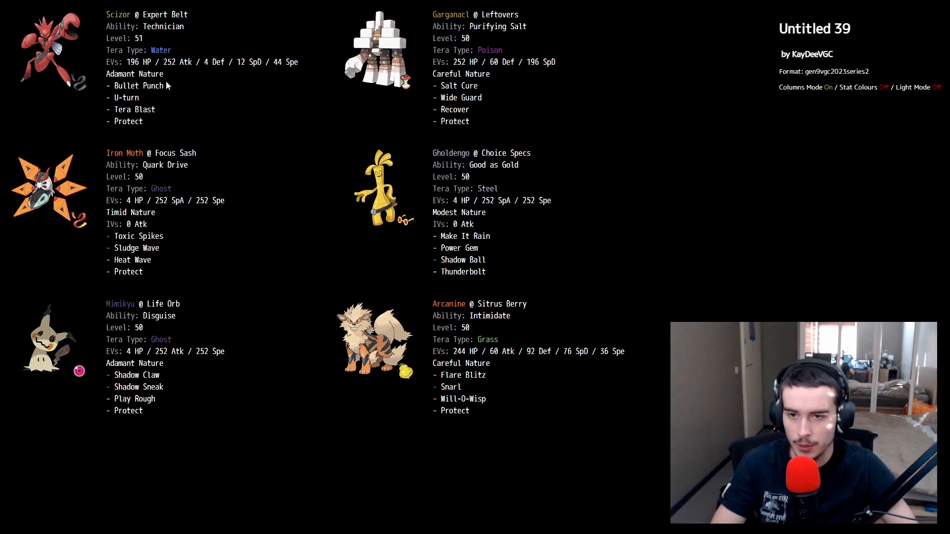
pyautogui.moveTo(403, 34)
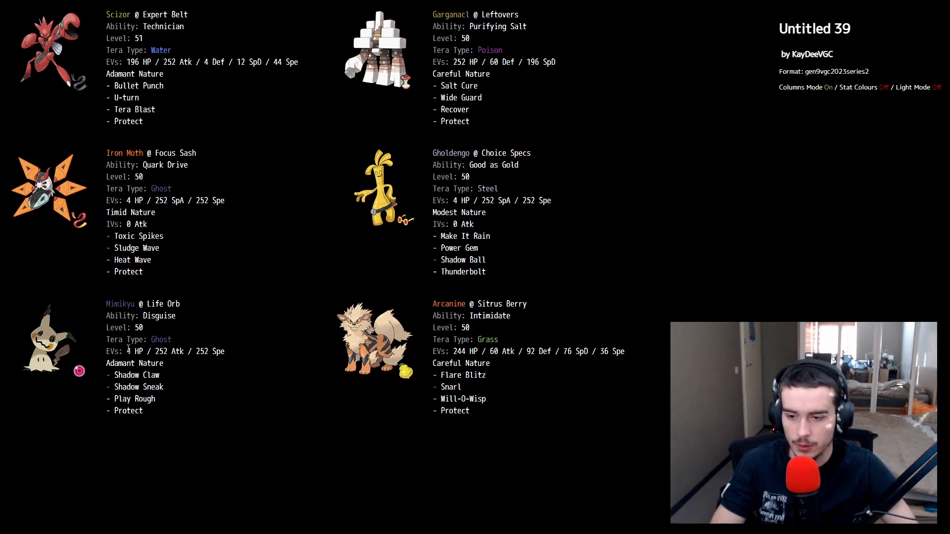
pyautogui.moveTo(258, 321)
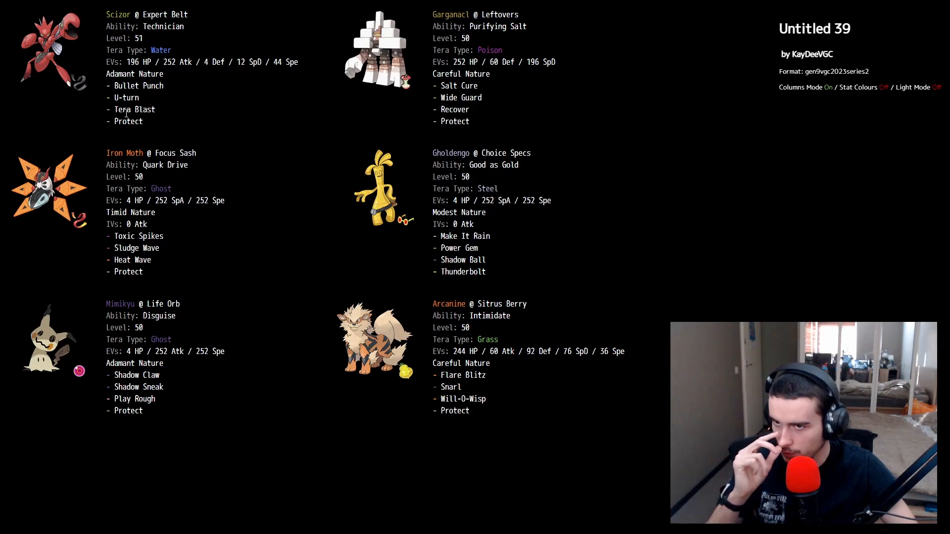
pyautogui.moveTo(179, 120)
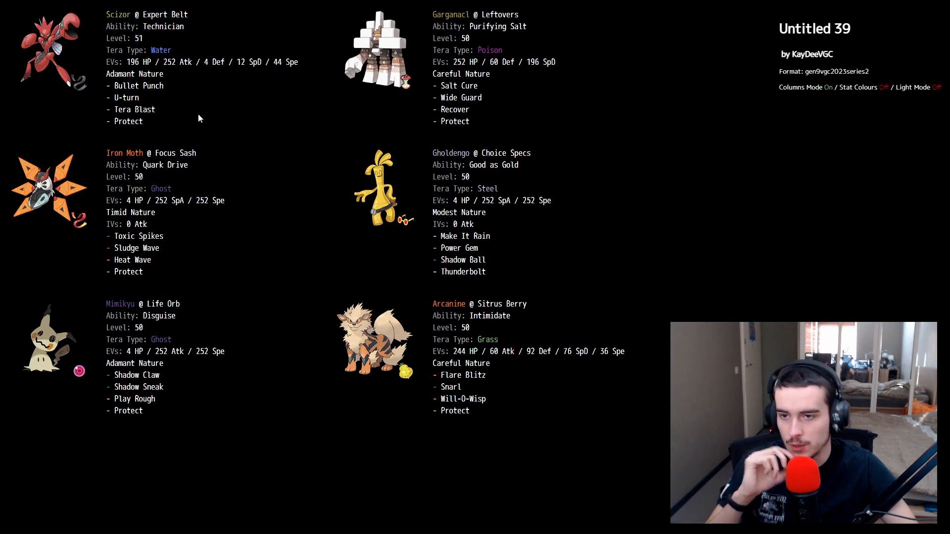
pyautogui.moveTo(517, 288)
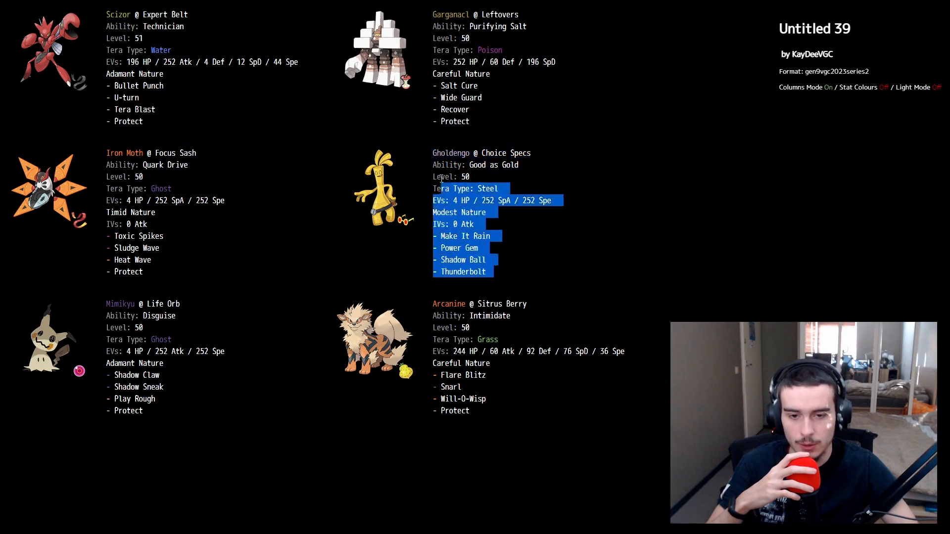
# Clear the highlighted Gholdengo set text and read over the Untitled 39 team sheet
pyautogui.click(565, 315)
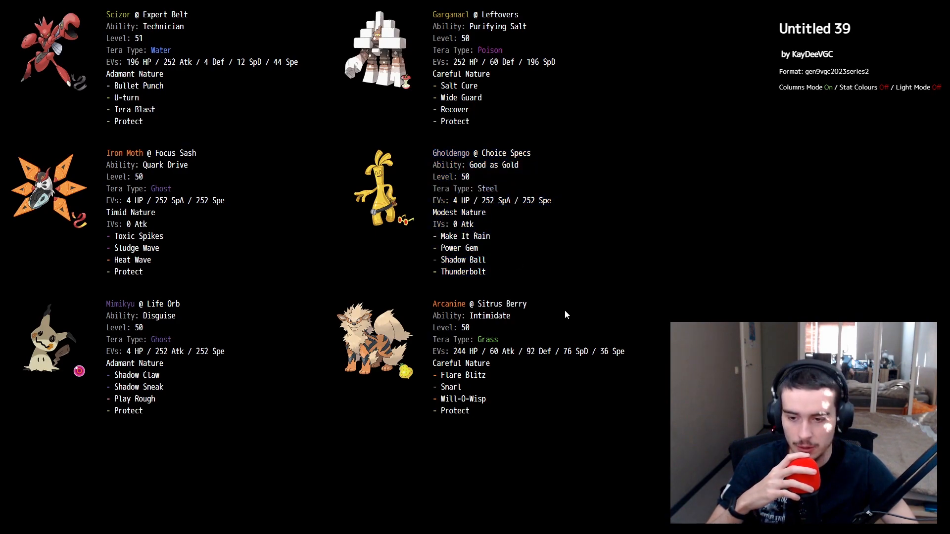
pyautogui.moveTo(154, 279)
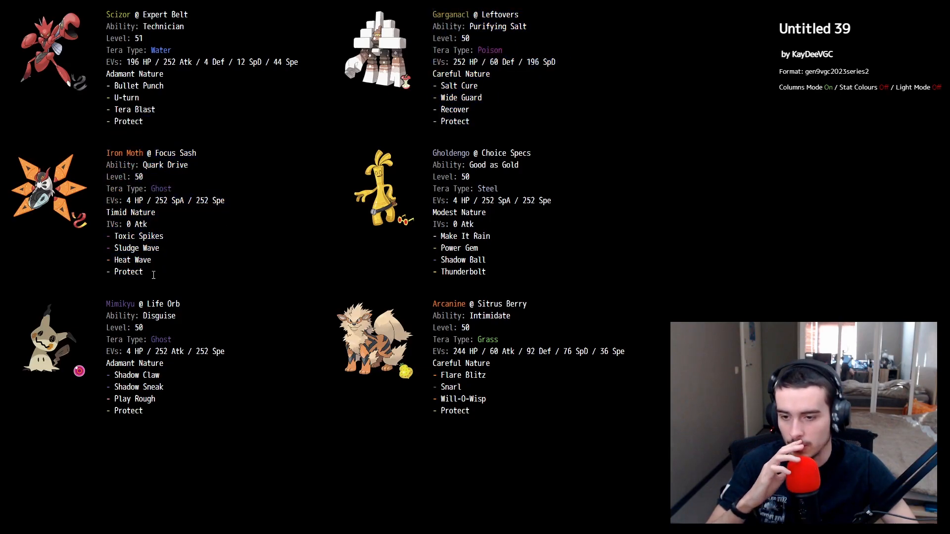
pyautogui.doubleClick(136, 247)
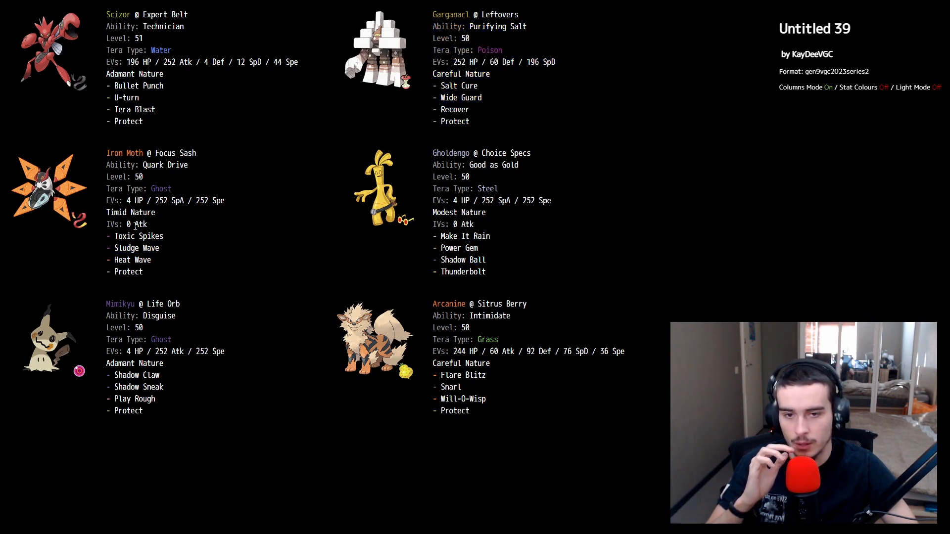
pyautogui.moveTo(212, 259)
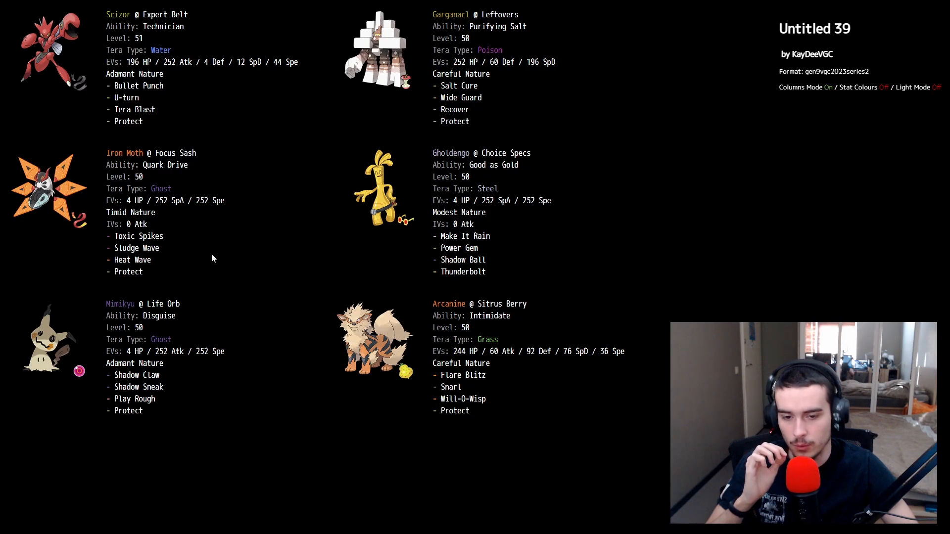
pyautogui.moveTo(386, 242)
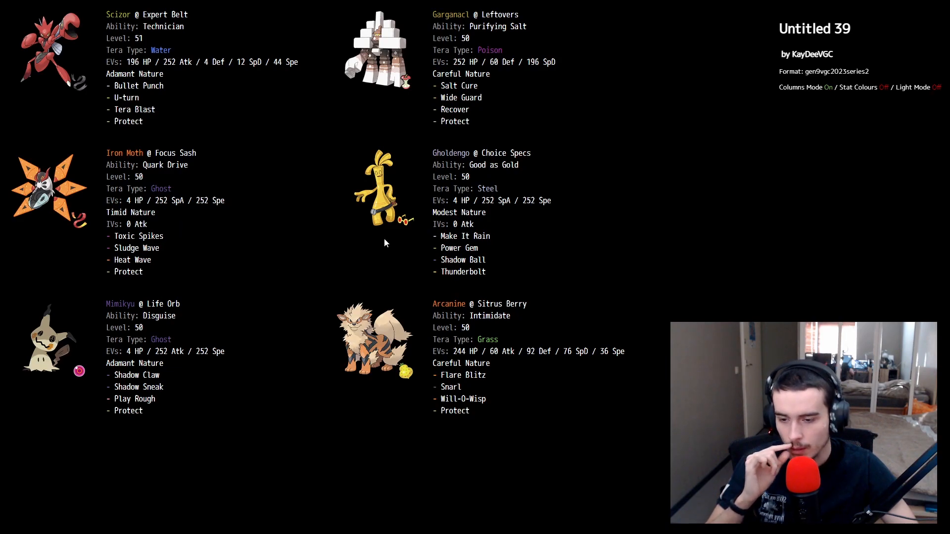
pyautogui.moveTo(390, 269)
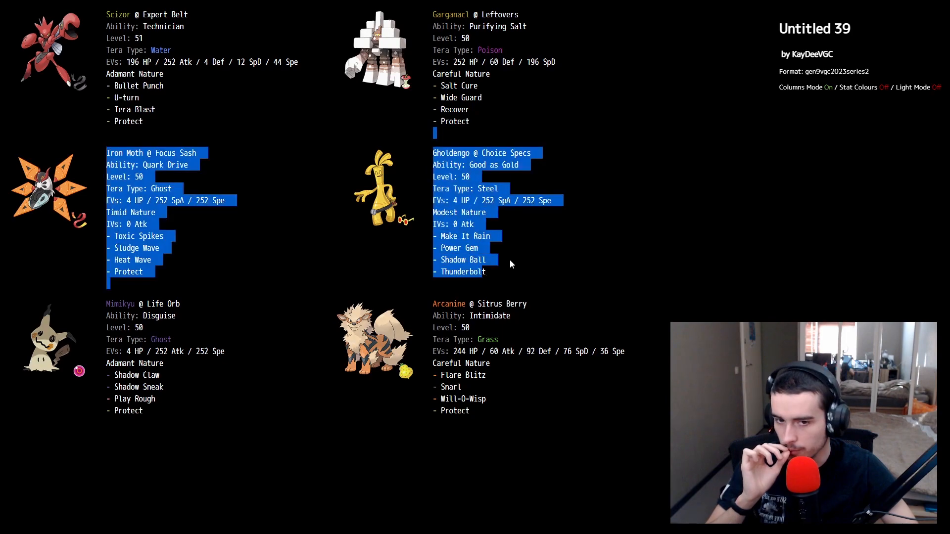
pyautogui.click(508, 276)
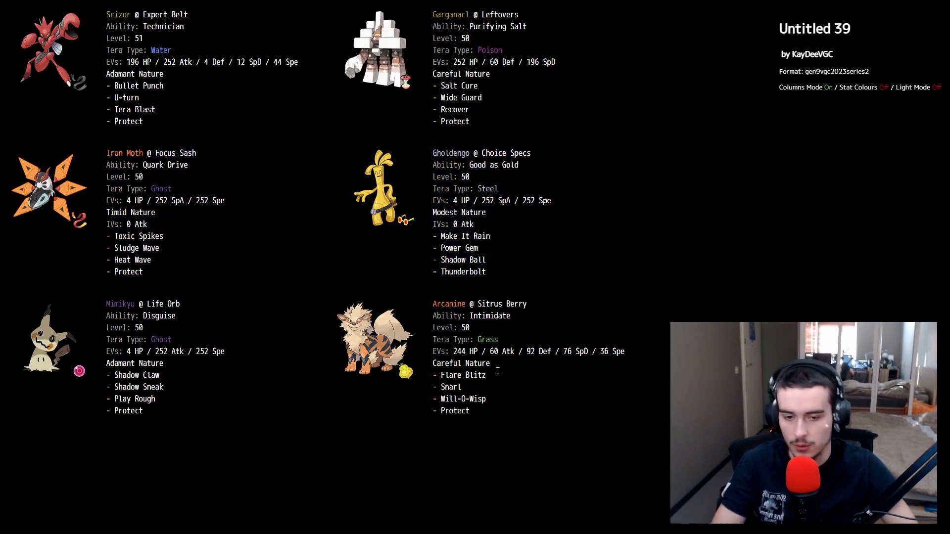
pyautogui.moveTo(469, 421)
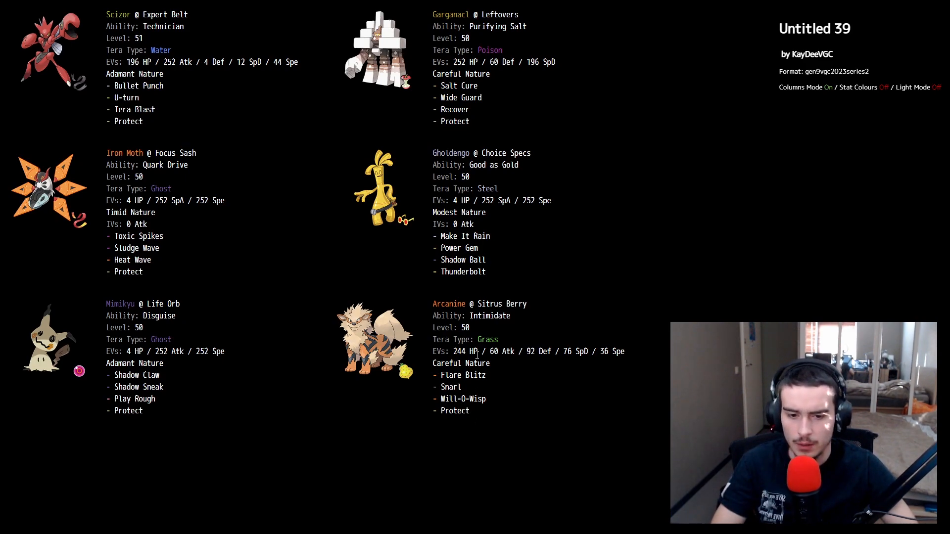
pyautogui.moveTo(498, 432)
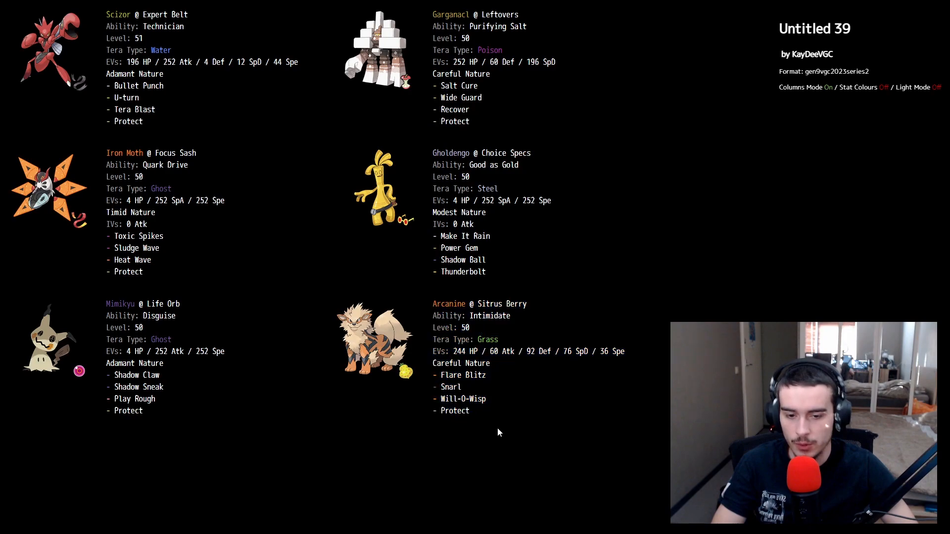
pyautogui.moveTo(399, 257)
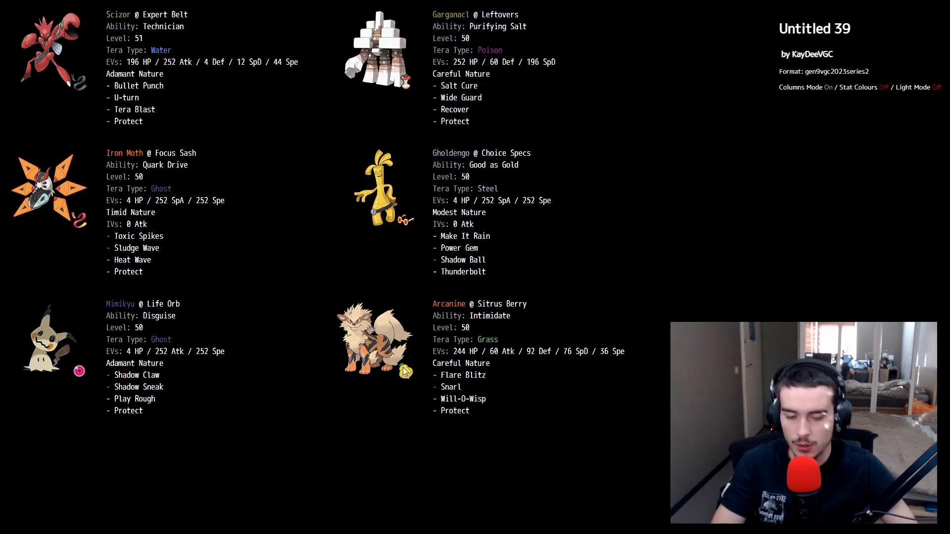
pyautogui.moveTo(273, 325)
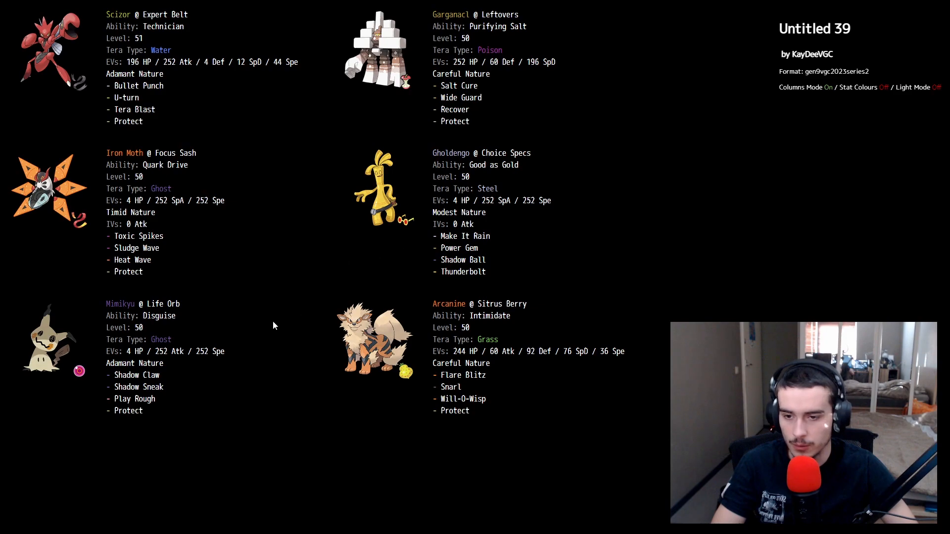
pyautogui.moveTo(460, 410)
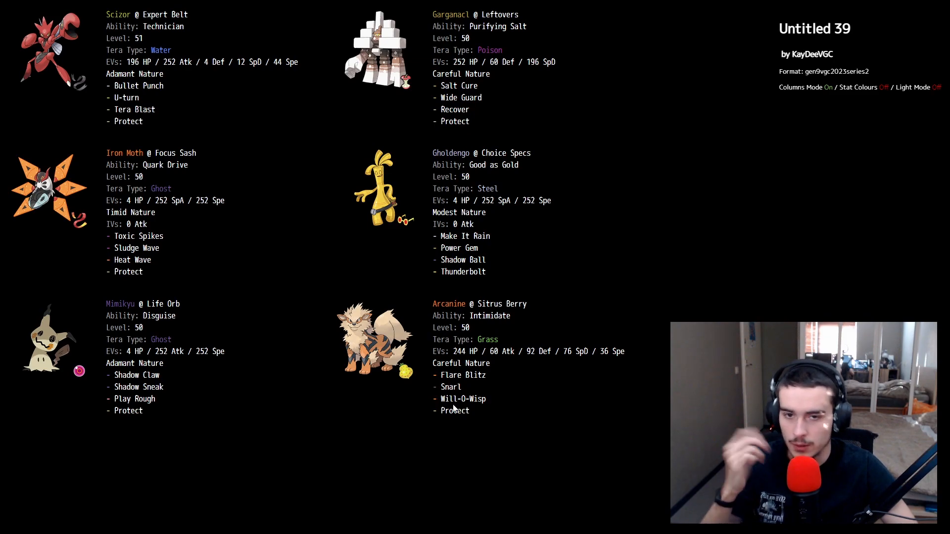
pyautogui.moveTo(478, 146)
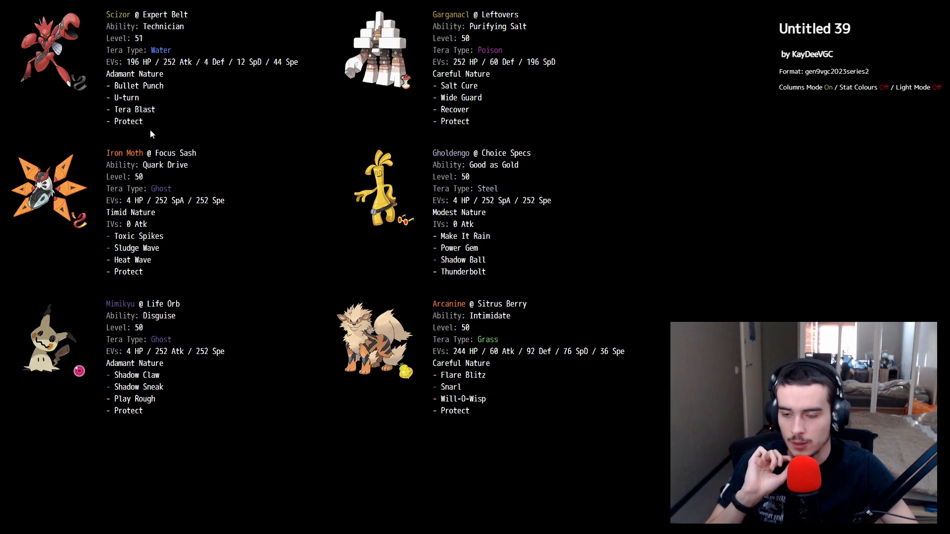
pyautogui.moveTo(483, 436)
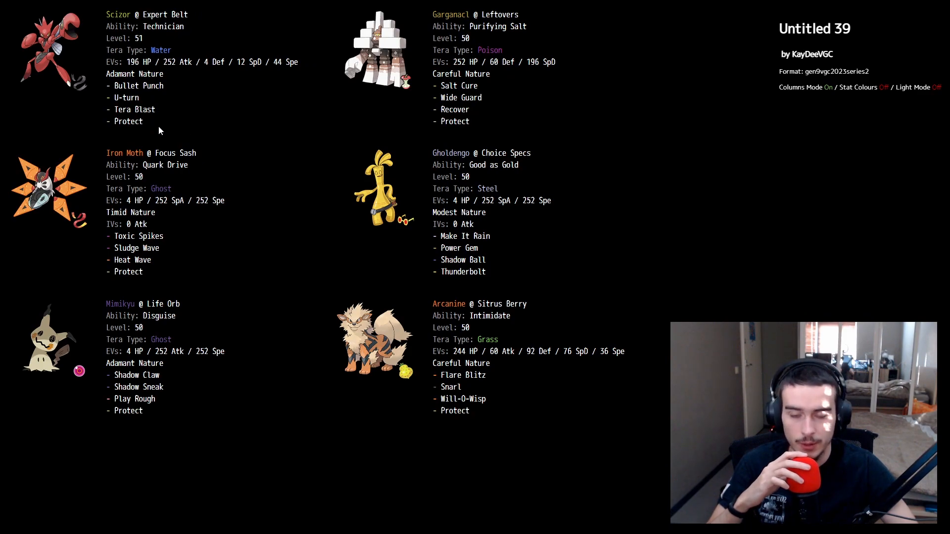
pyautogui.moveTo(152, 124)
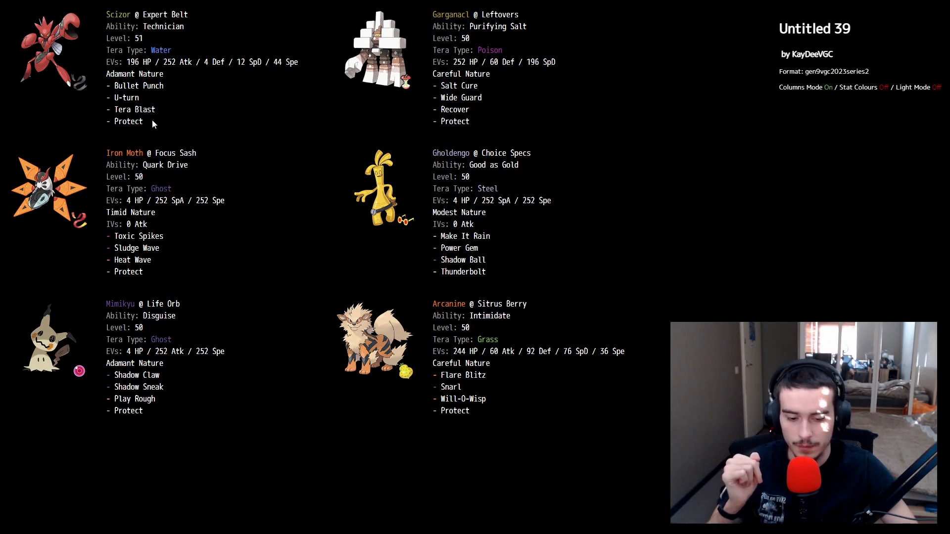
pyautogui.moveTo(203, 134)
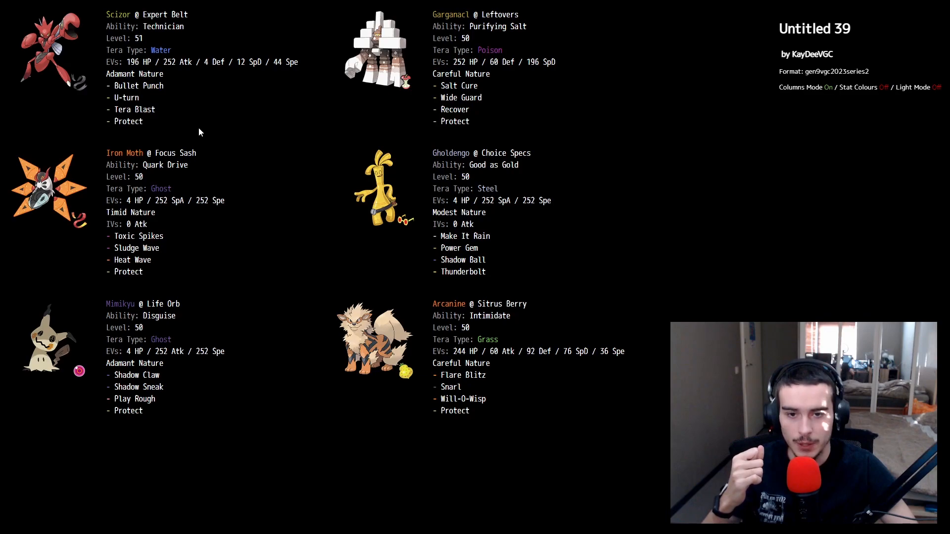
pyautogui.moveTo(238, 268)
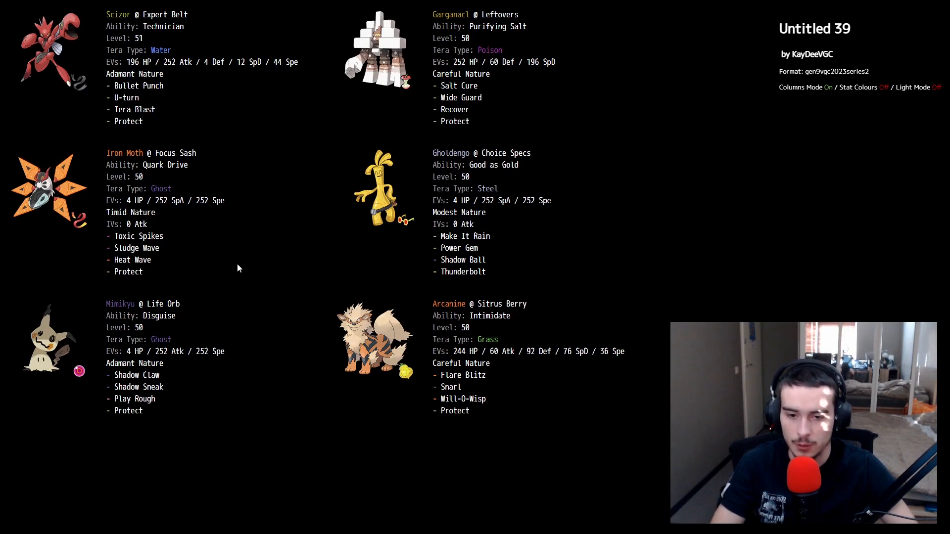
pyautogui.moveTo(477, 412)
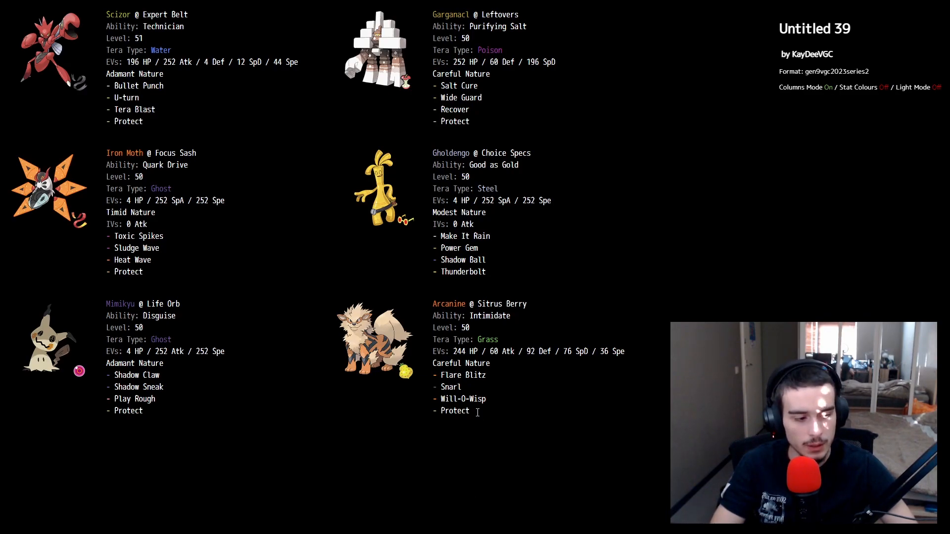